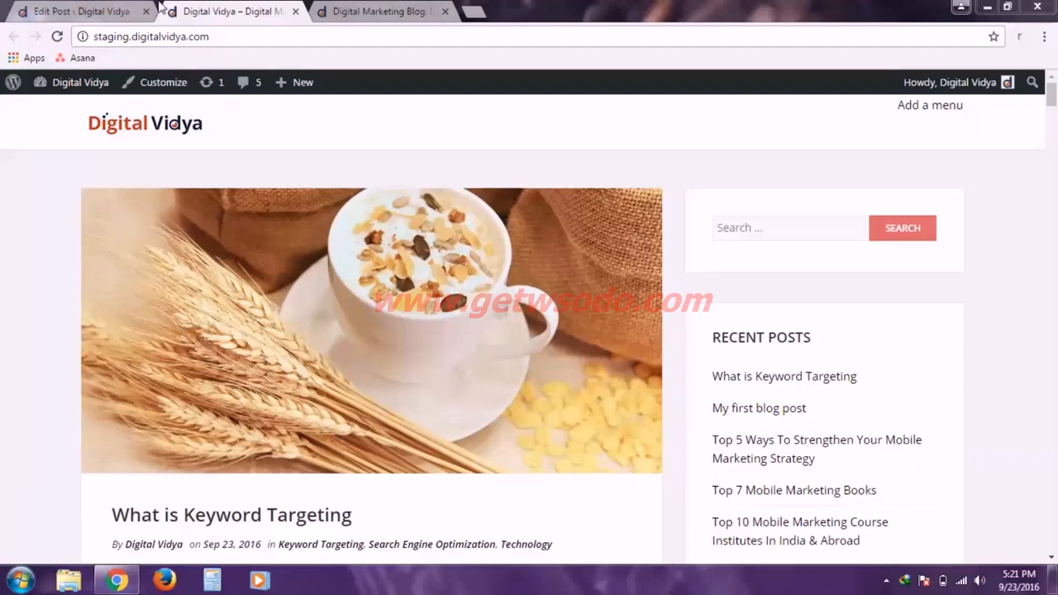
# Return to the site's admin area to reach the Add Plugins page.
pyautogui.click(74, 10)
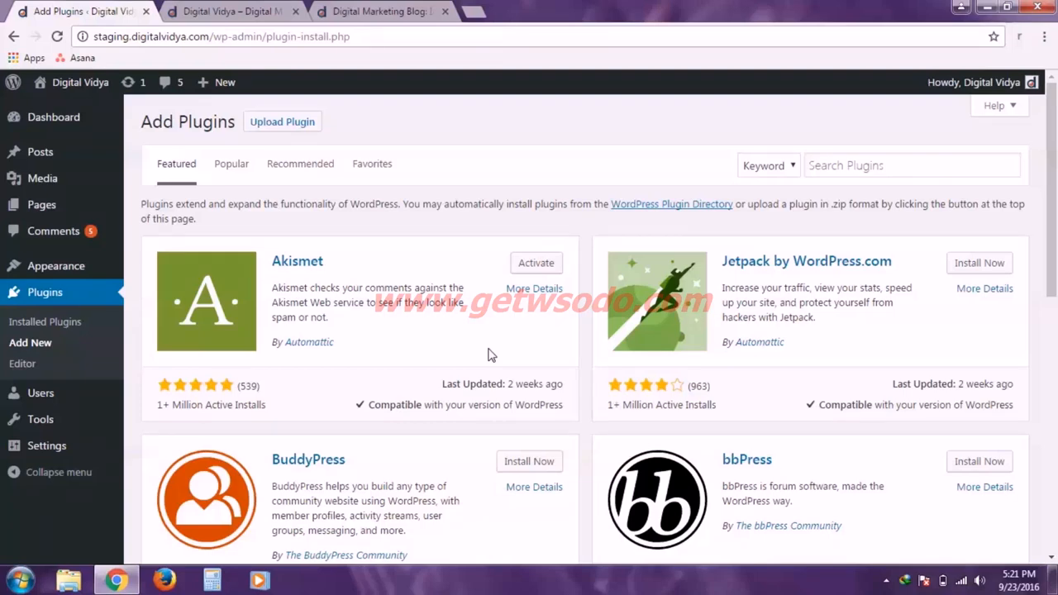
pyautogui.moveTo(295, 261)
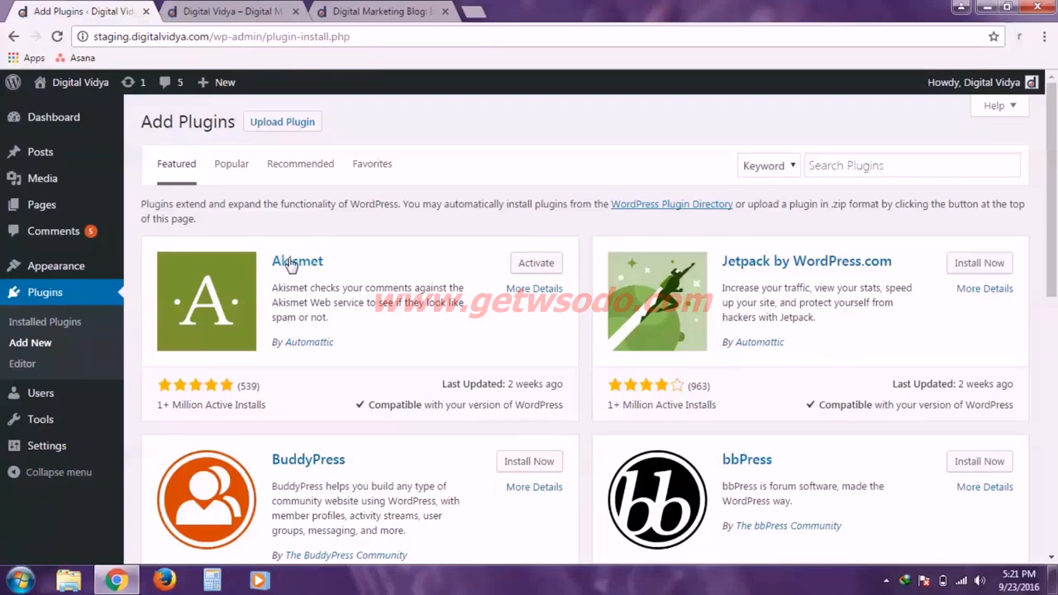
pyautogui.moveTo(235, 241)
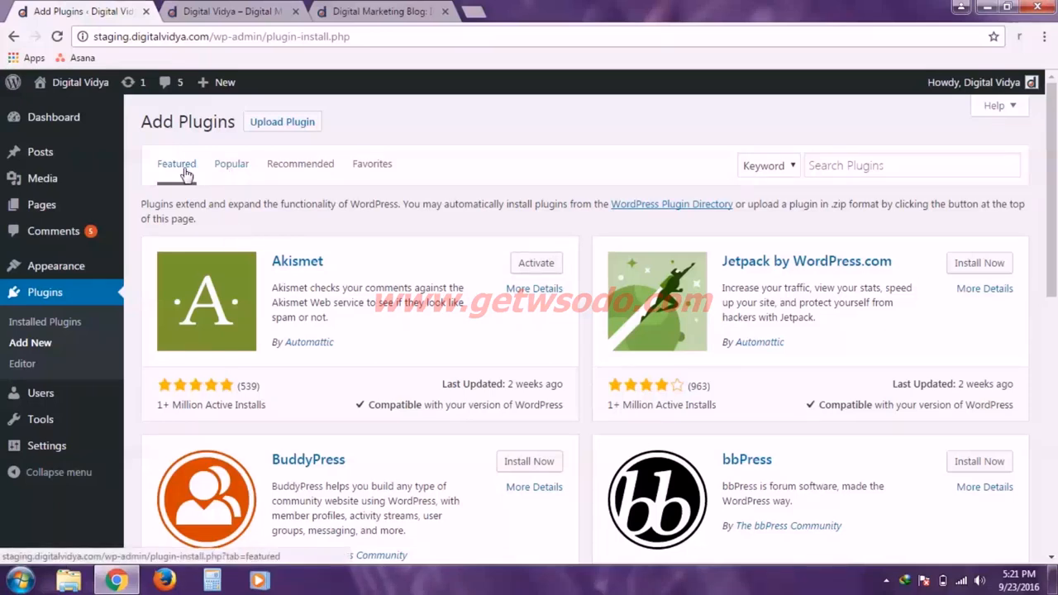
pyautogui.moveTo(301, 164)
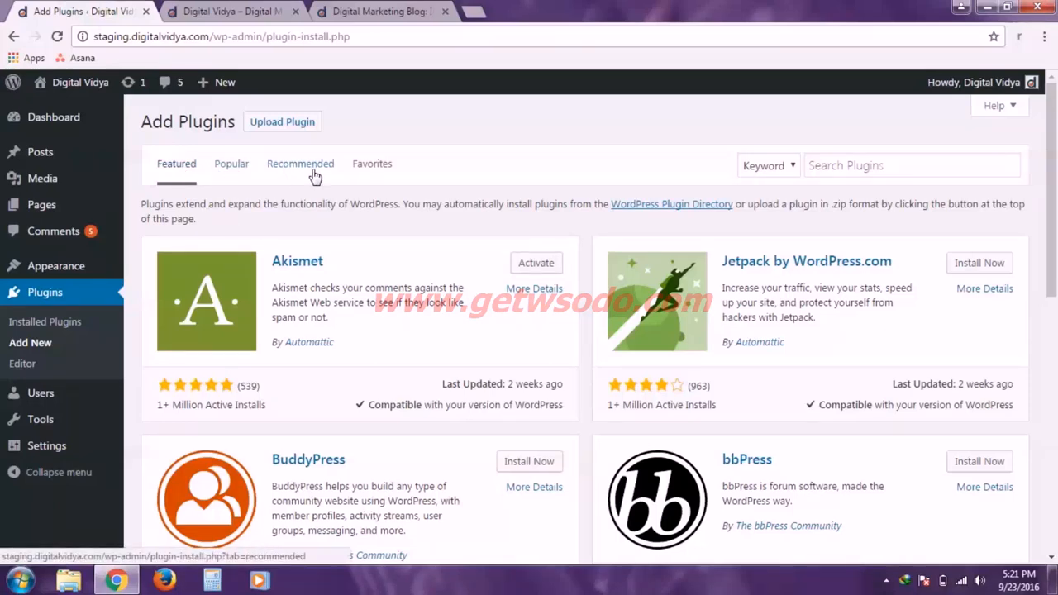
pyautogui.moveTo(704, 261)
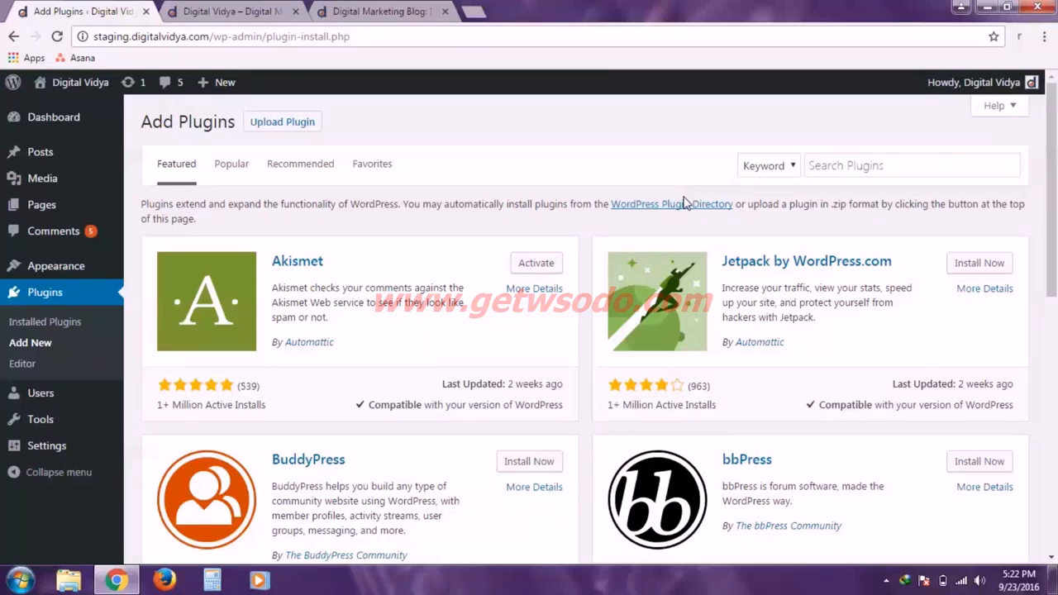
pyautogui.moveTo(792, 228)
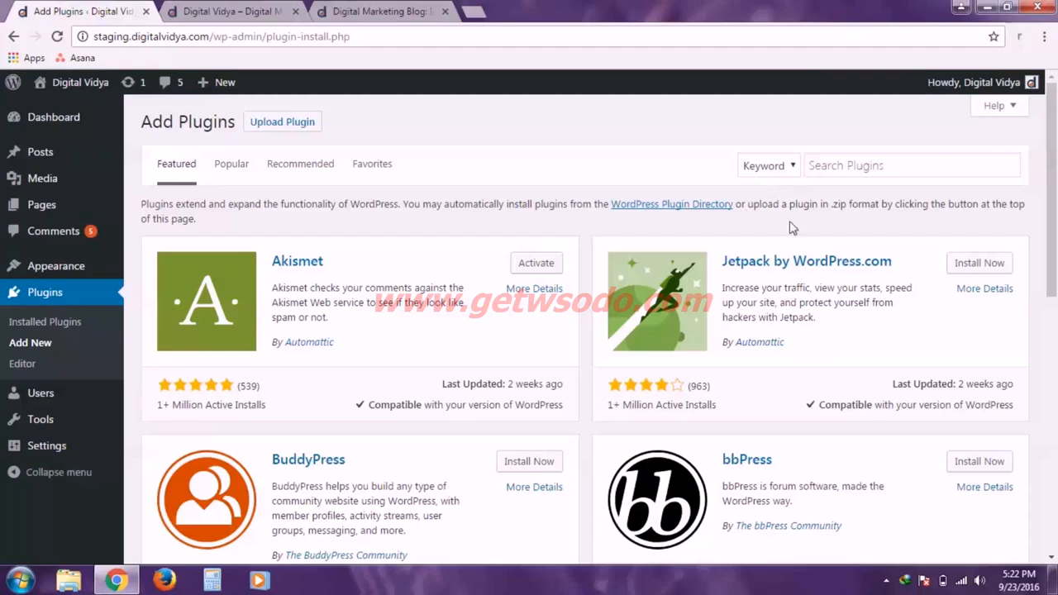
# Search the plugin directory for 'yoast seo', install Yoast SEO and activate it.
pyautogui.click(912, 165)
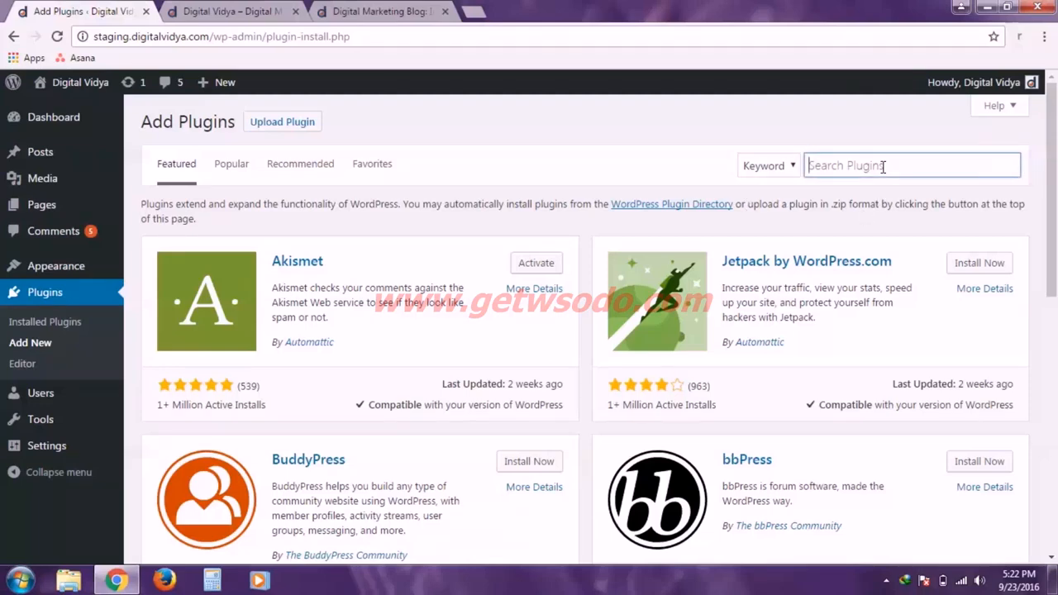
pyautogui.write('yoast seo')
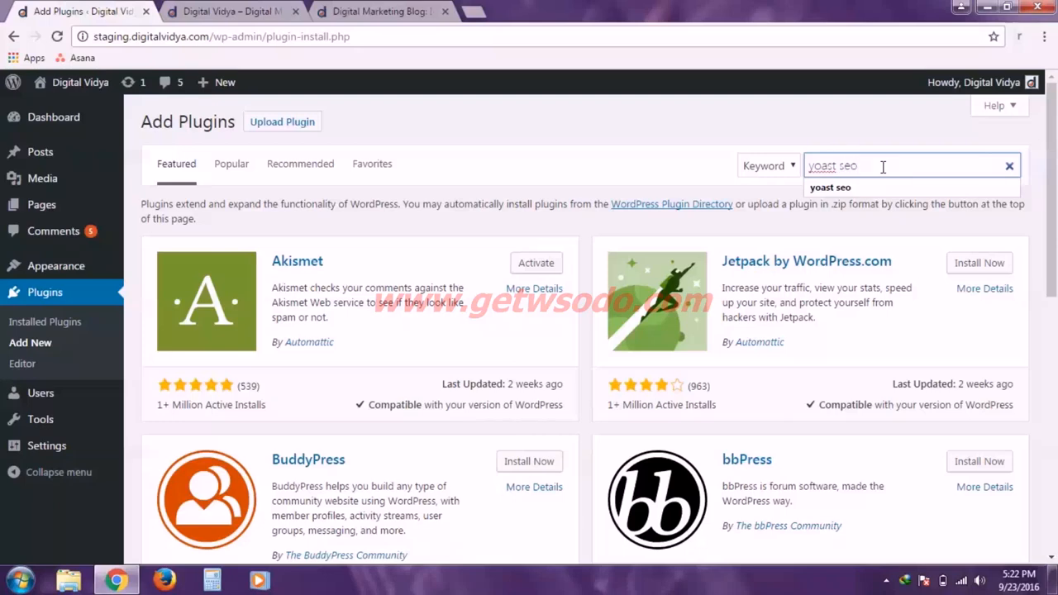
pyautogui.press('Return')
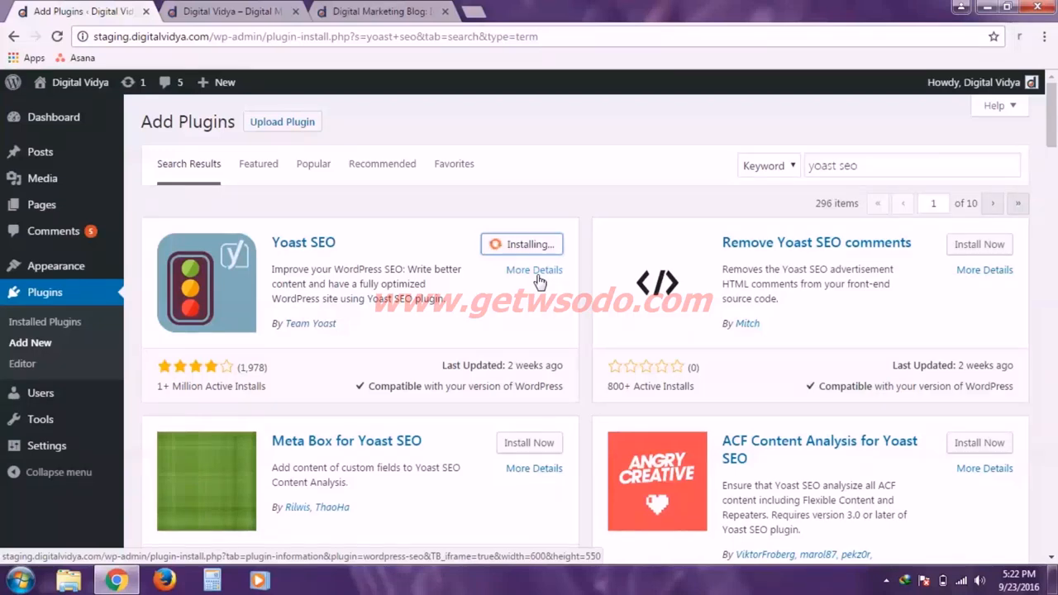
pyautogui.moveTo(509, 311)
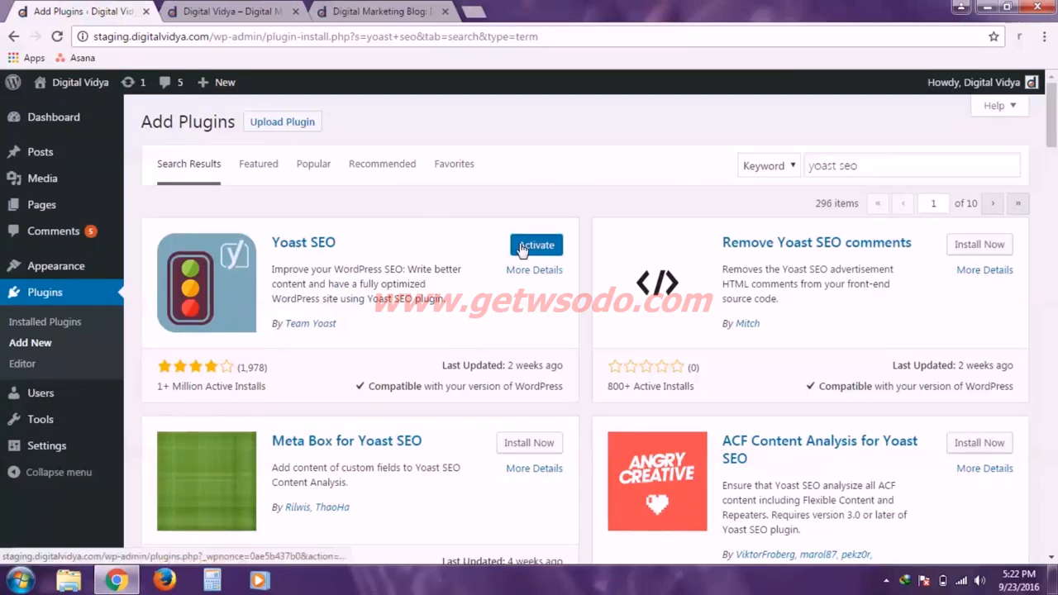
pyautogui.click(535, 244)
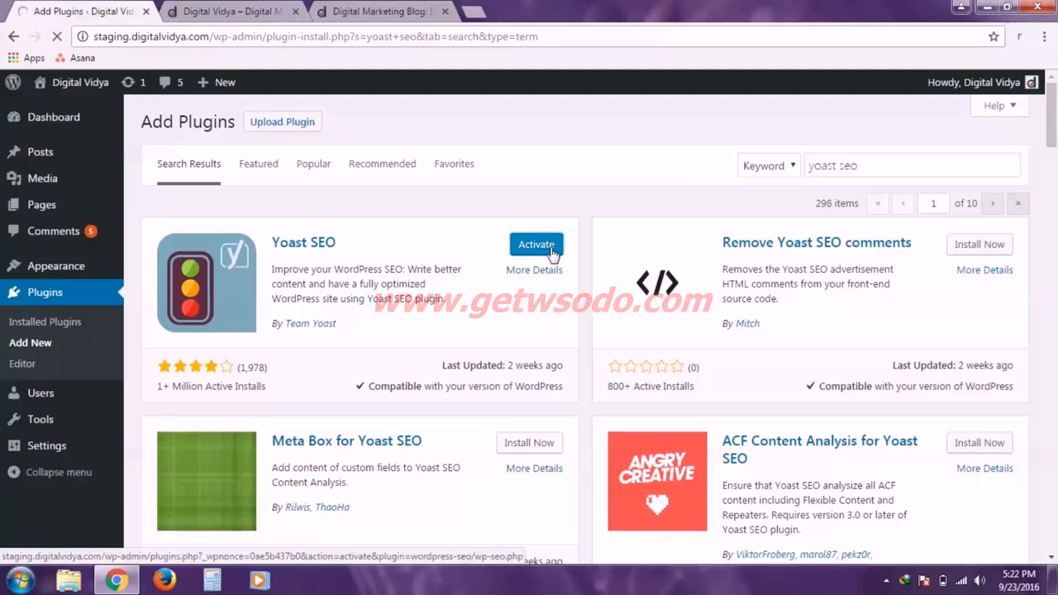
pyautogui.click(536, 245)
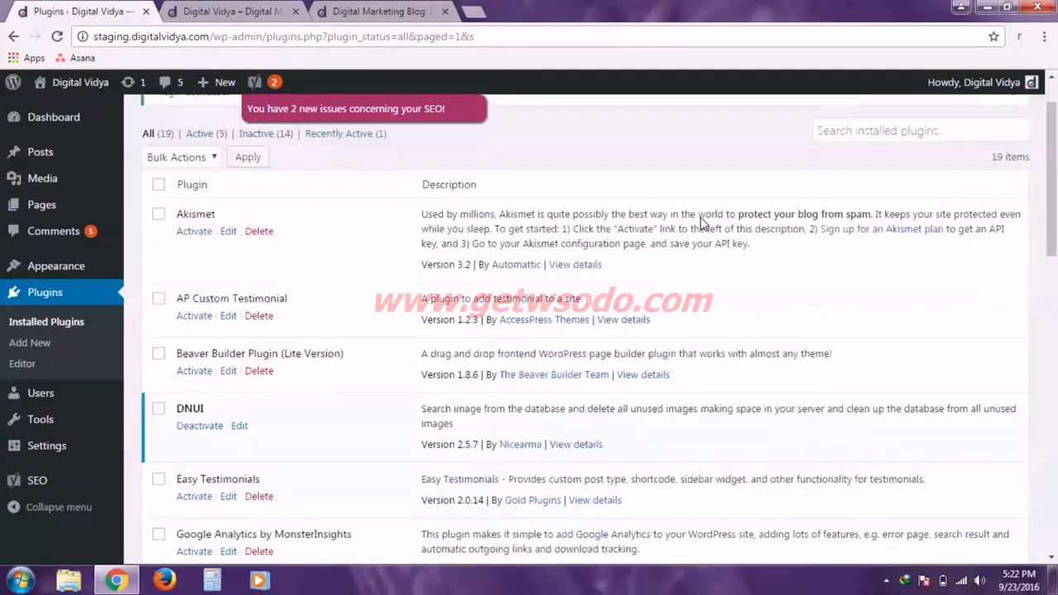
pyautogui.scroll(-3)
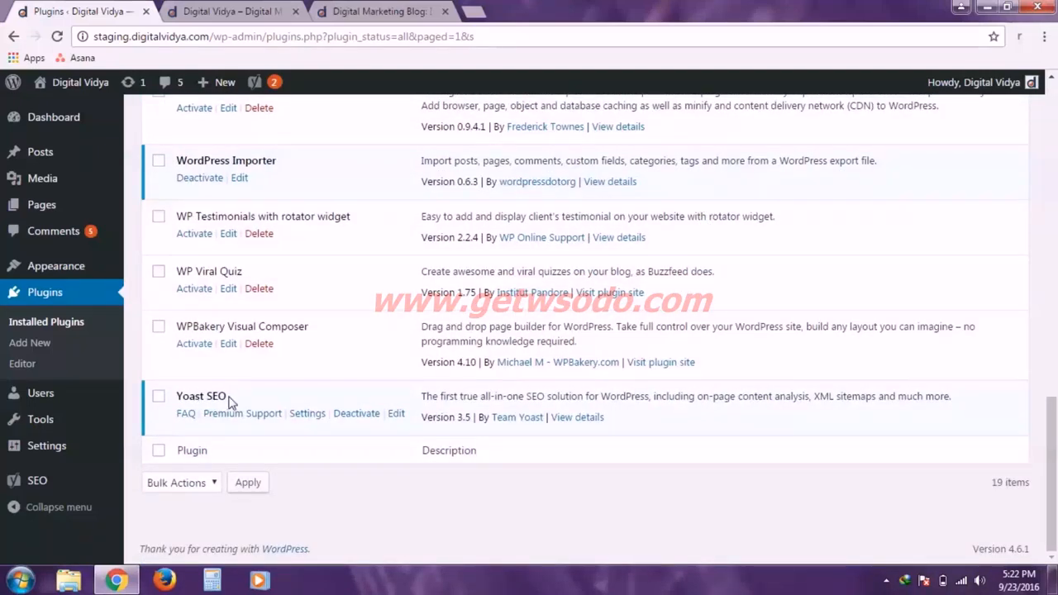
pyautogui.moveTo(697, 428)
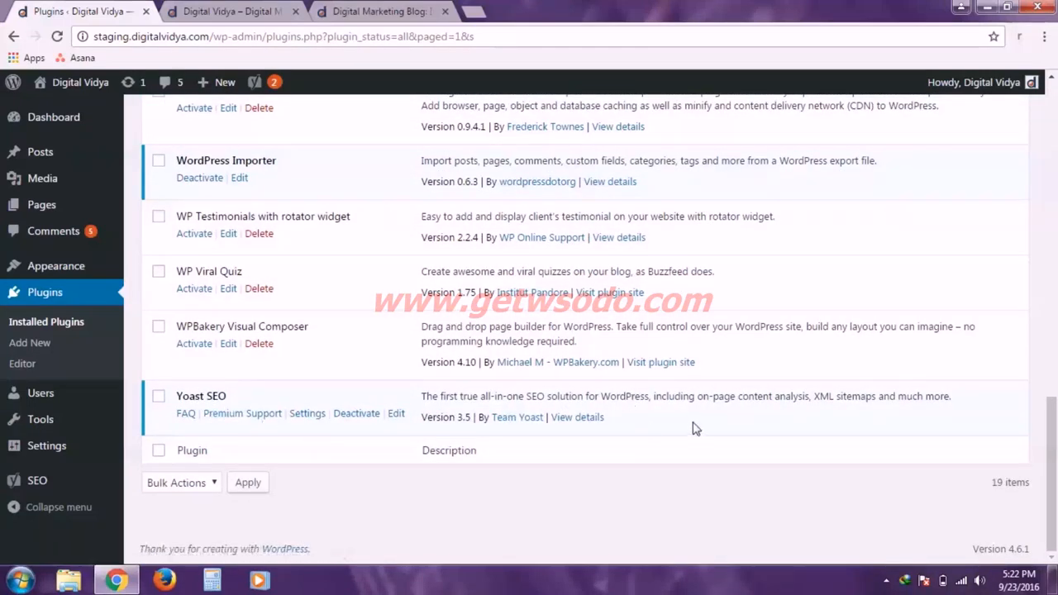
pyautogui.moveTo(559, 471)
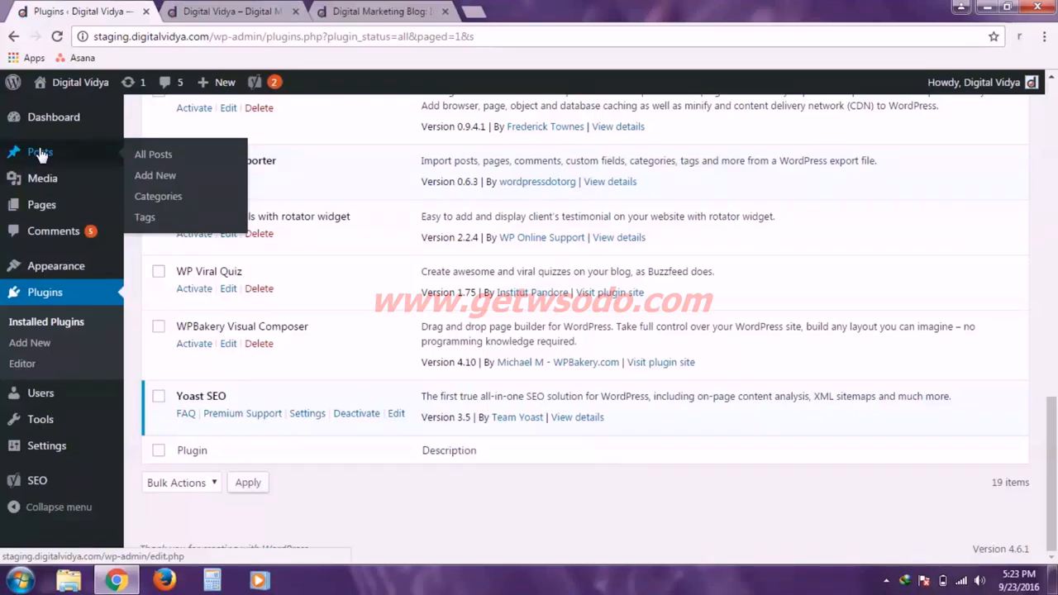
pyautogui.moveTo(158, 195)
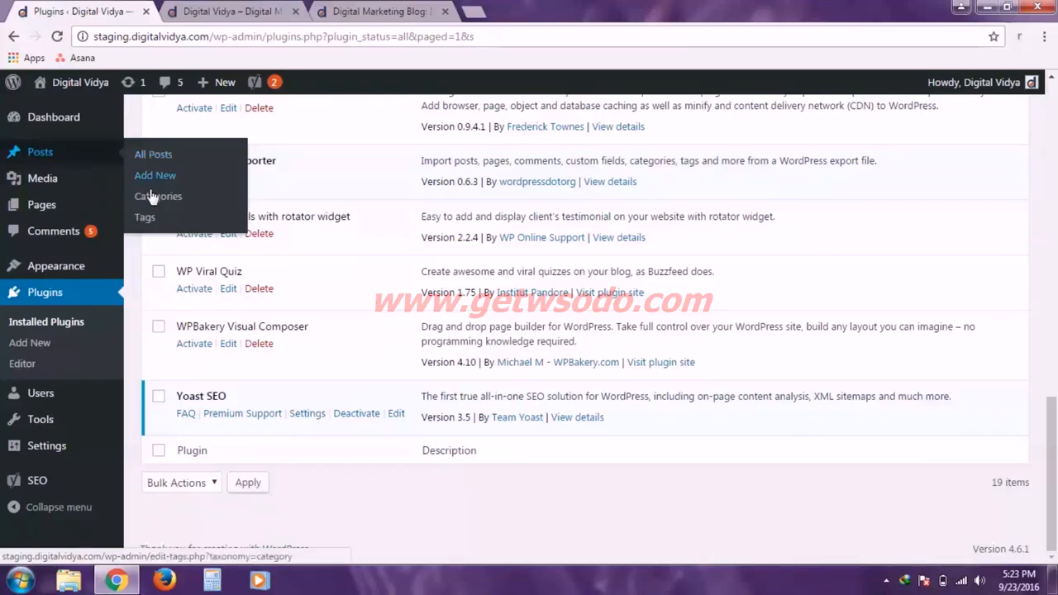
# From All Posts, open 'What is Keyword Targeting' for editing.
pyautogui.click(152, 156)
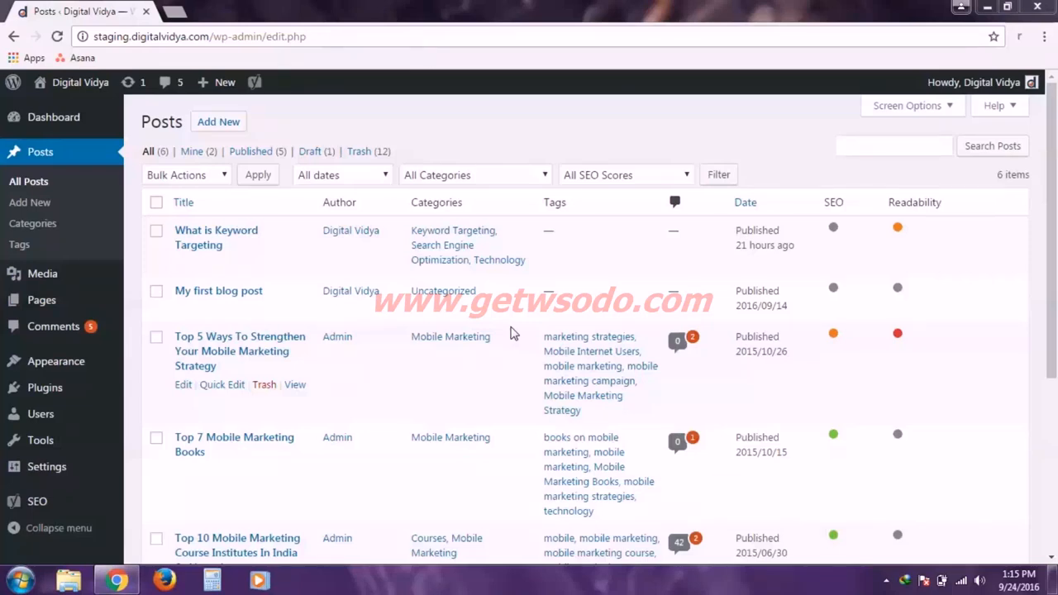
pyautogui.moveTo(466, 206)
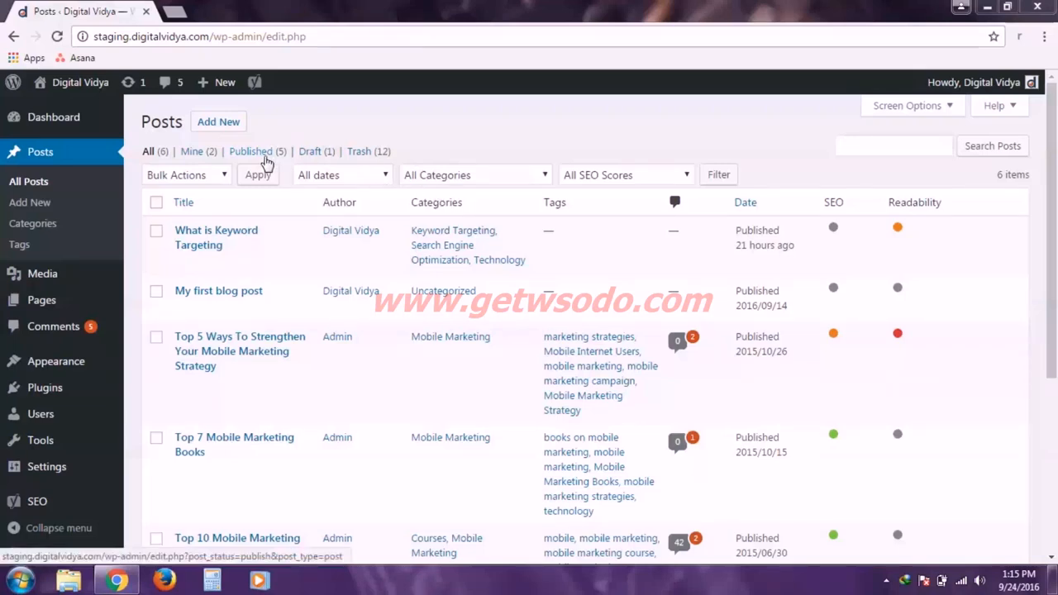
pyautogui.moveTo(240, 238)
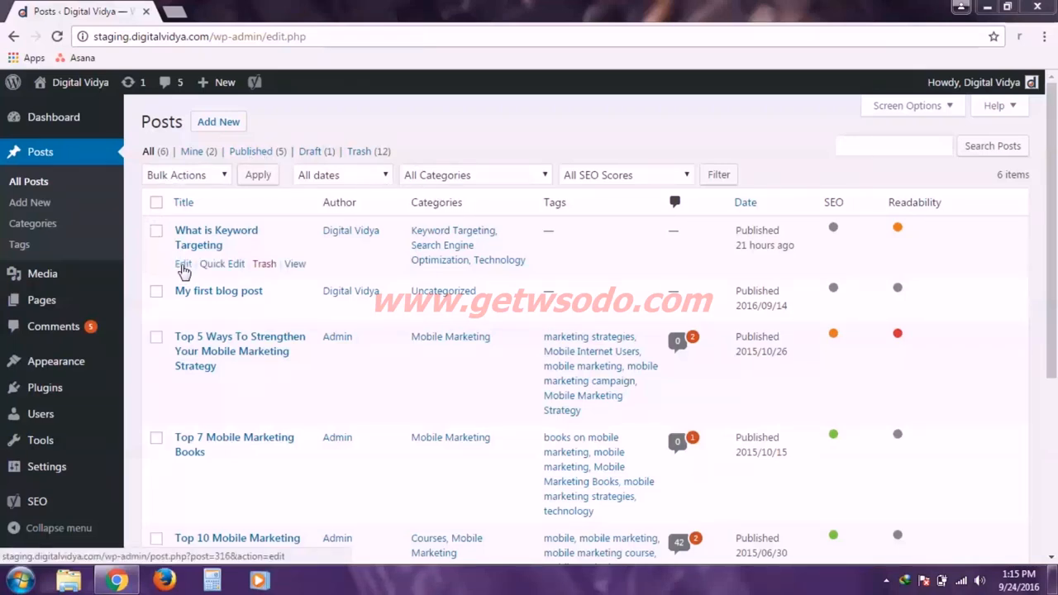
pyautogui.click(182, 263)
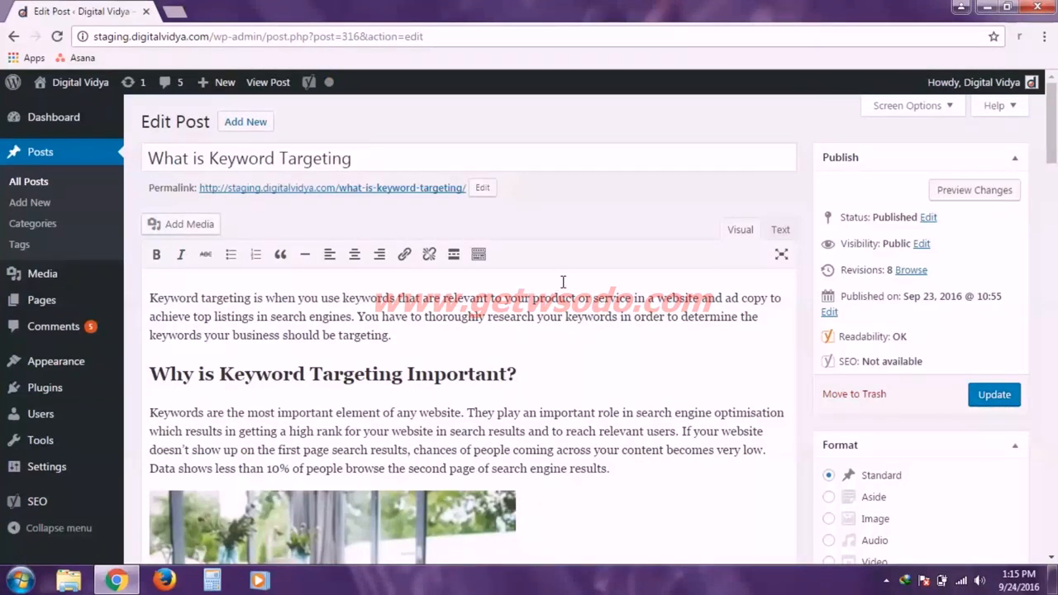
# Scroll down the Edit Post page to the Yoast SEO meta box.
pyautogui.scroll(-3)
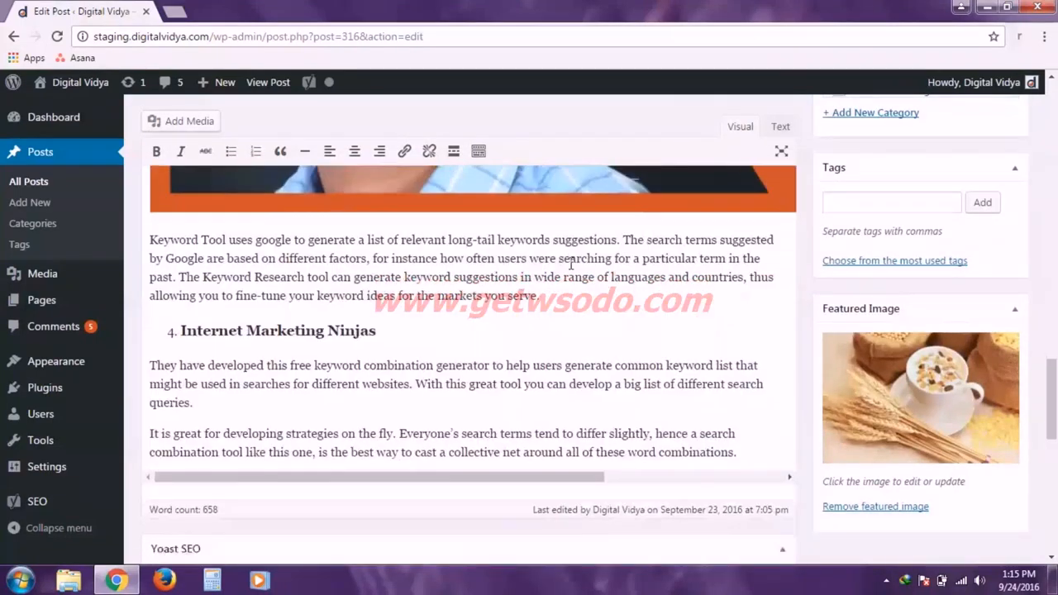
pyautogui.scroll(-3)
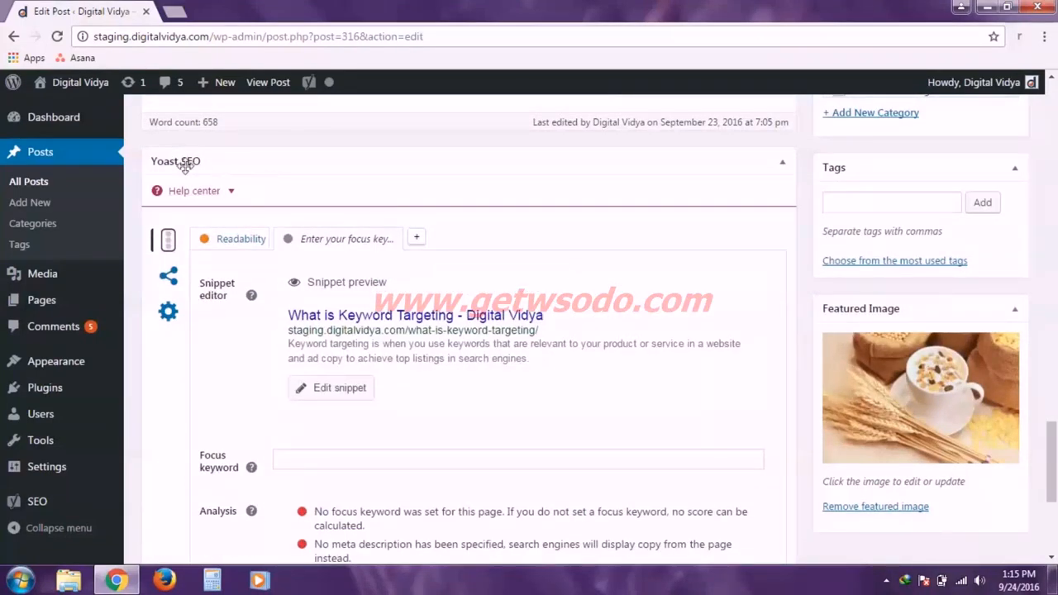
pyautogui.moveTo(198, 162)
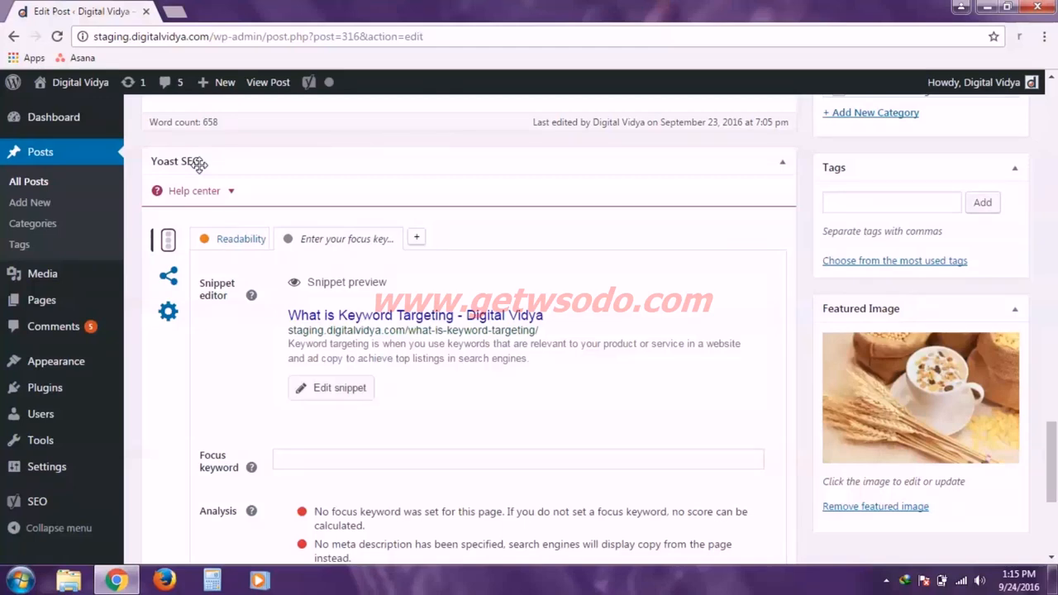
pyautogui.moveTo(321, 305)
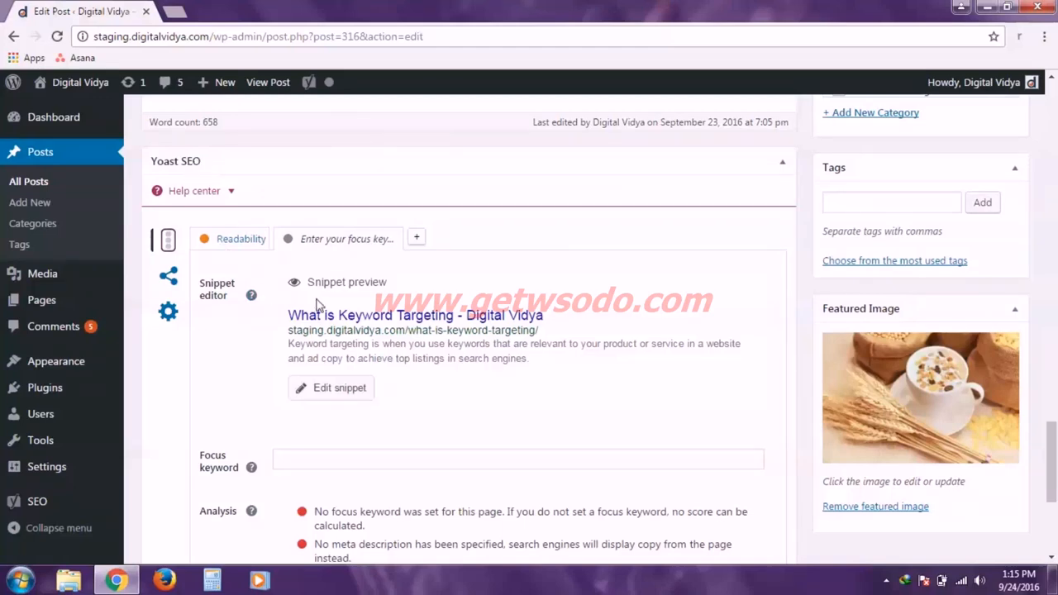
pyautogui.moveTo(320, 274)
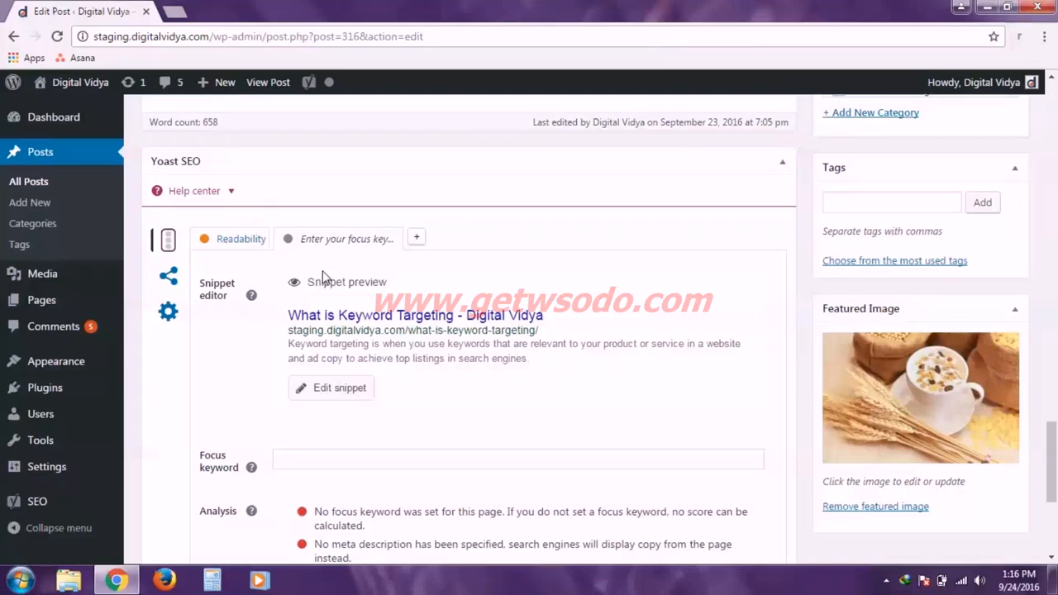
pyautogui.moveTo(553, 297)
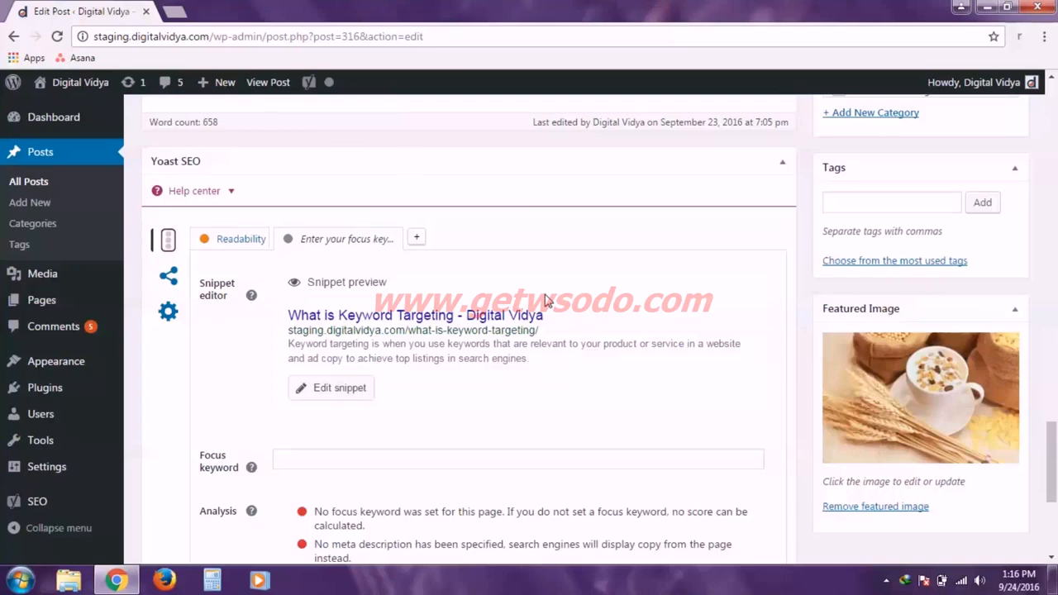
pyautogui.moveTo(337, 394)
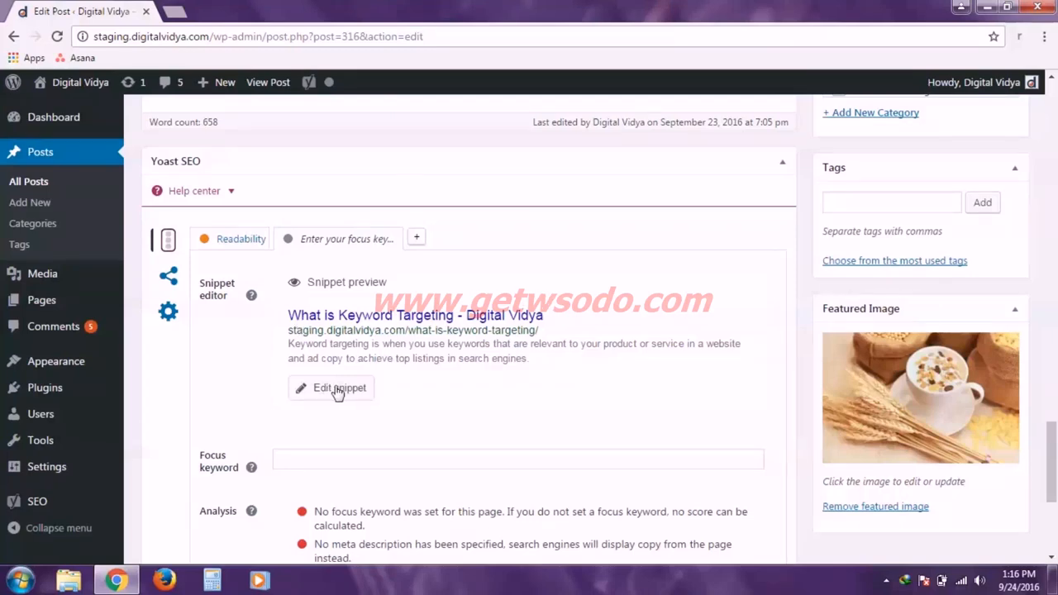
# Edit the SEO title to 'What is keyword targeting', then restore %%title%% %%page%% %%sep%% %%sitename%%.
pyautogui.click(338, 387)
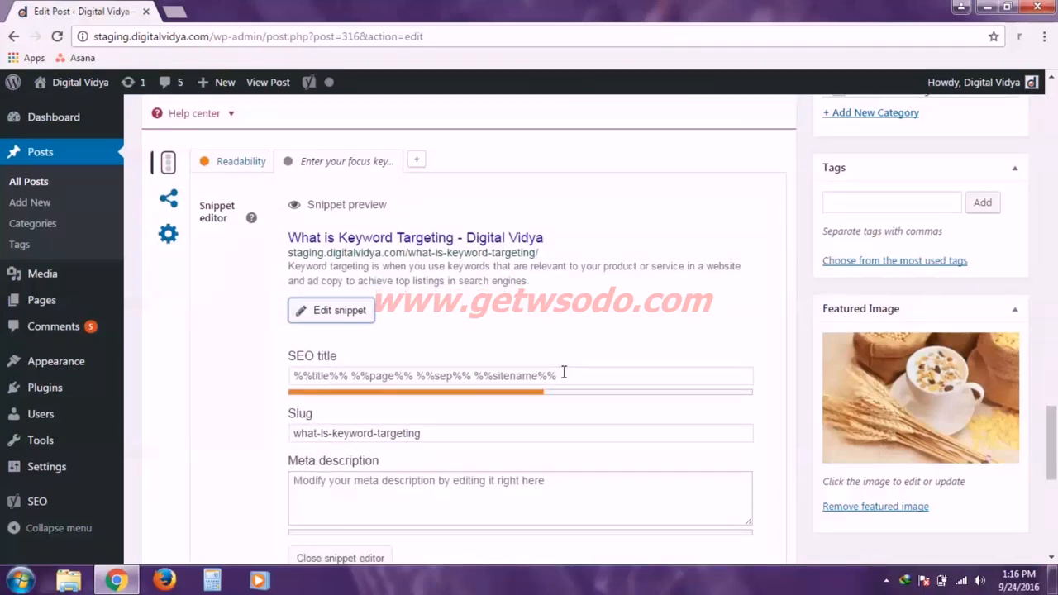
pyautogui.scroll(-3)
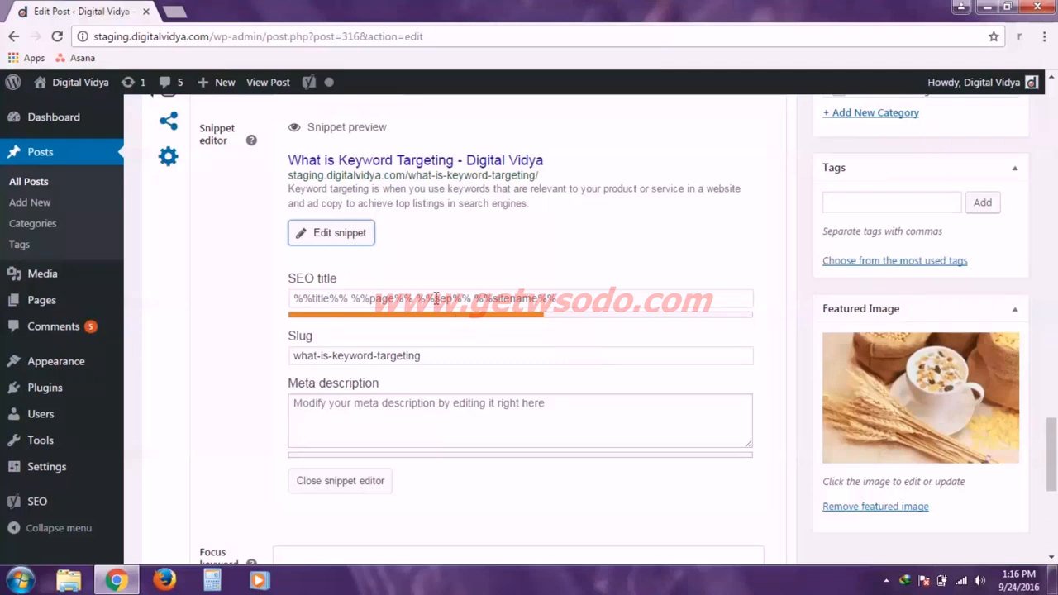
pyautogui.click(519, 298)
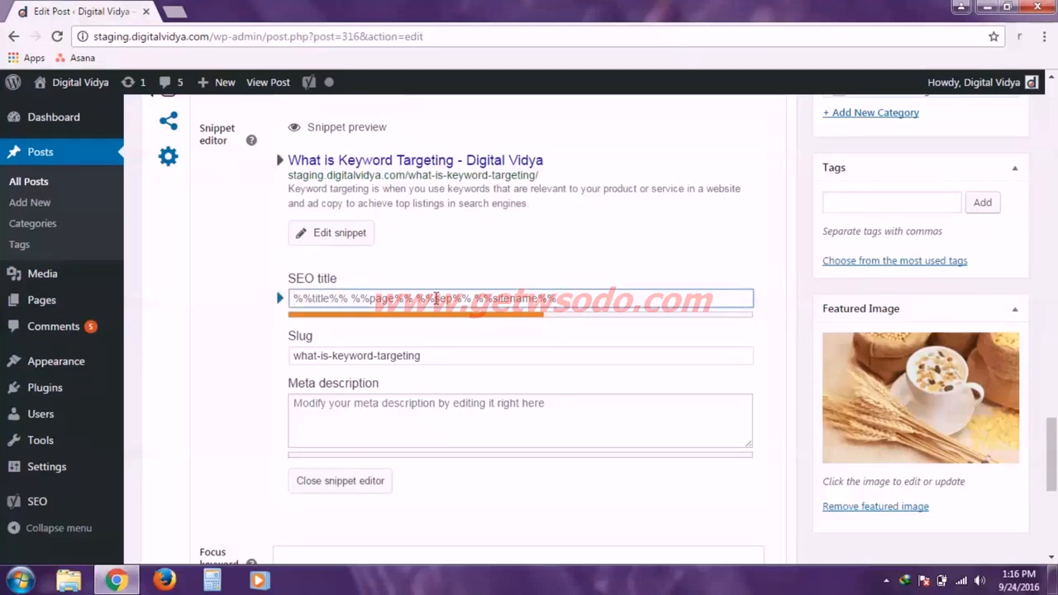
pyautogui.write('What is')
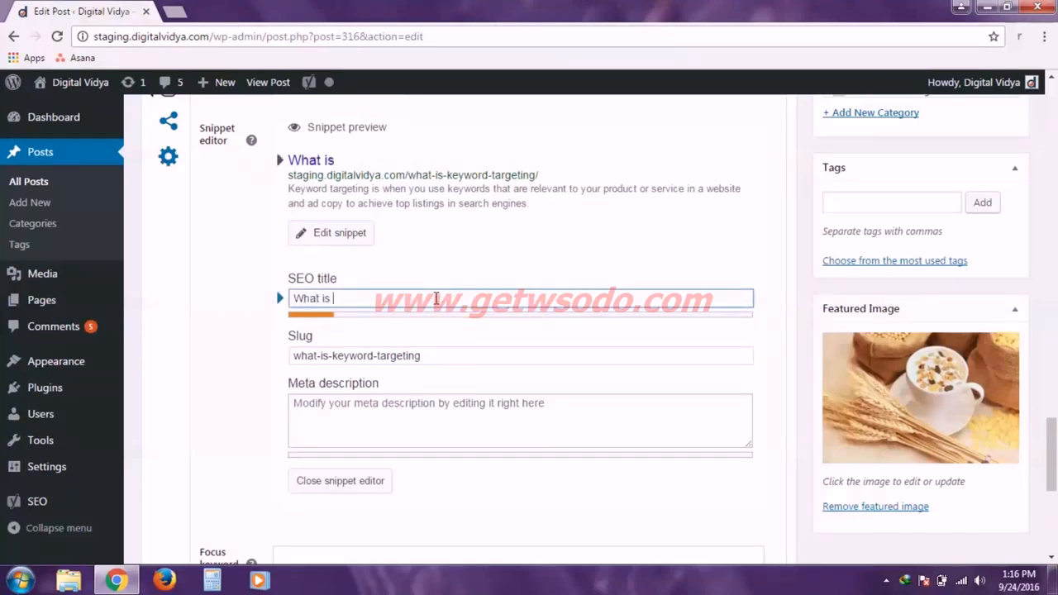
pyautogui.write('keyword')
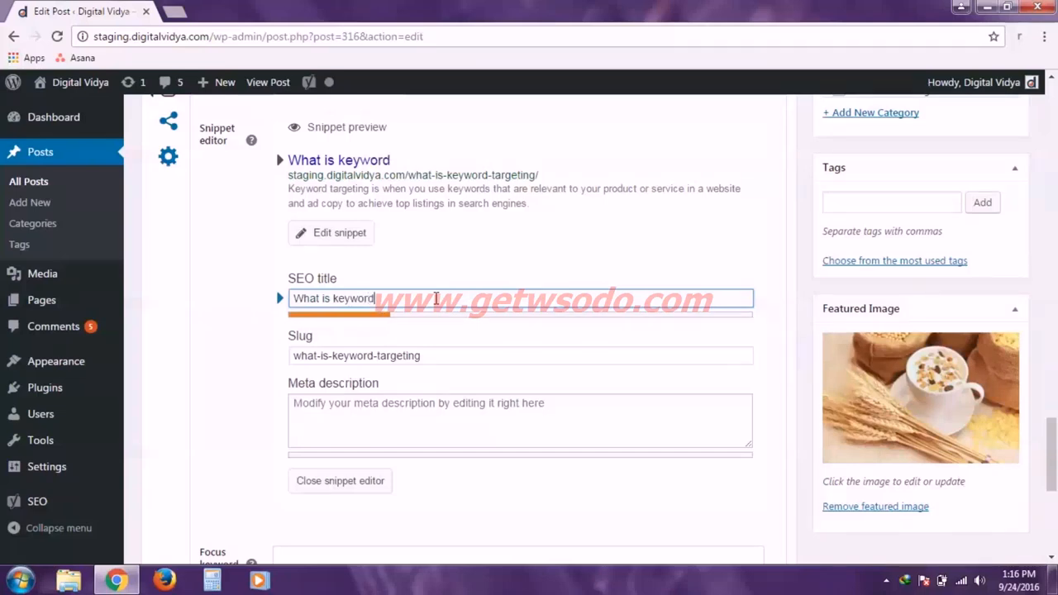
pyautogui.moveTo(423, 165)
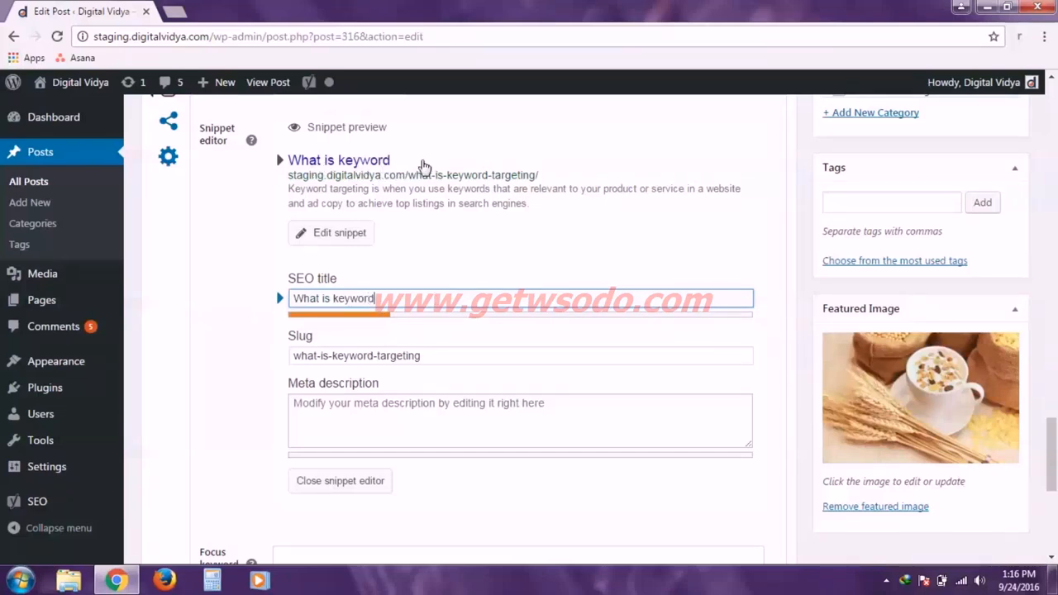
pyautogui.moveTo(377, 298)
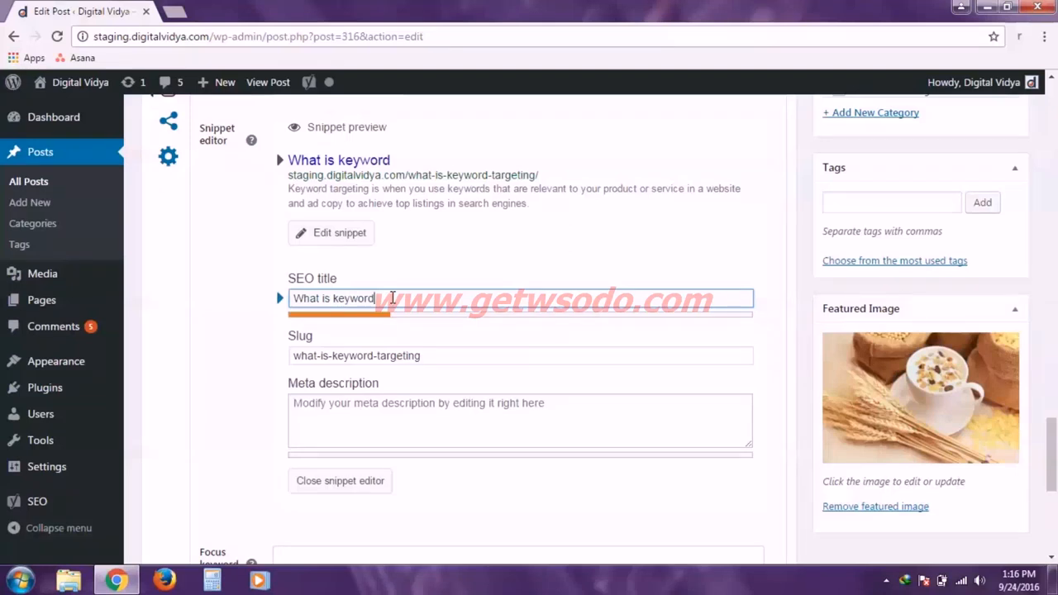
pyautogui.write('tar')
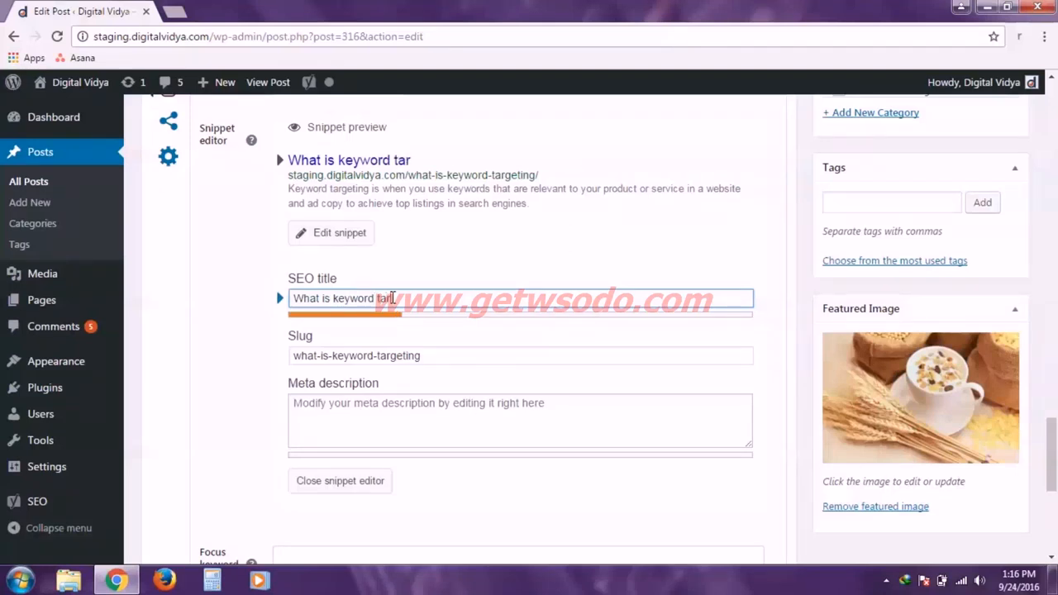
pyautogui.write('geting')
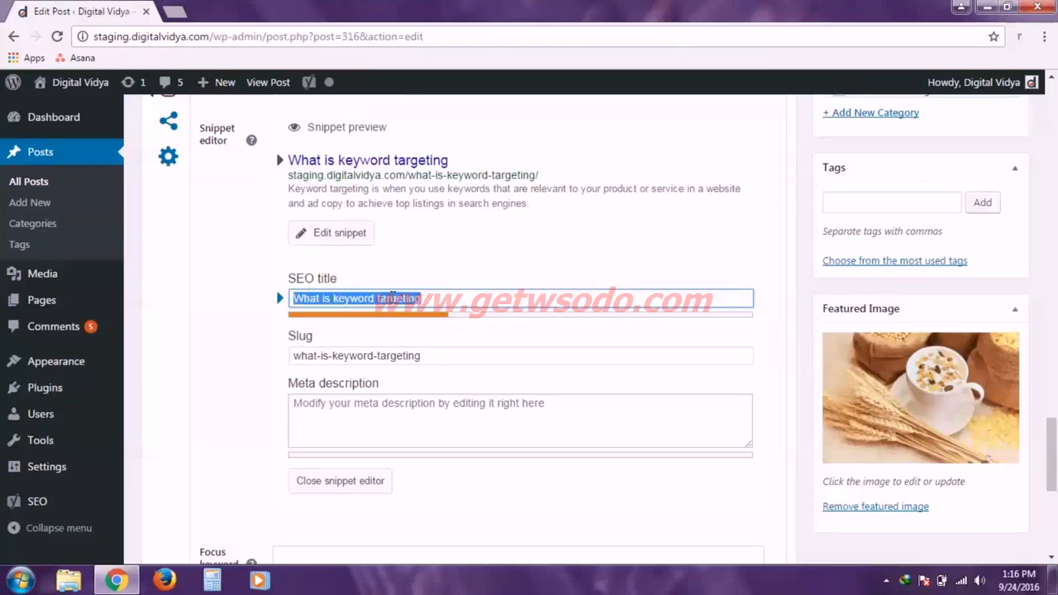
pyautogui.write('%%title%% %%page%% %%sep%% %%sitename%%')
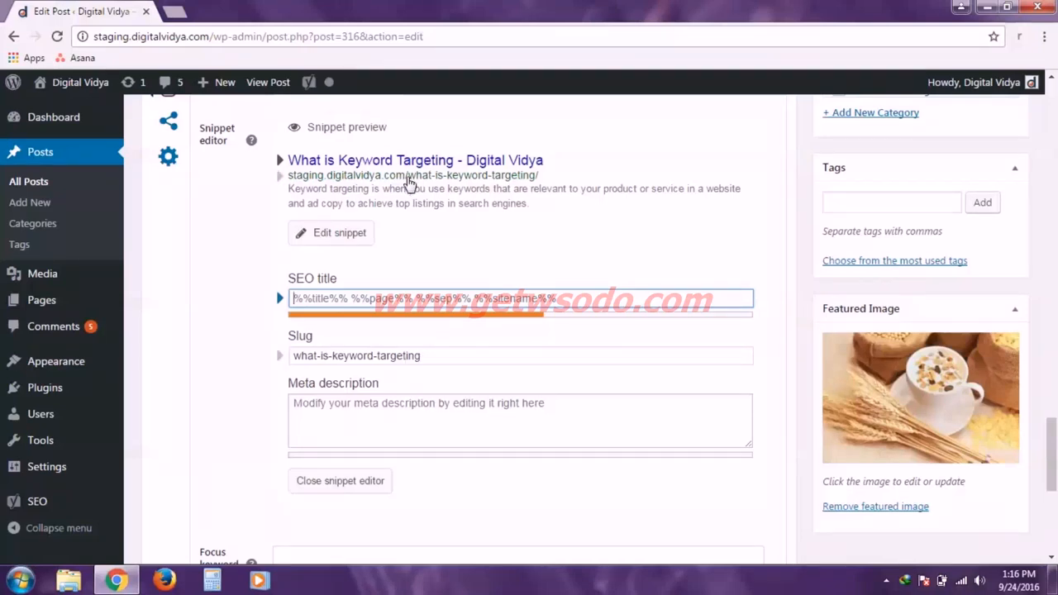
pyautogui.moveTo(544, 178)
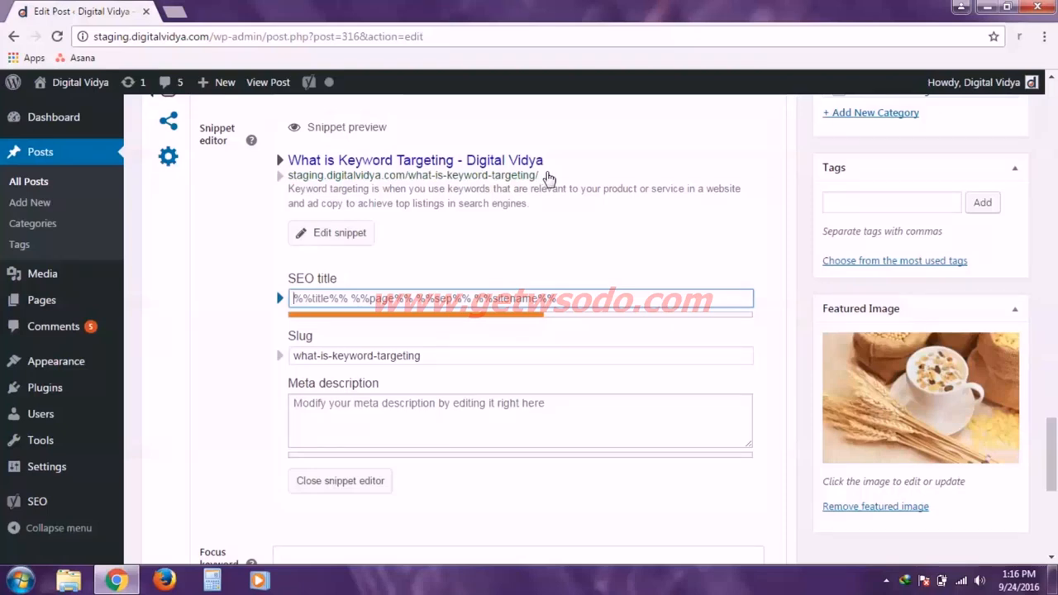
pyautogui.moveTo(526, 180)
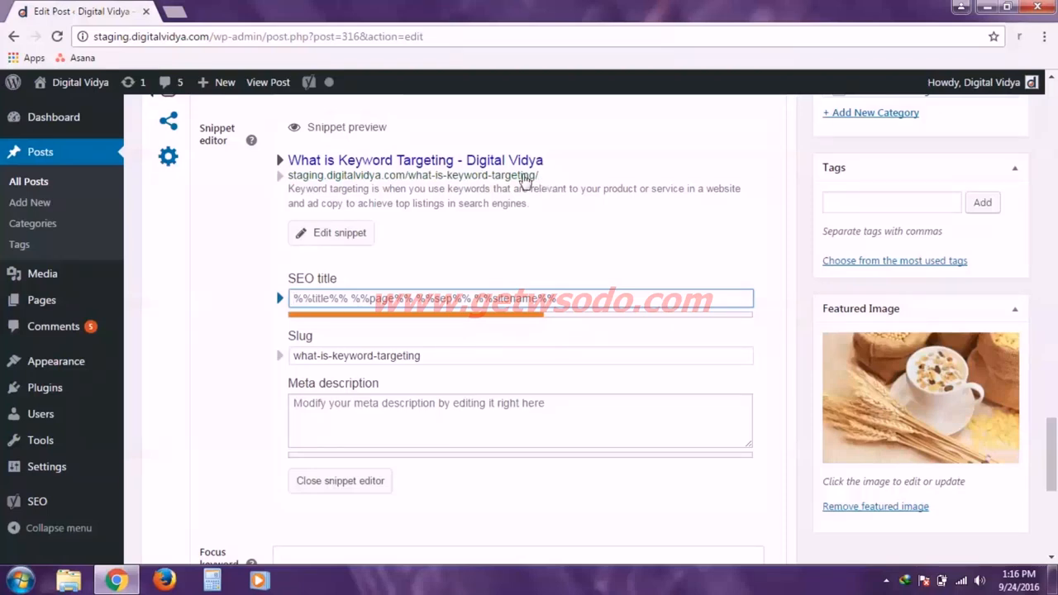
pyautogui.moveTo(544, 180)
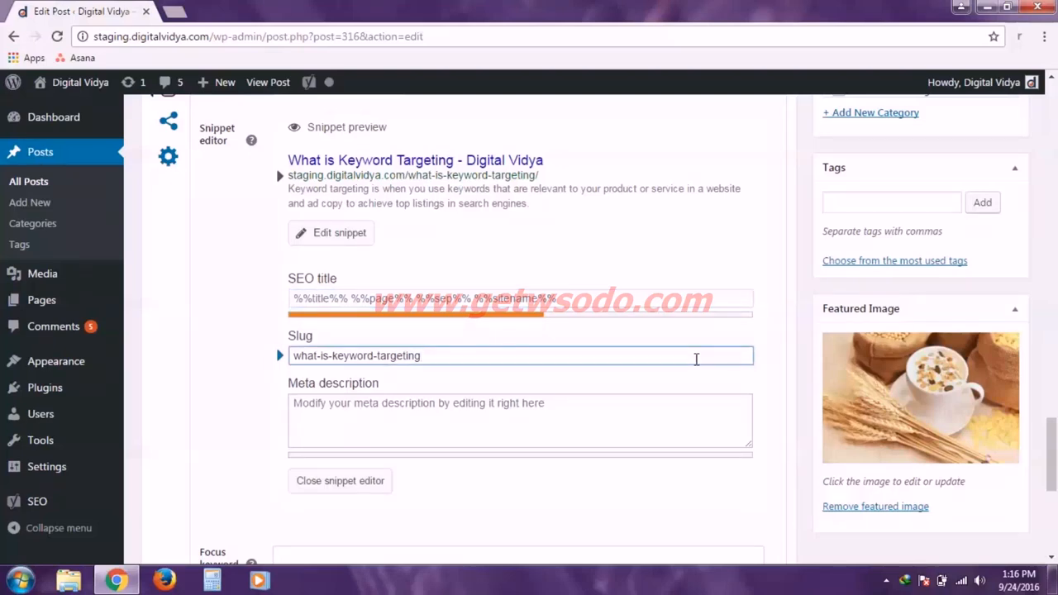
# Extend the Yoast slug to what-is-keyword-targeting-2016-and-further.
pyautogui.write('-')
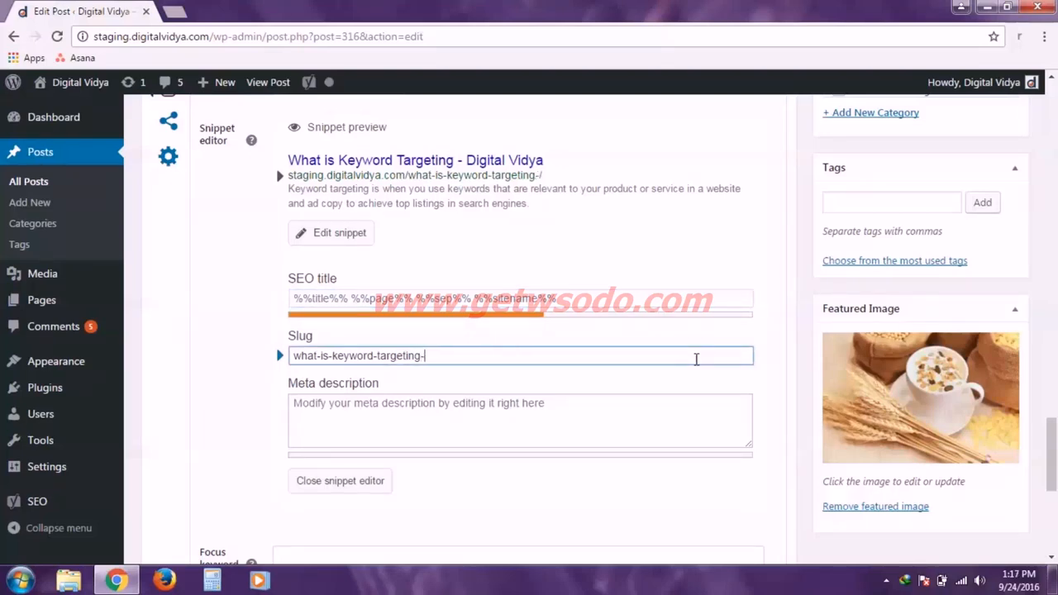
pyautogui.write('2016')
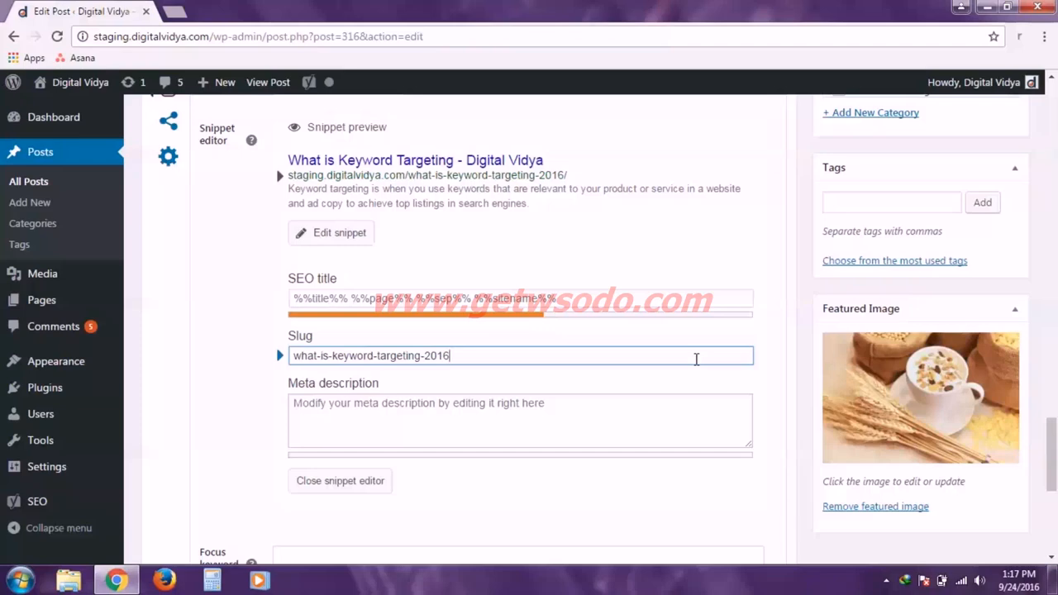
pyautogui.write('-and')
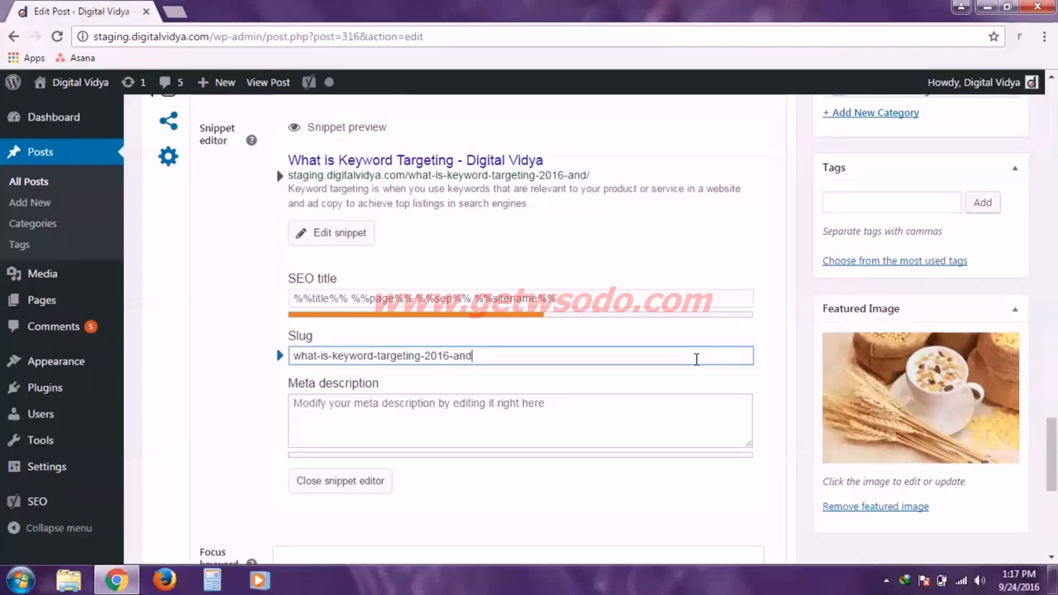
pyautogui.write('further')
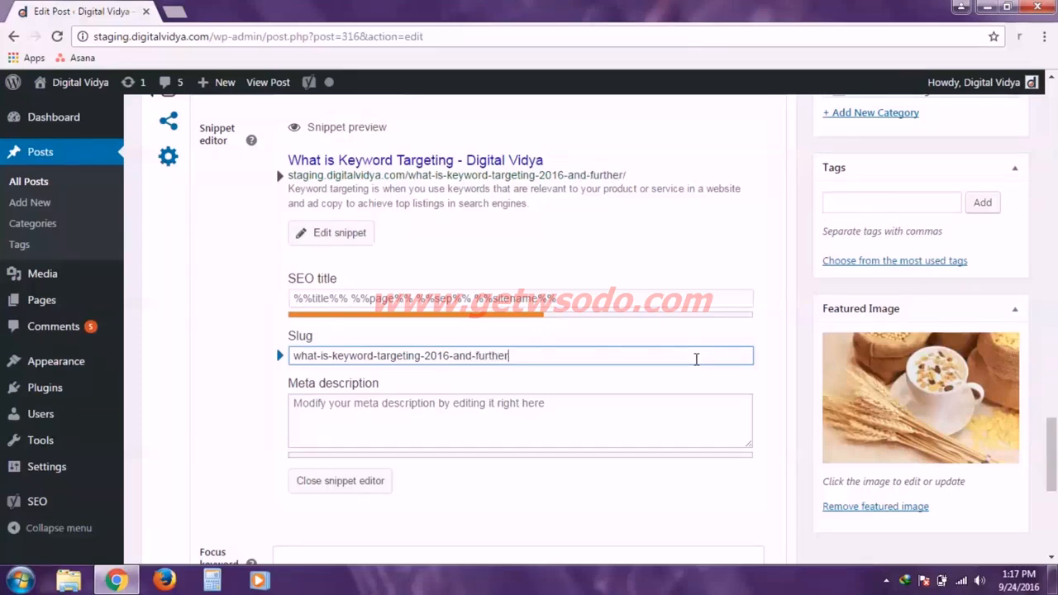
pyautogui.moveTo(483, 183)
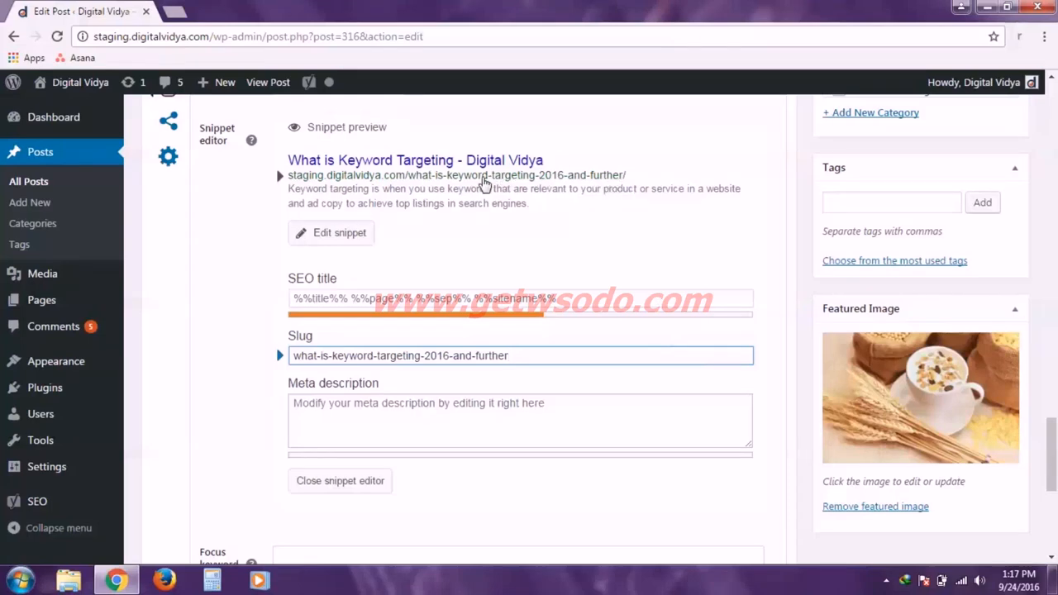
pyautogui.click(509, 356)
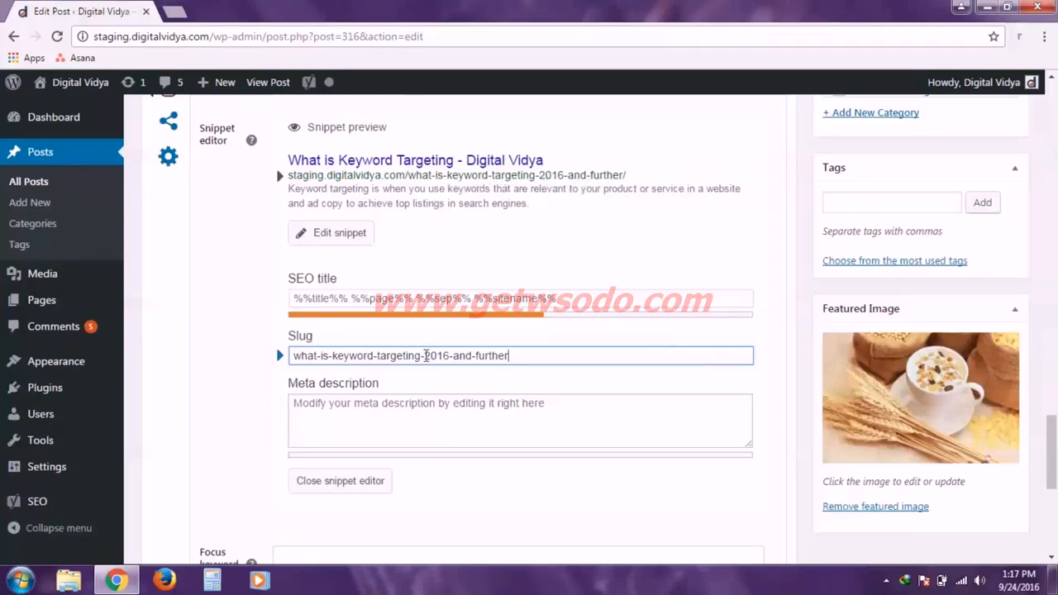
pyautogui.doubleClick(463, 355)
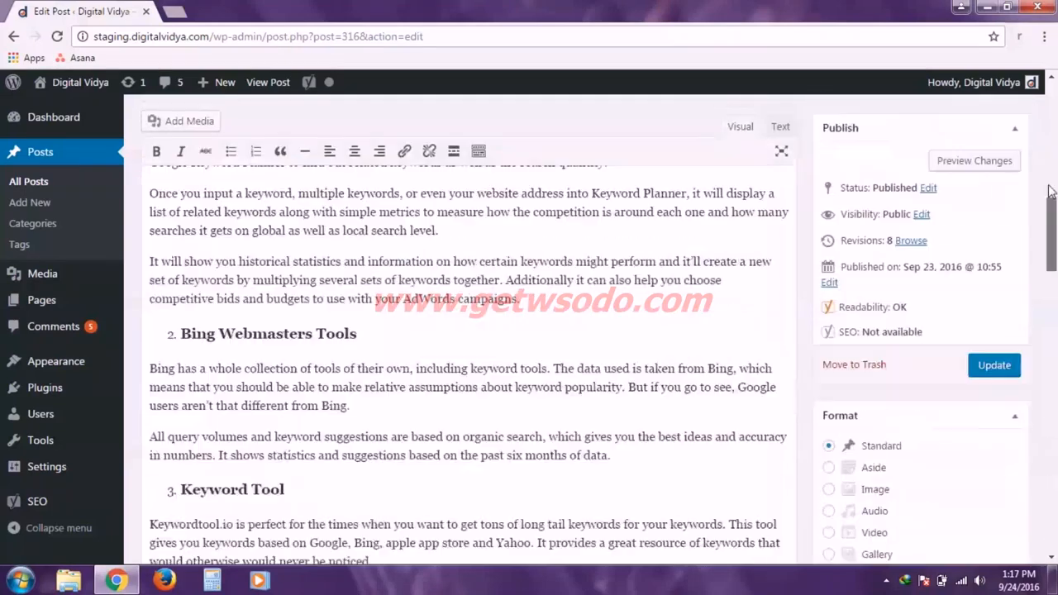
# Change the permalink to what-is-keyword-targeting-2016 and check the matching Yoast slug.
pyautogui.scroll(3)
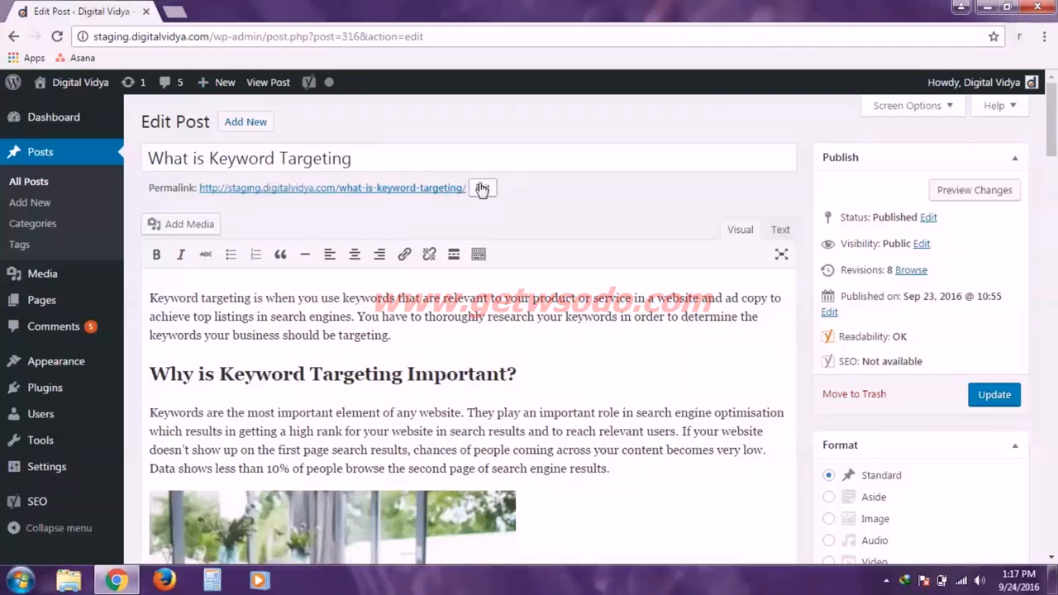
pyautogui.click(483, 188)
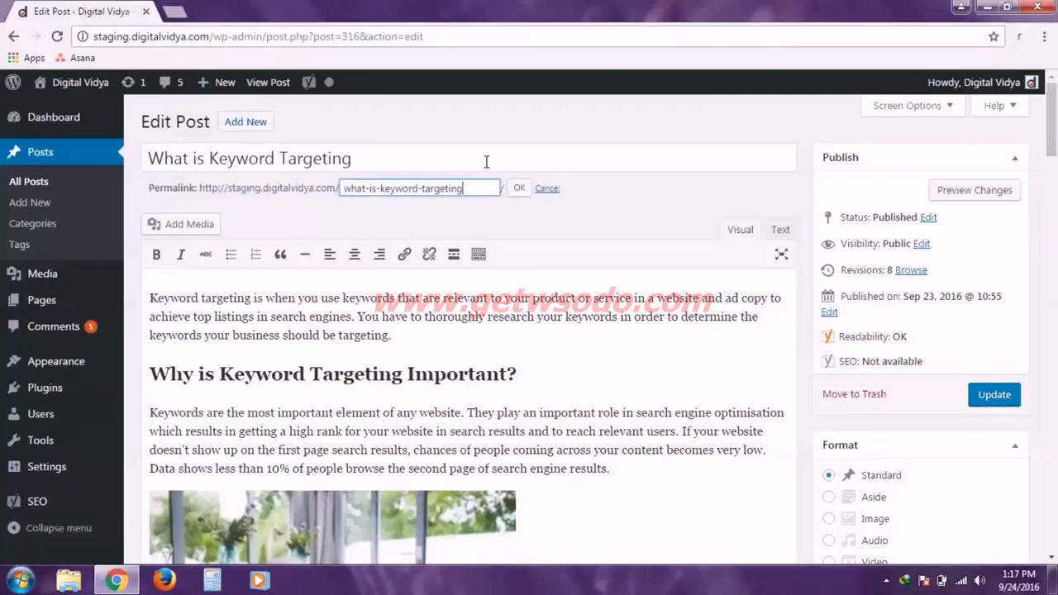
pyautogui.write('-2016')
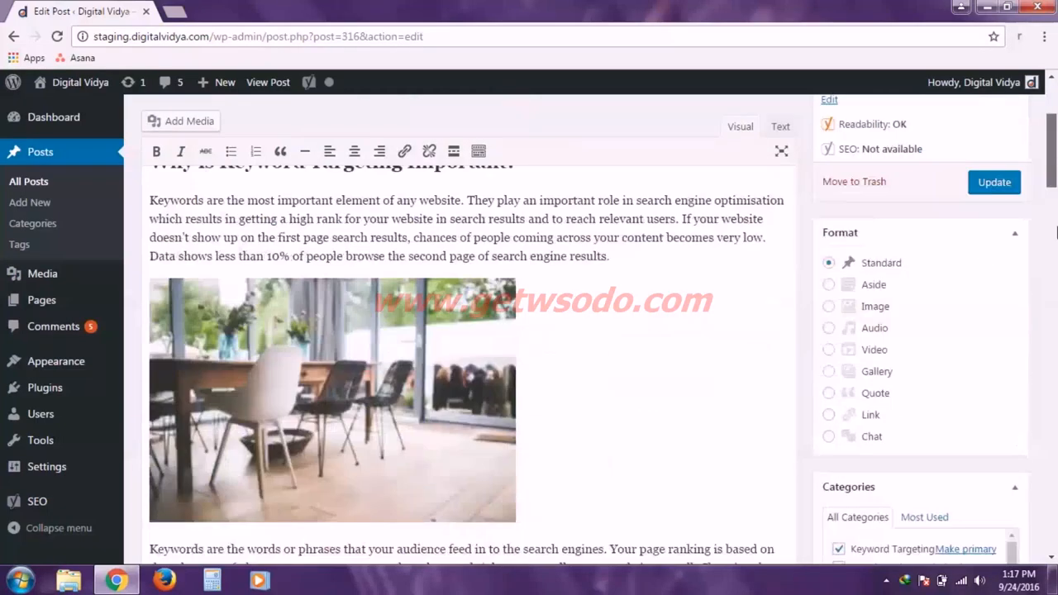
pyautogui.scroll(-3)
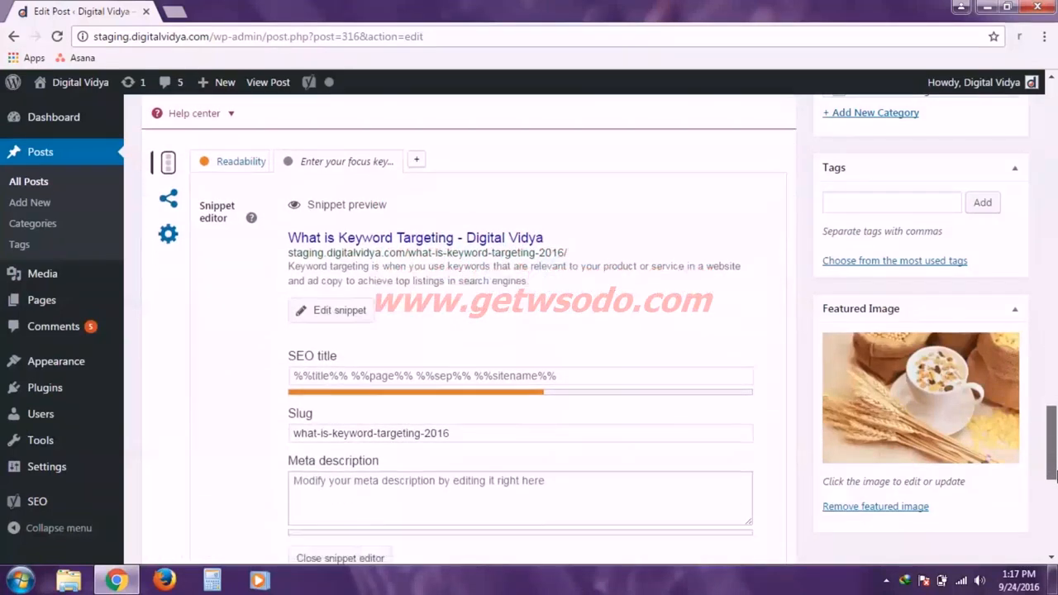
pyautogui.scroll(-3)
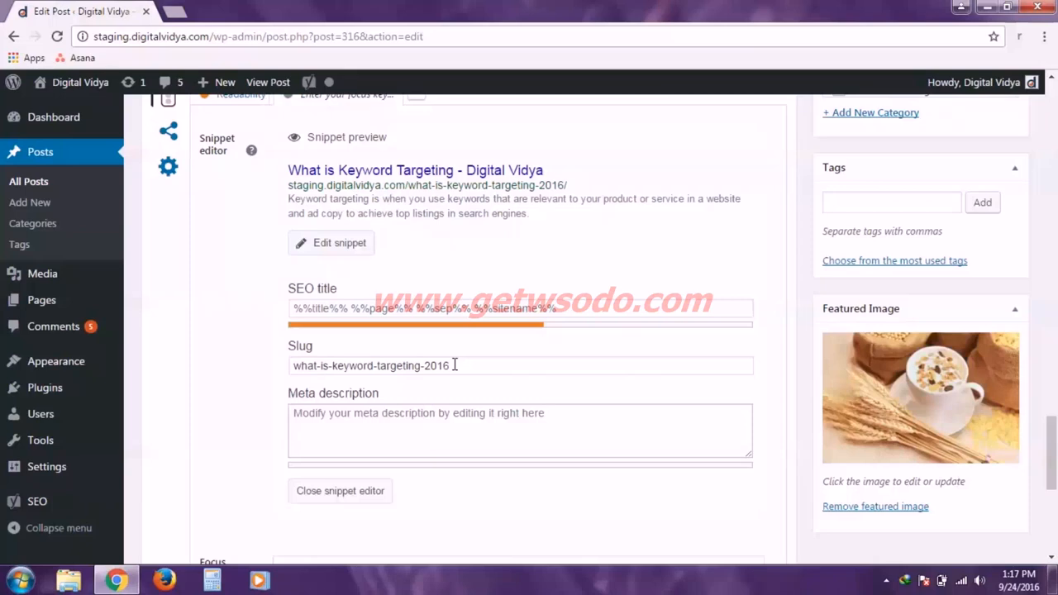
pyautogui.click(519, 366)
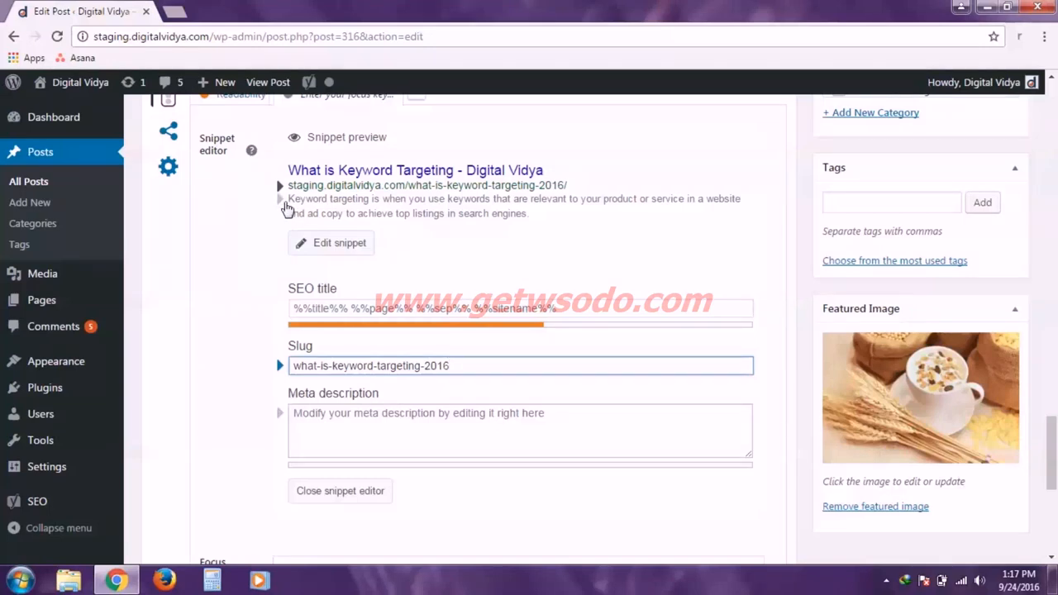
pyautogui.moveTo(314, 209)
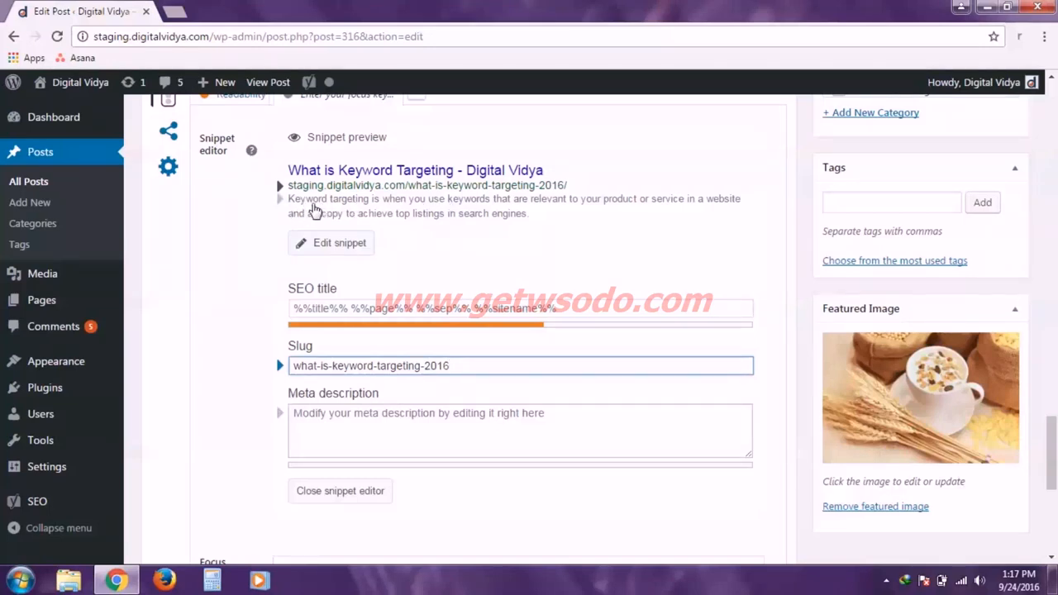
pyautogui.moveTo(364, 223)
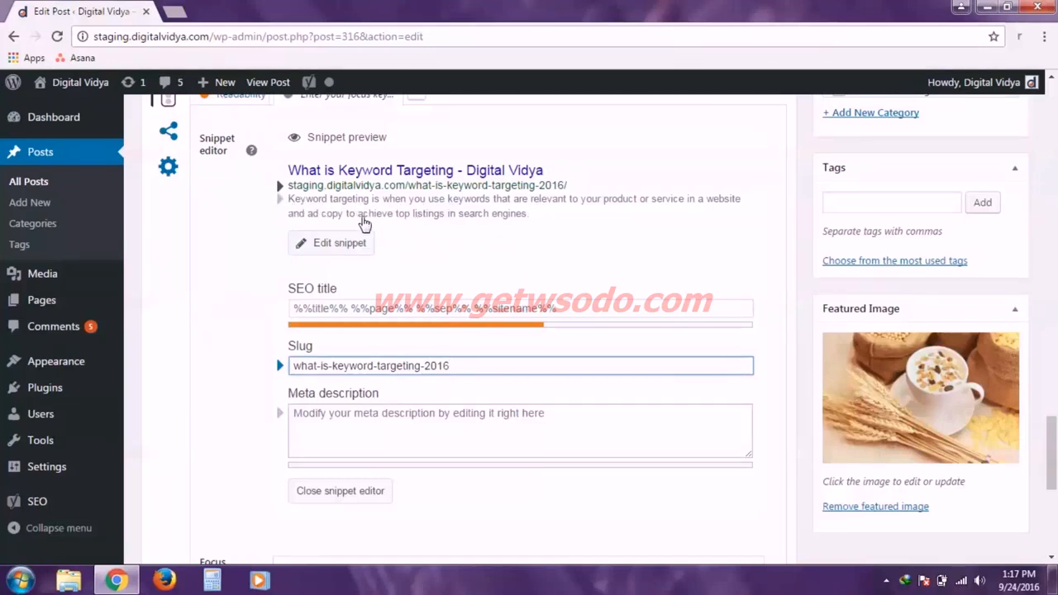
pyautogui.moveTo(560, 230)
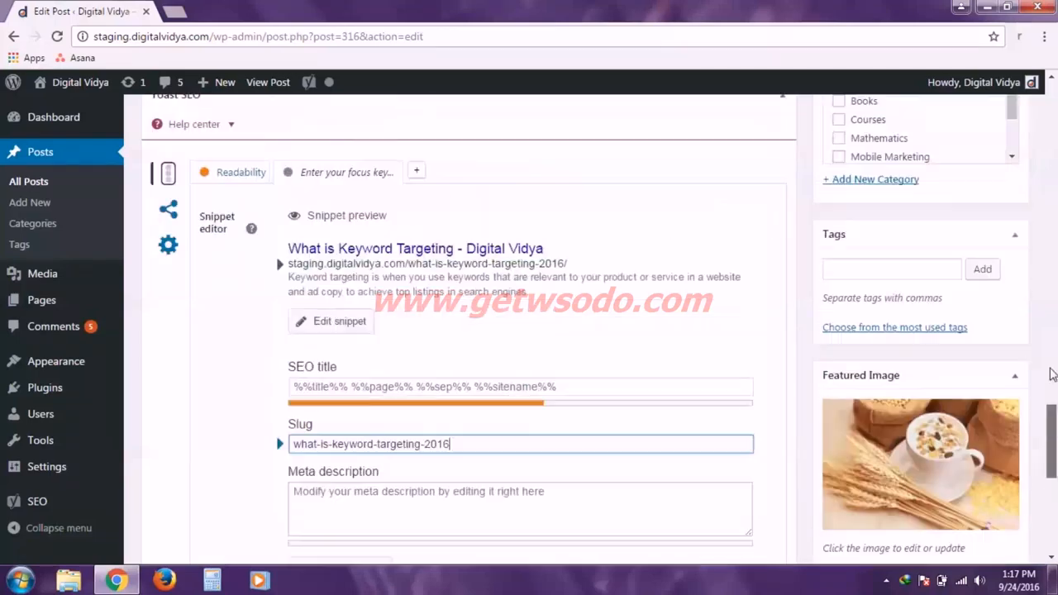
# Select and copy the post's opening sentence about keyword targeting, then return to the Yoast box.
pyautogui.scroll(3)
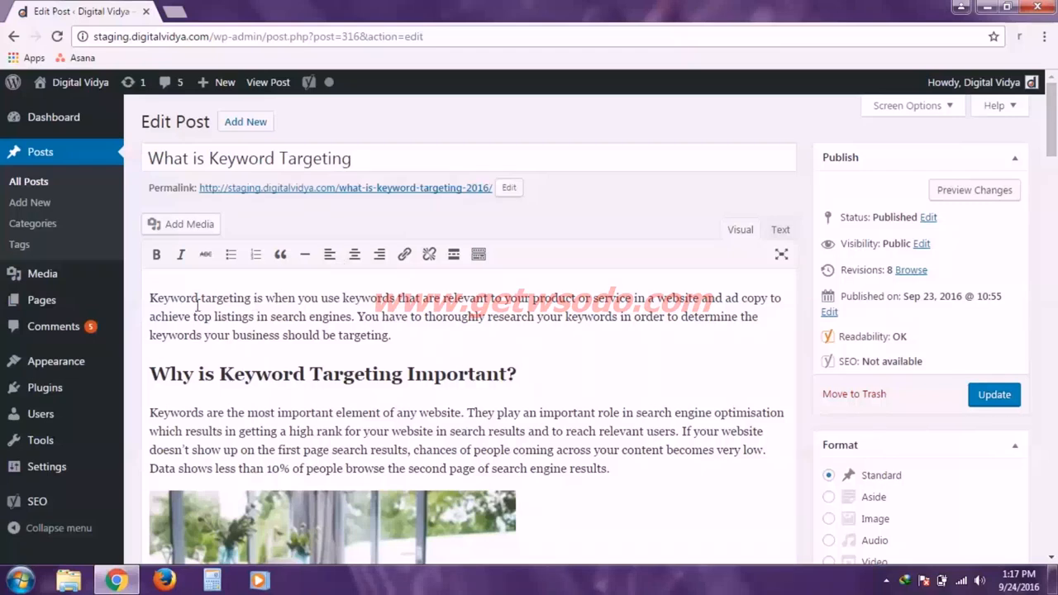
pyautogui.moveTo(148, 297); pyautogui.dragTo(354, 316)
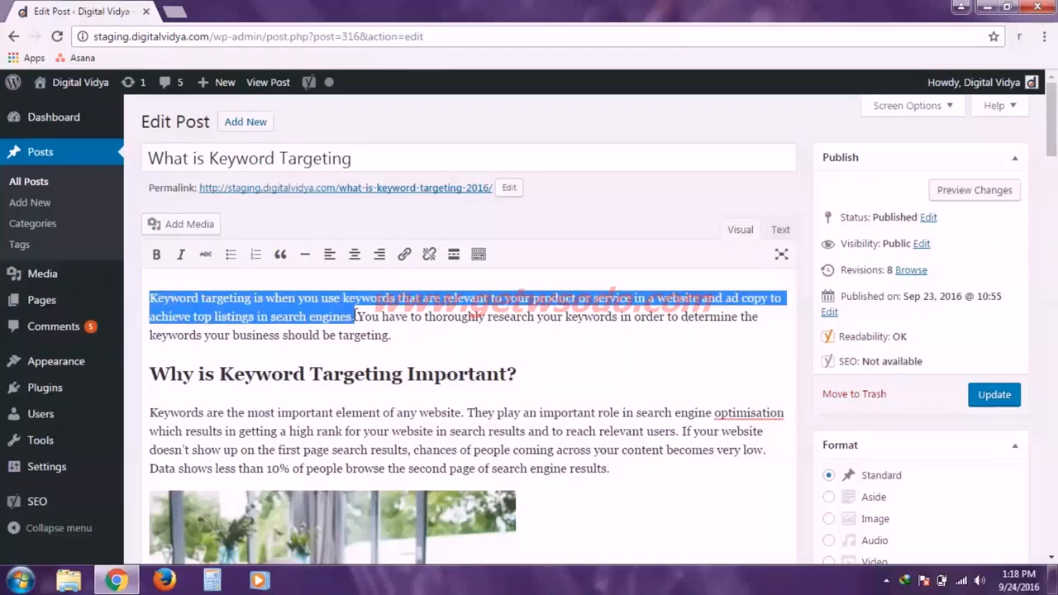
pyautogui.click(355, 317)
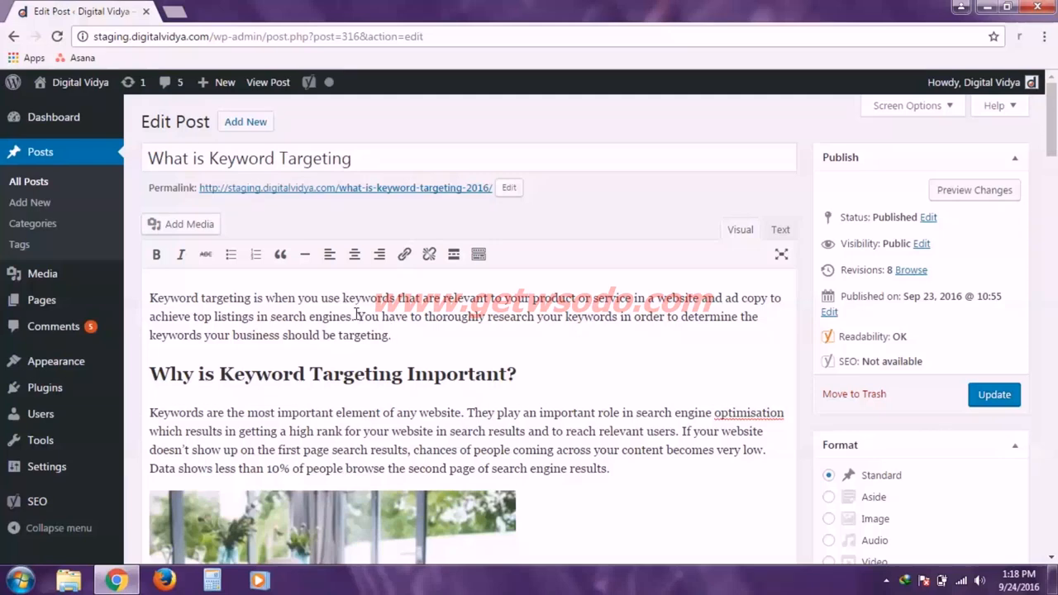
pyautogui.moveTo(202, 298); pyautogui.dragTo(353, 316)
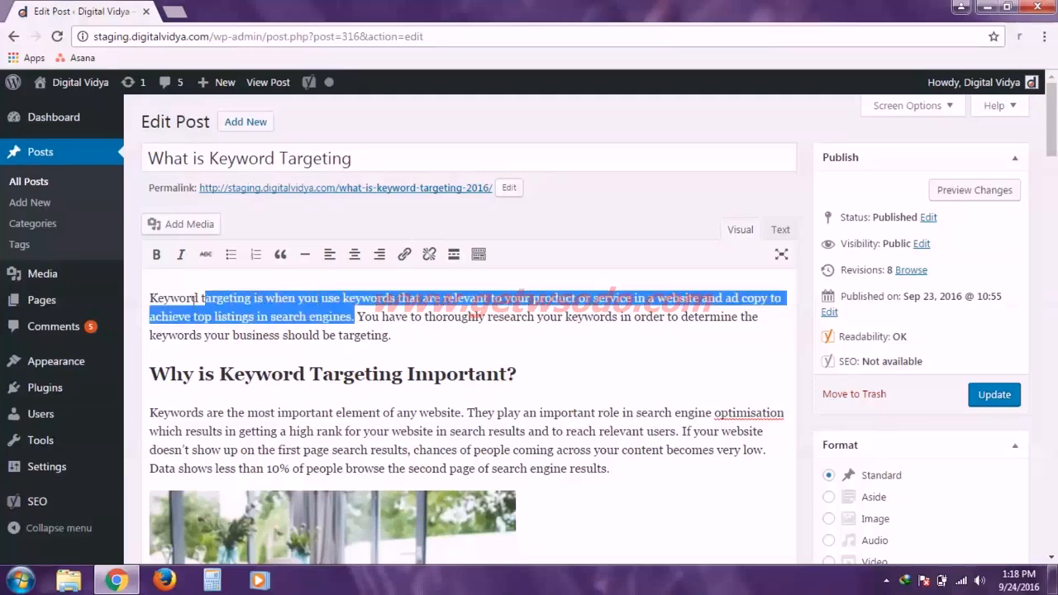
pyautogui.click(522, 274)
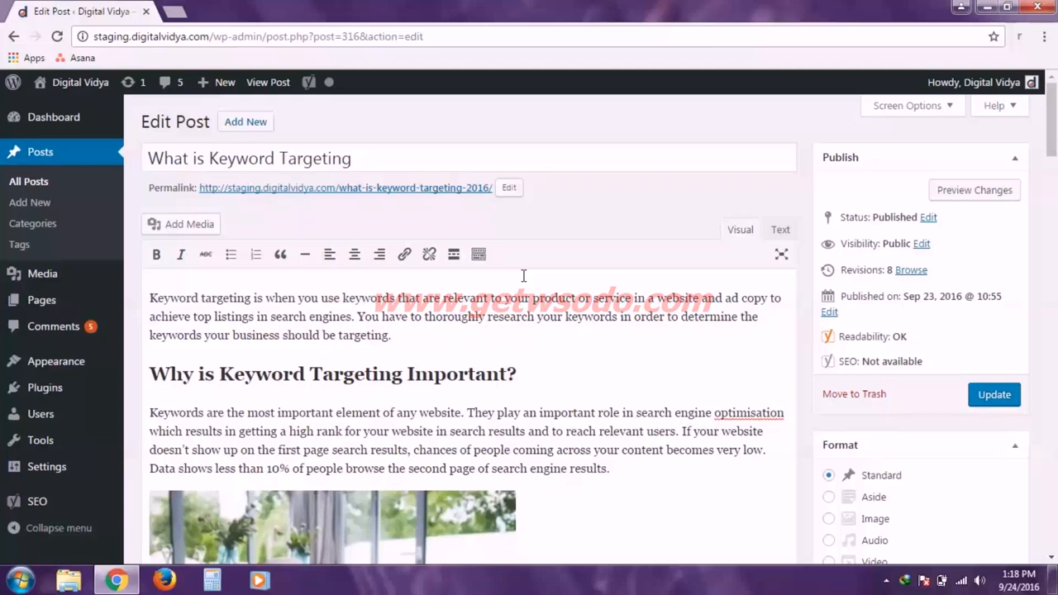
pyautogui.click(390, 334)
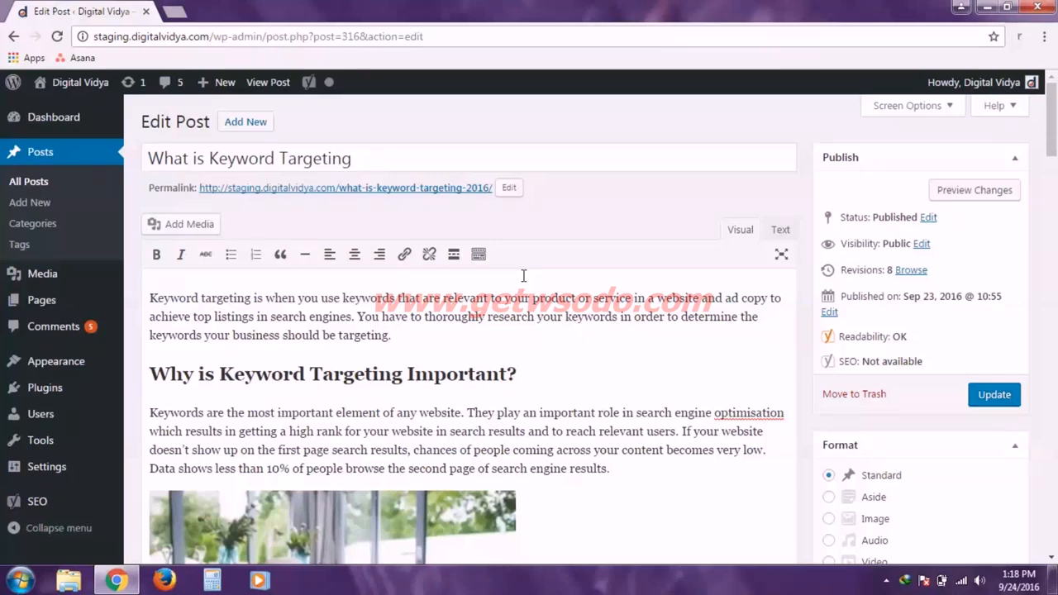
pyautogui.moveTo(360, 322)
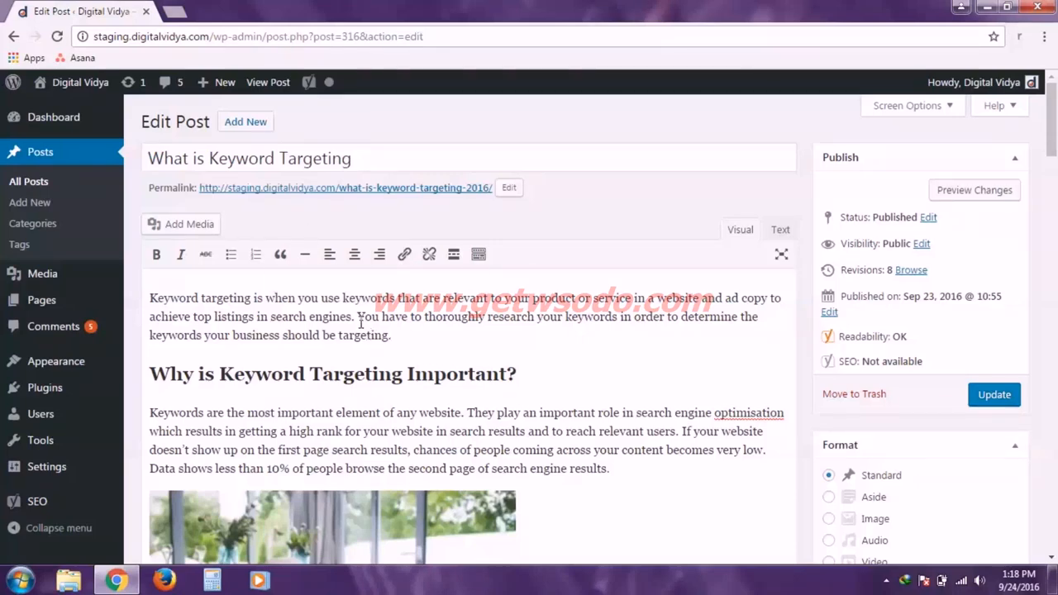
pyautogui.moveTo(149, 297); pyautogui.dragTo(356, 317)
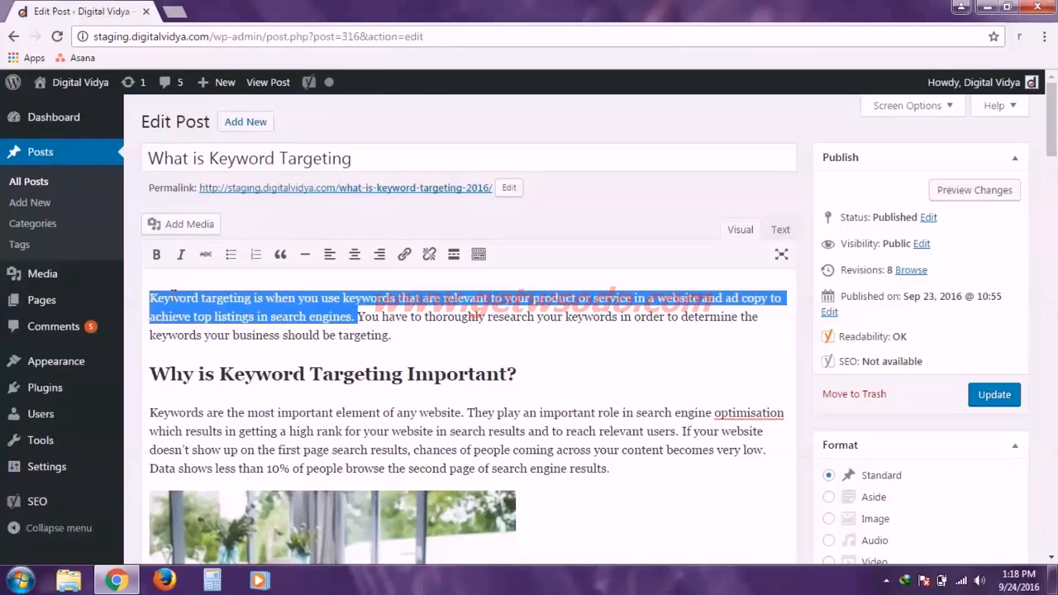
pyautogui.scroll(-3)
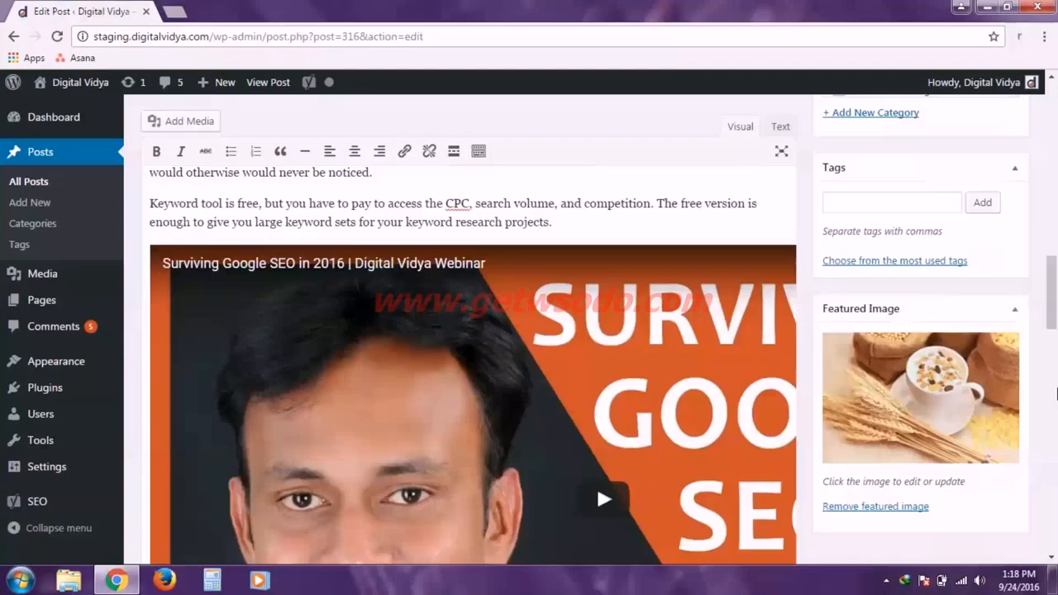
pyautogui.scroll(-3)
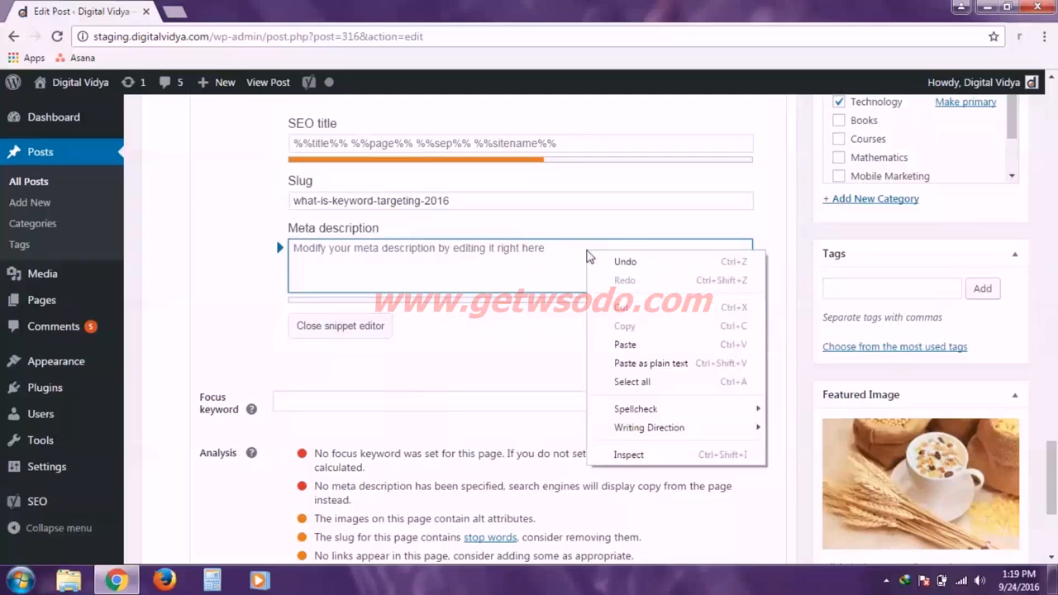
# Paste the copied opening sentence as the Yoast meta description.
pyautogui.click(625, 344)
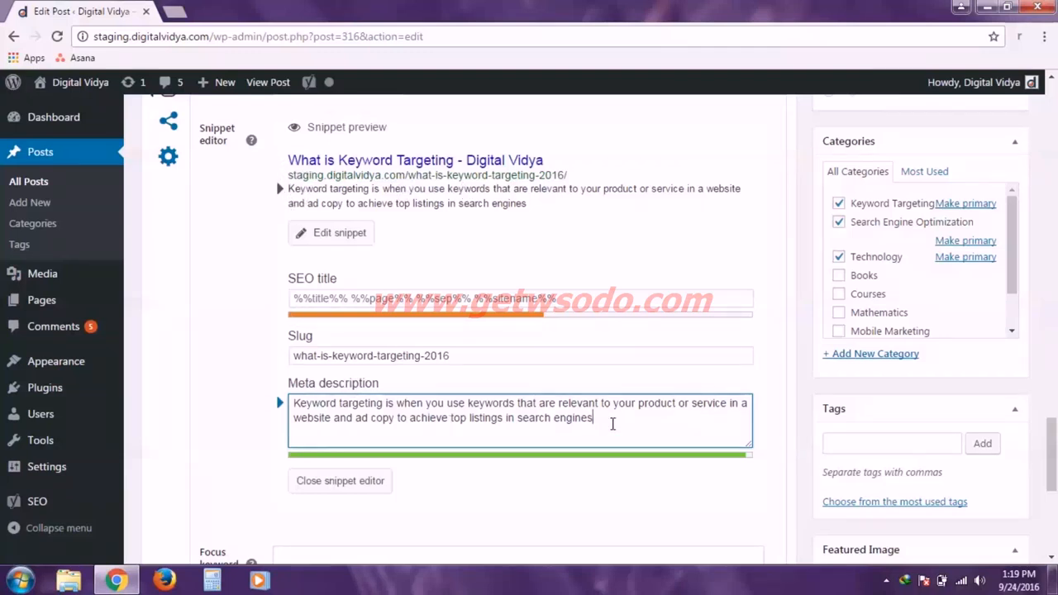
pyautogui.scroll(-3)
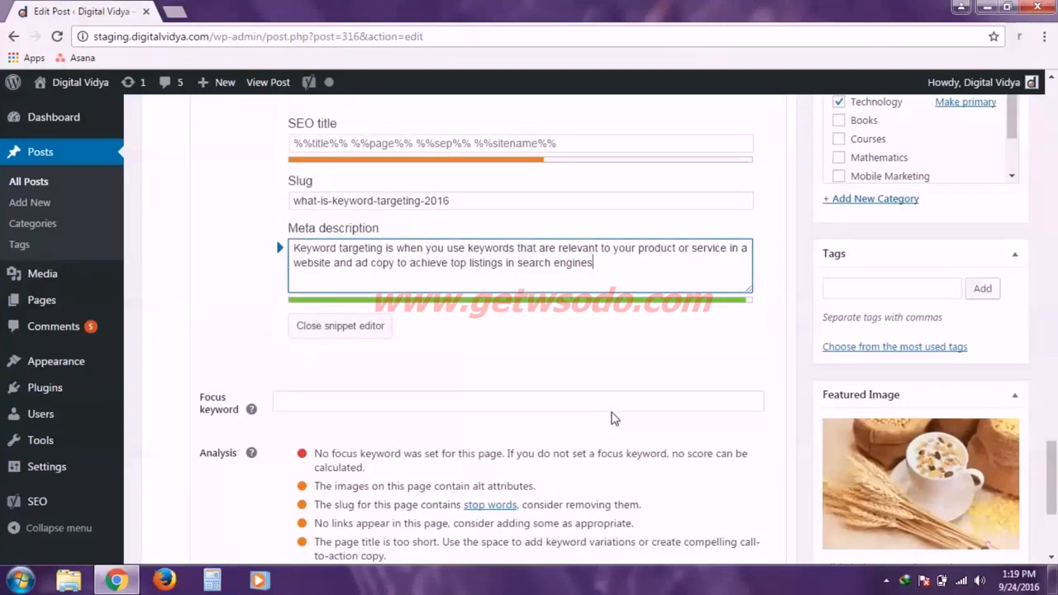
pyautogui.scroll(-3)
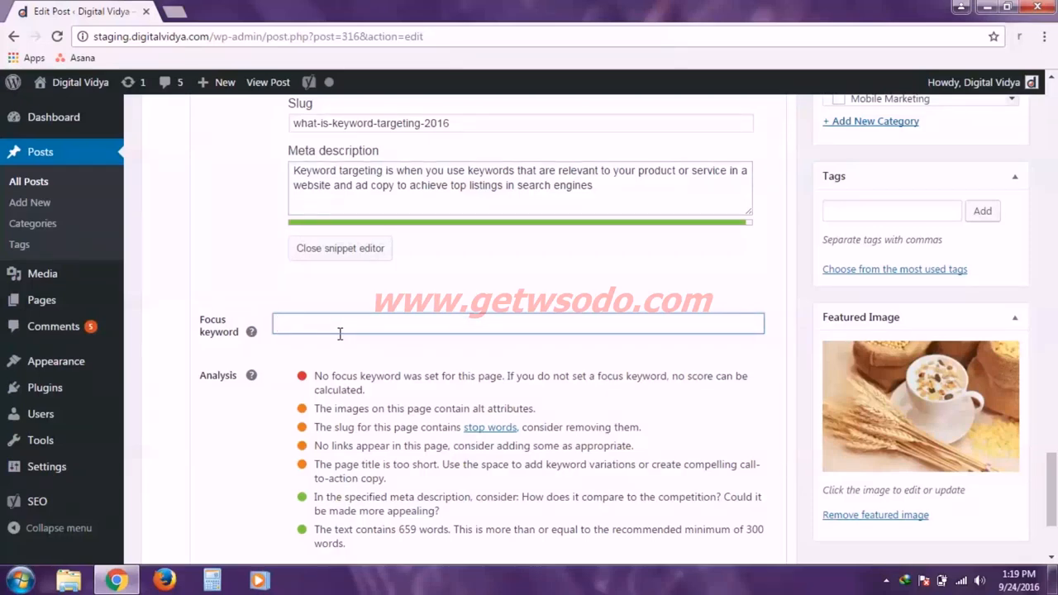
pyautogui.moveTo(455, 360)
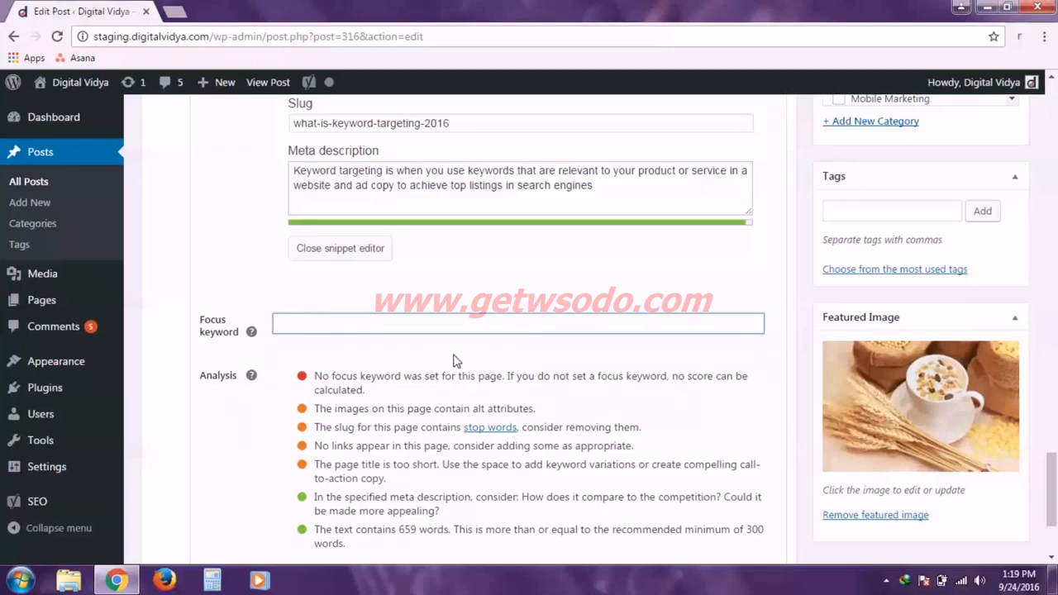
pyautogui.moveTo(1005, 417)
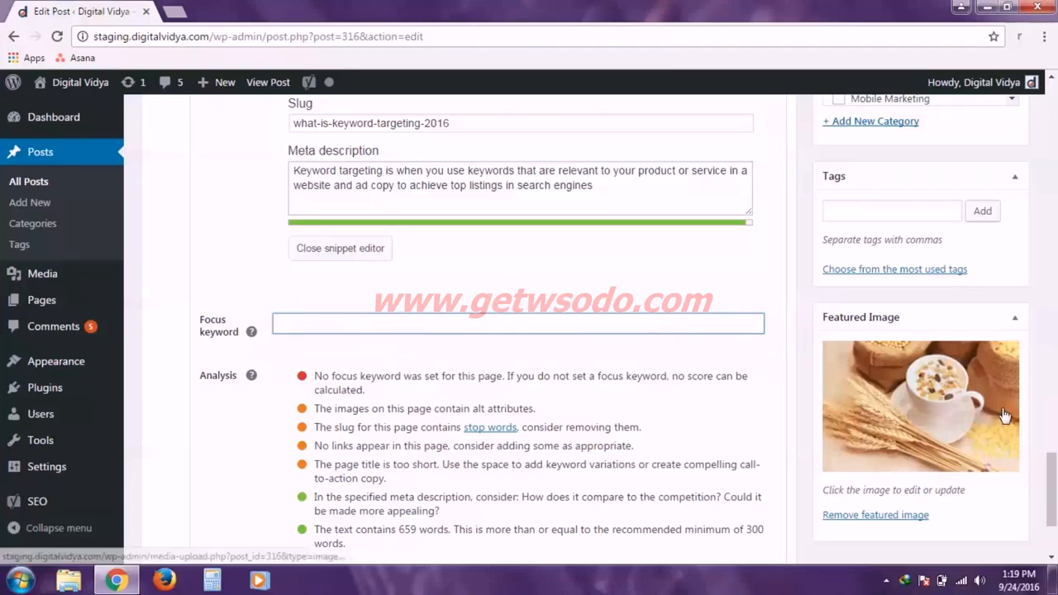
pyautogui.moveTo(1005, 466)
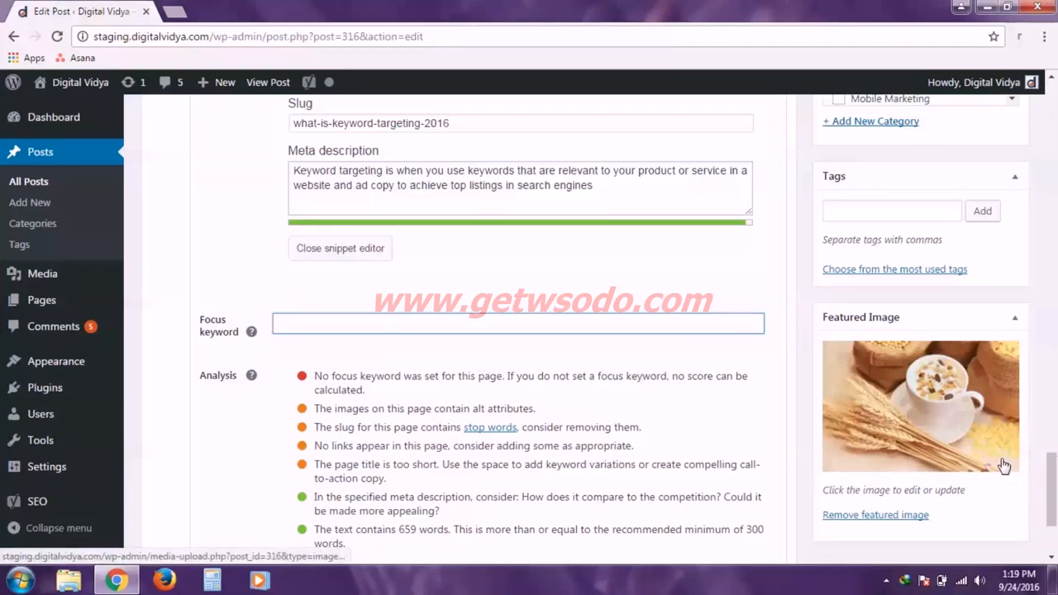
pyautogui.scroll(3)
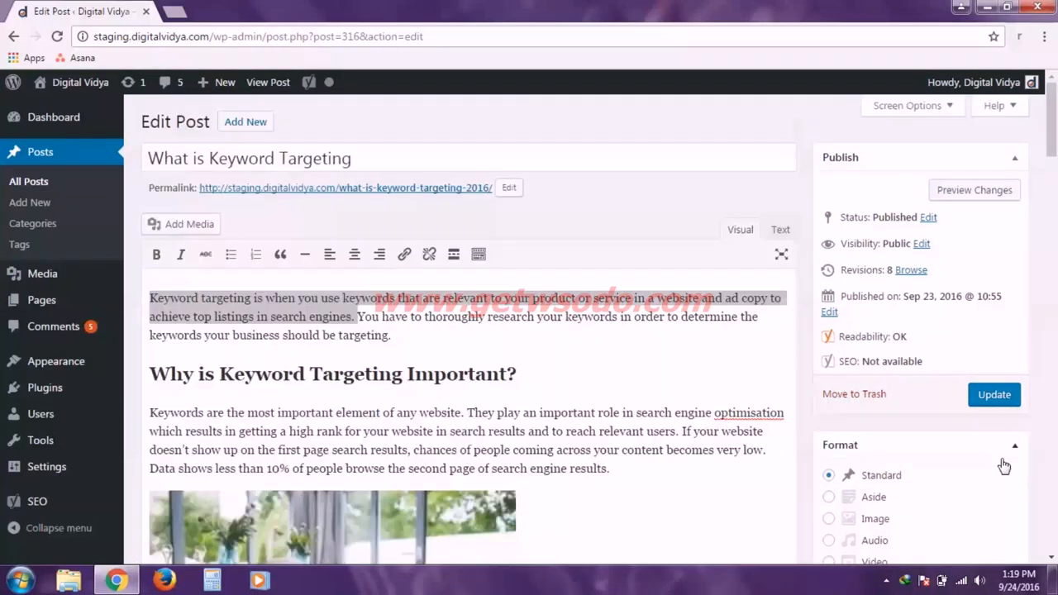
pyautogui.click(309, 306)
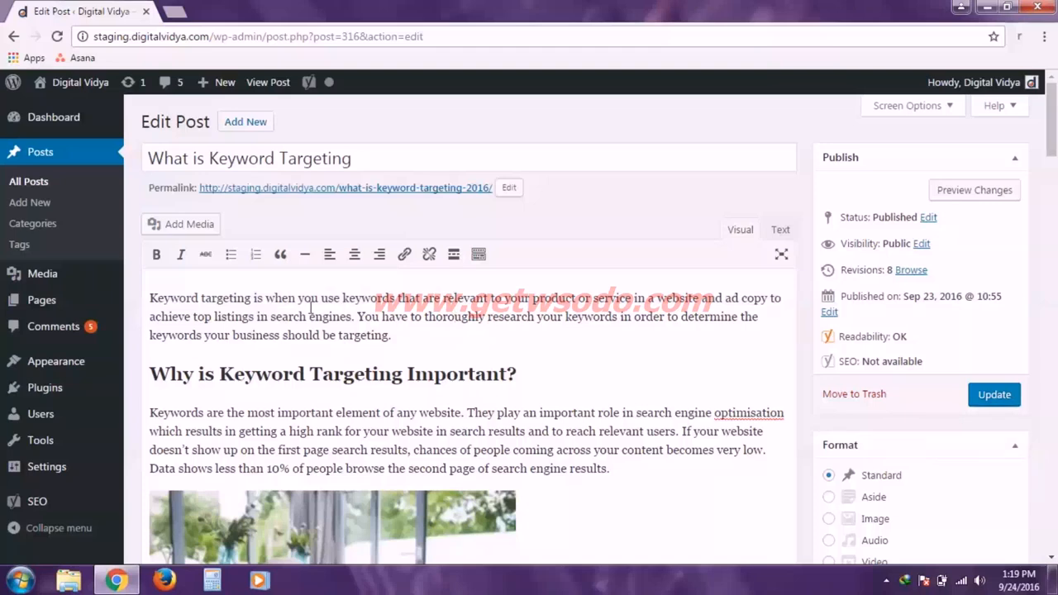
pyautogui.moveTo(324, 350)
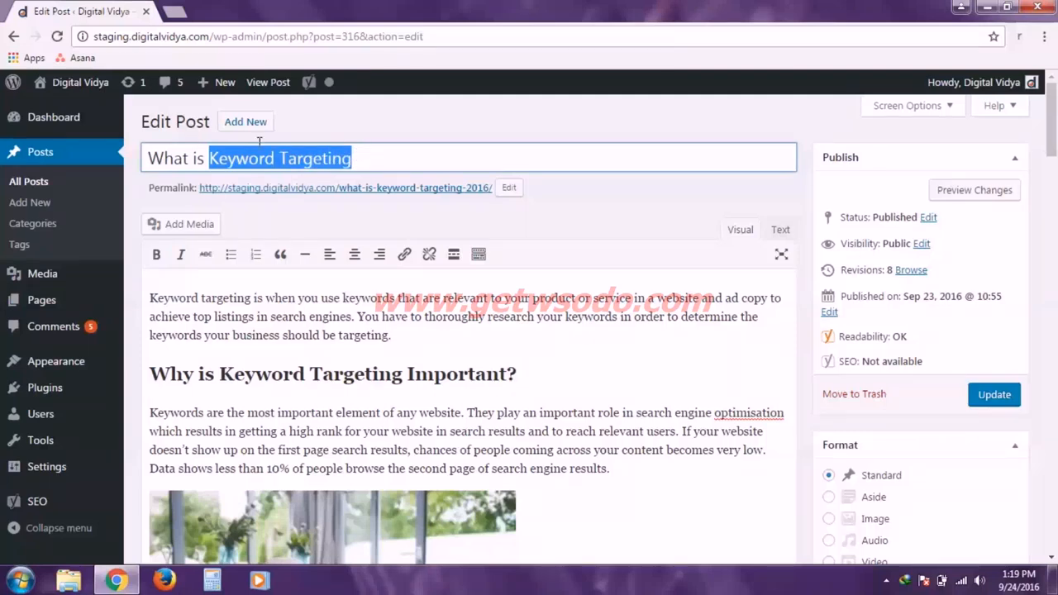
pyautogui.doubleClick(173, 297)
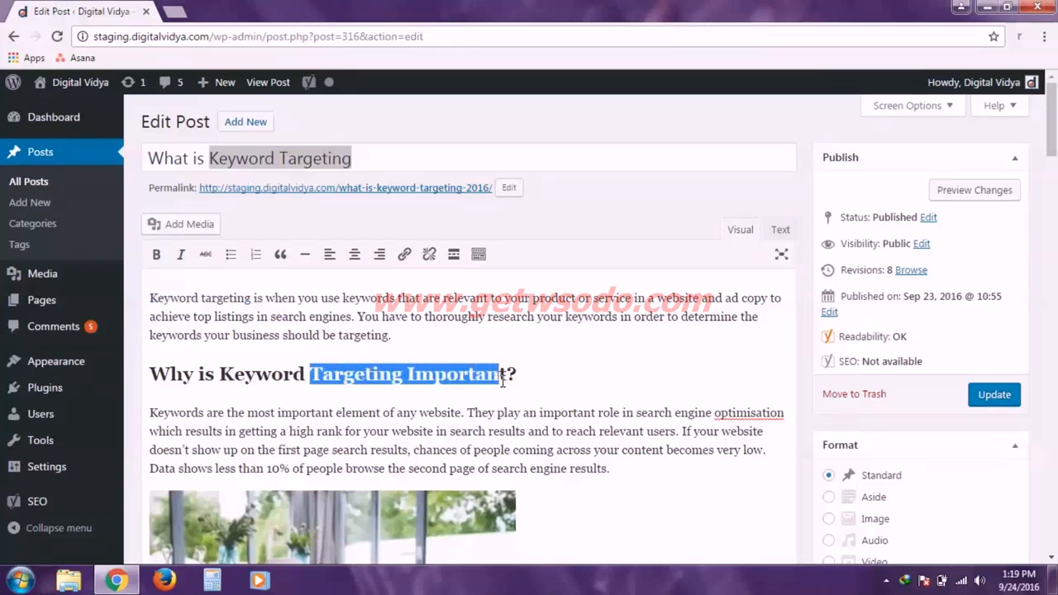
pyautogui.click(537, 373)
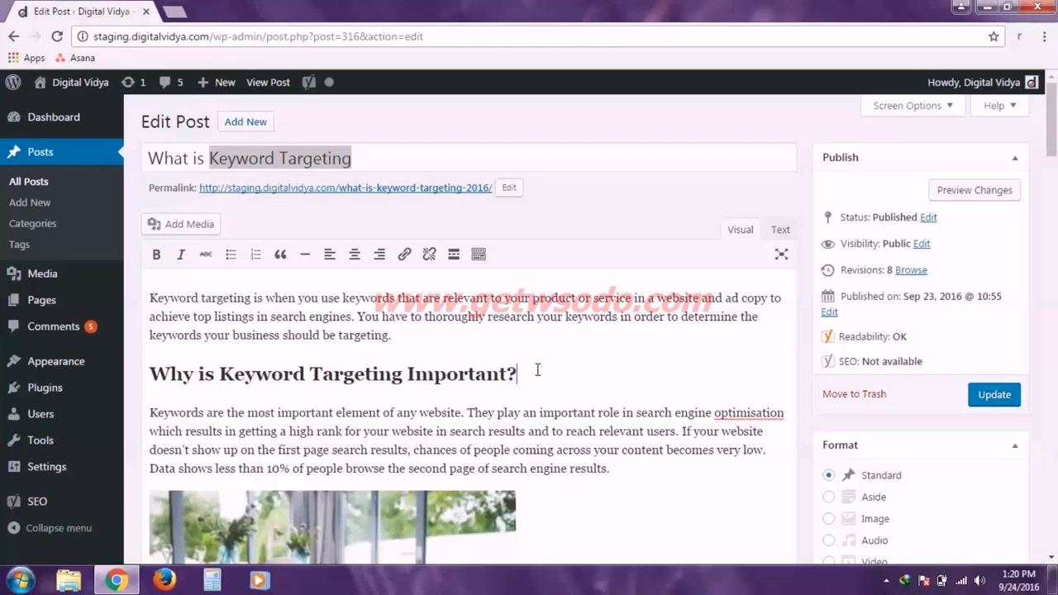
pyautogui.doubleClick(279, 158)
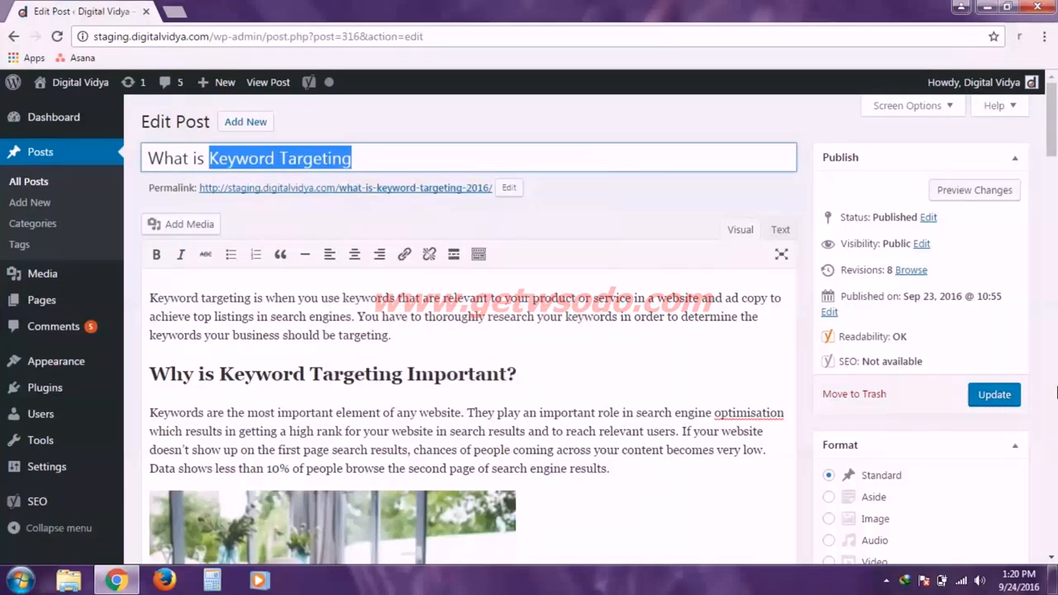
# Set the Yoast focus keyword to 'Keyword Targeting' and review the analysis checks.
pyautogui.scroll(-3)
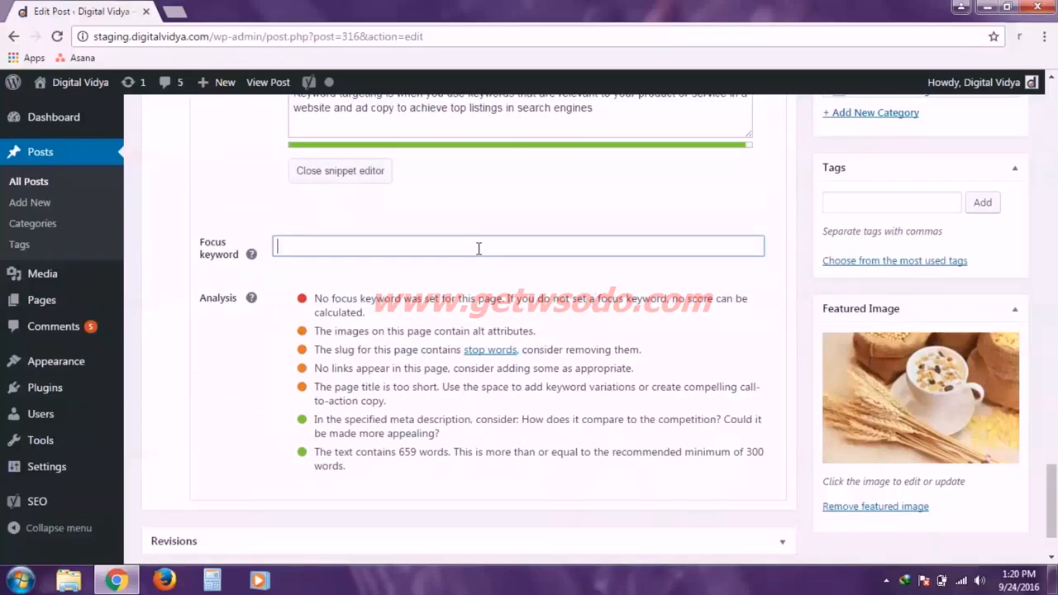
pyautogui.write('Keyword Targeting')
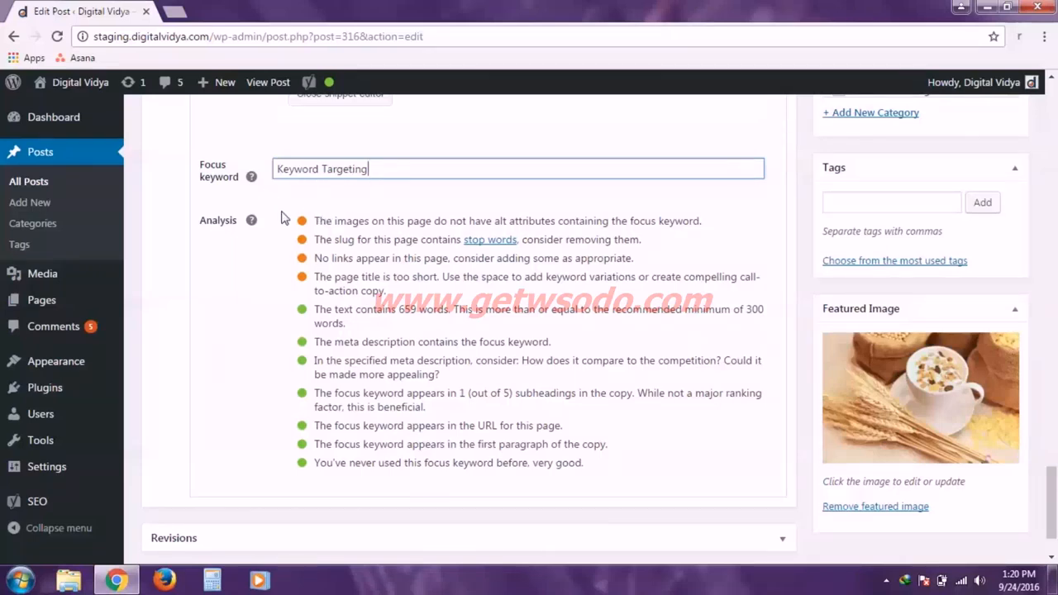
pyautogui.moveTo(267, 218)
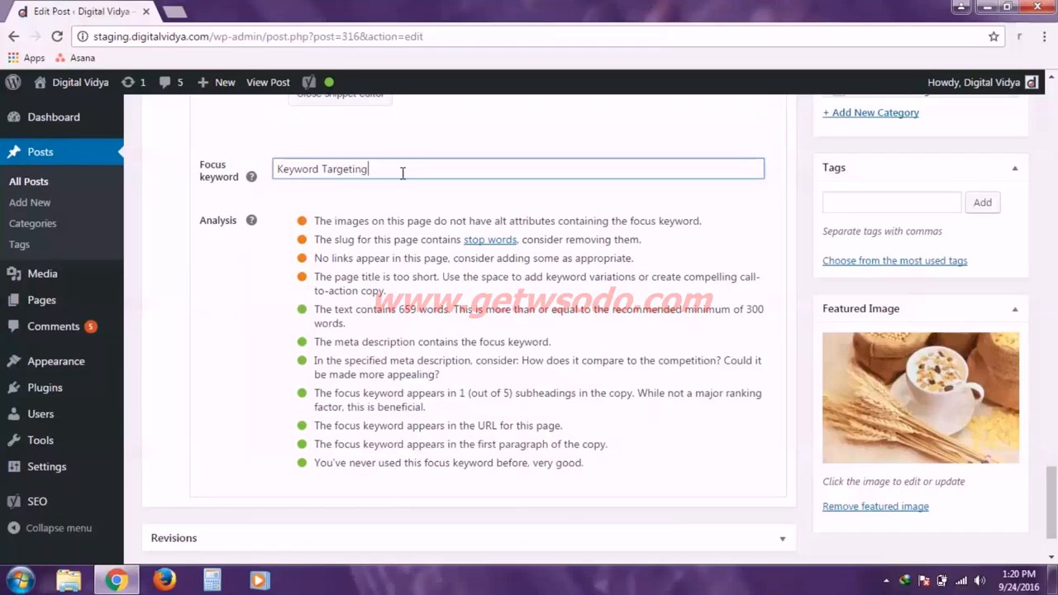
pyautogui.moveTo(265, 489)
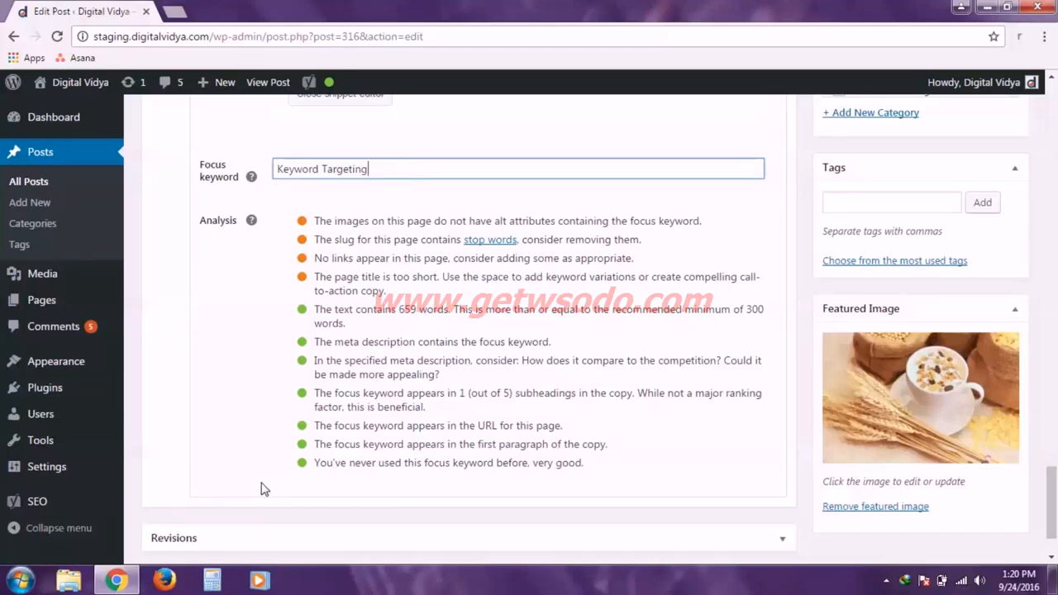
pyautogui.moveTo(359, 235)
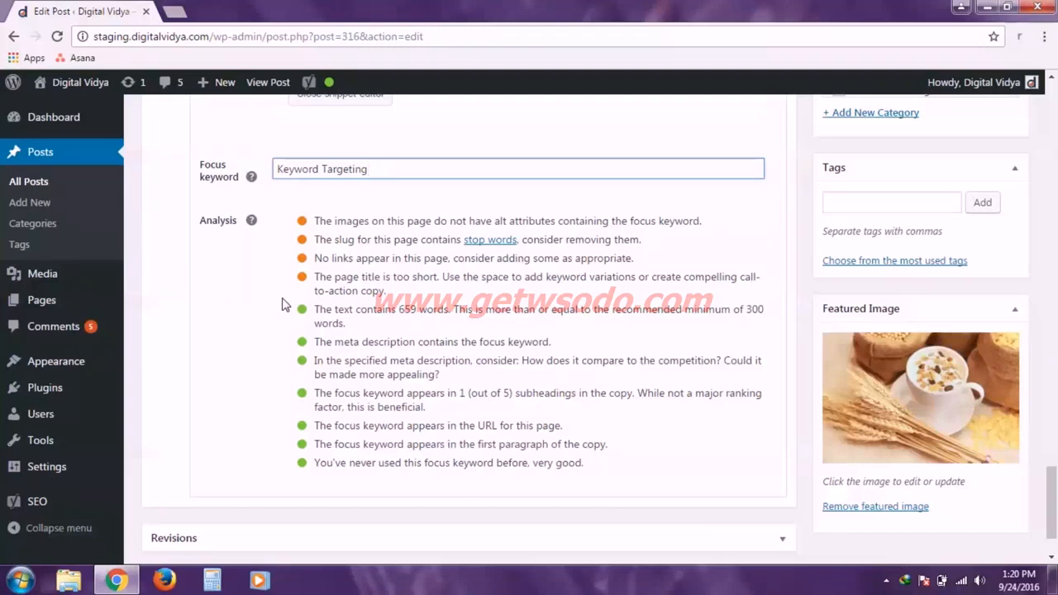
pyautogui.moveTo(308, 240)
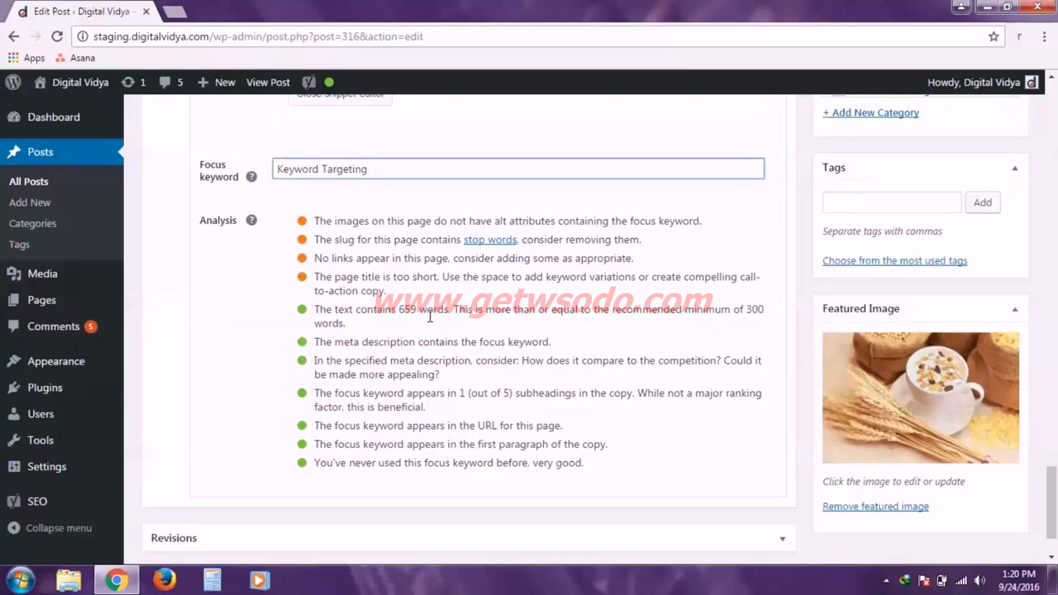
pyautogui.moveTo(296, 261)
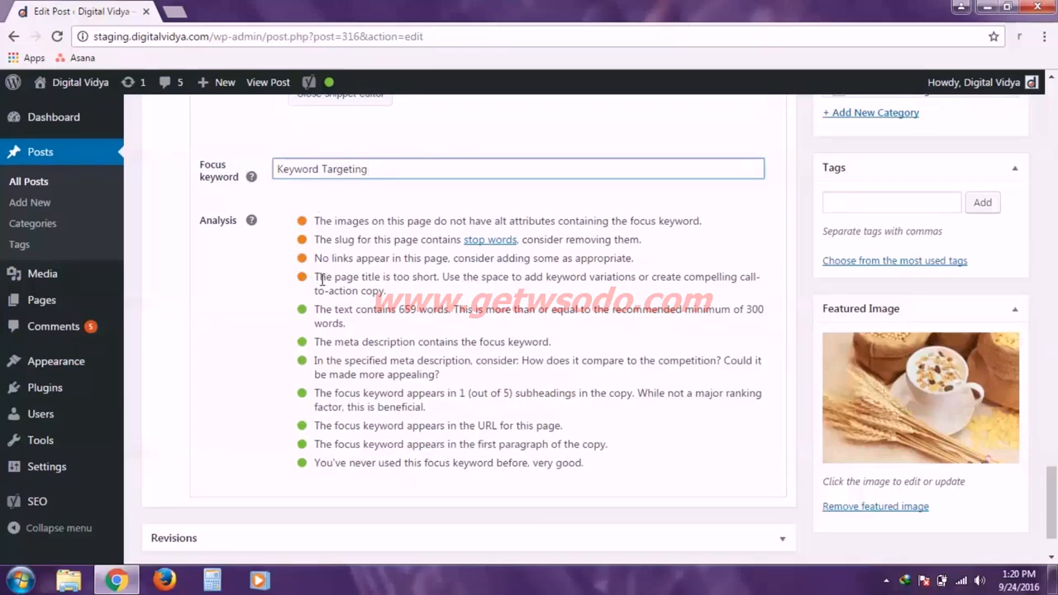
pyautogui.moveTo(430, 289)
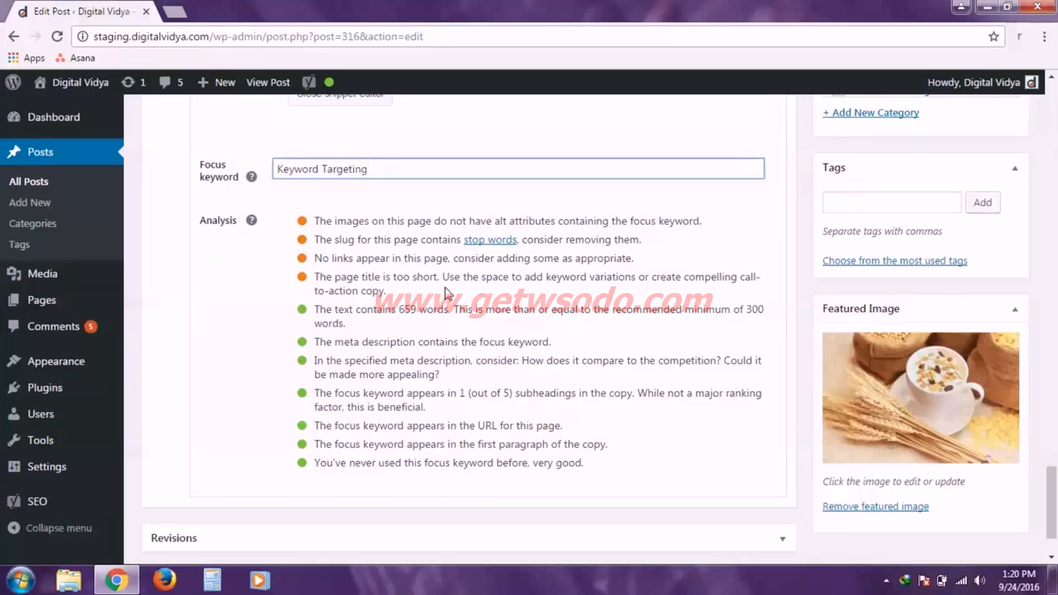
pyautogui.scroll(3)
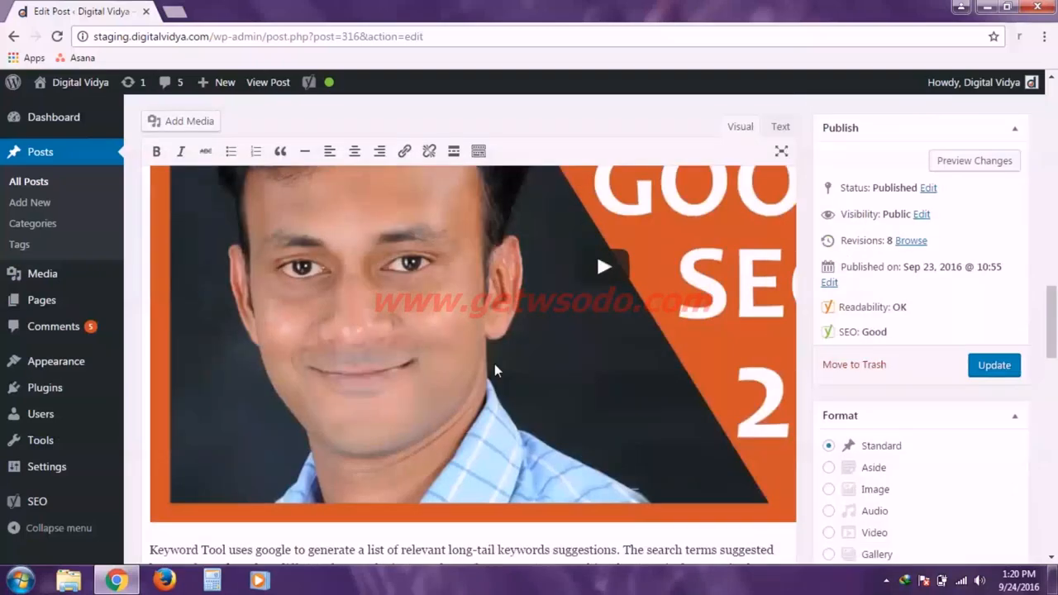
# Insert 'the future of' into the title so it reads 'What is the future of Keyword Targeting'.
pyautogui.scroll(3)
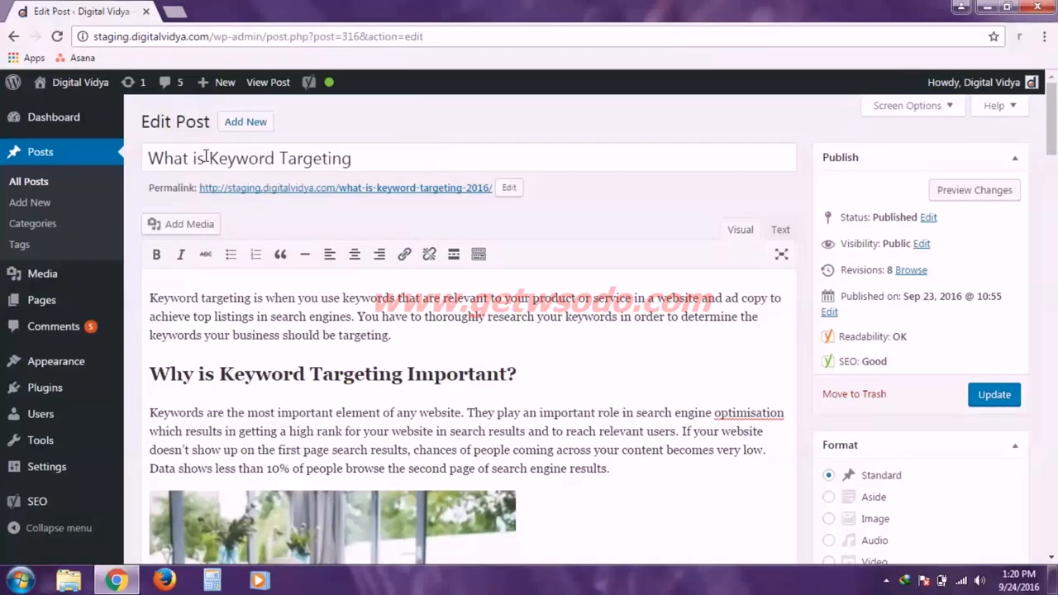
pyautogui.click(248, 158)
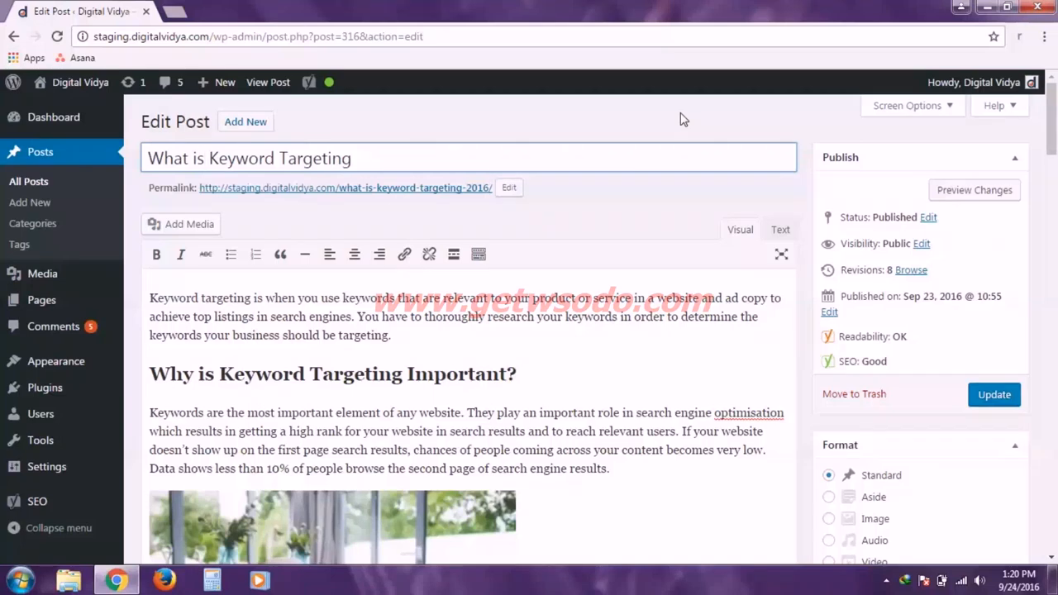
pyautogui.write('the')
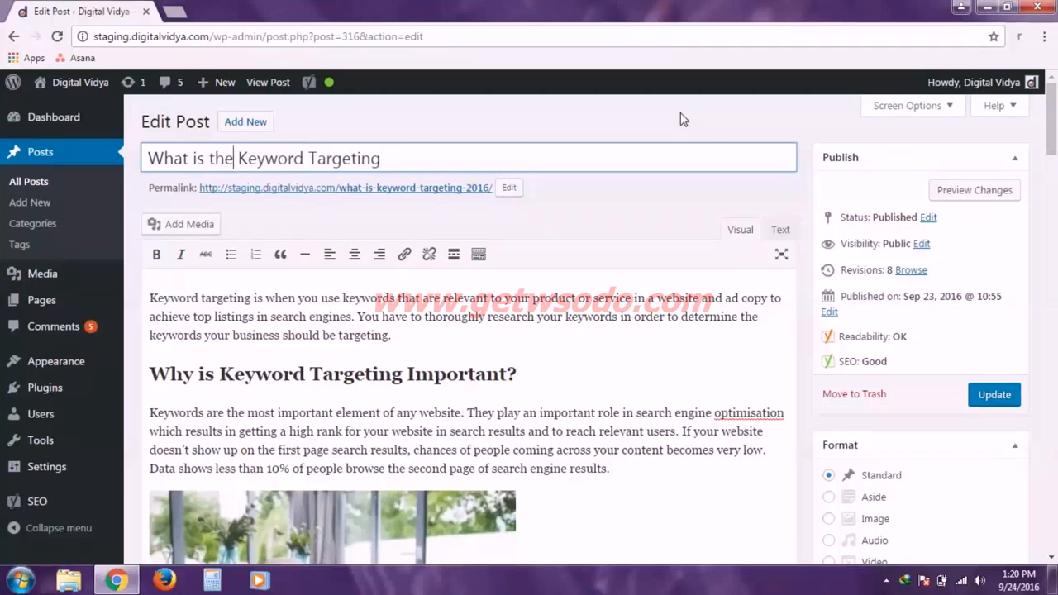
pyautogui.write('future')
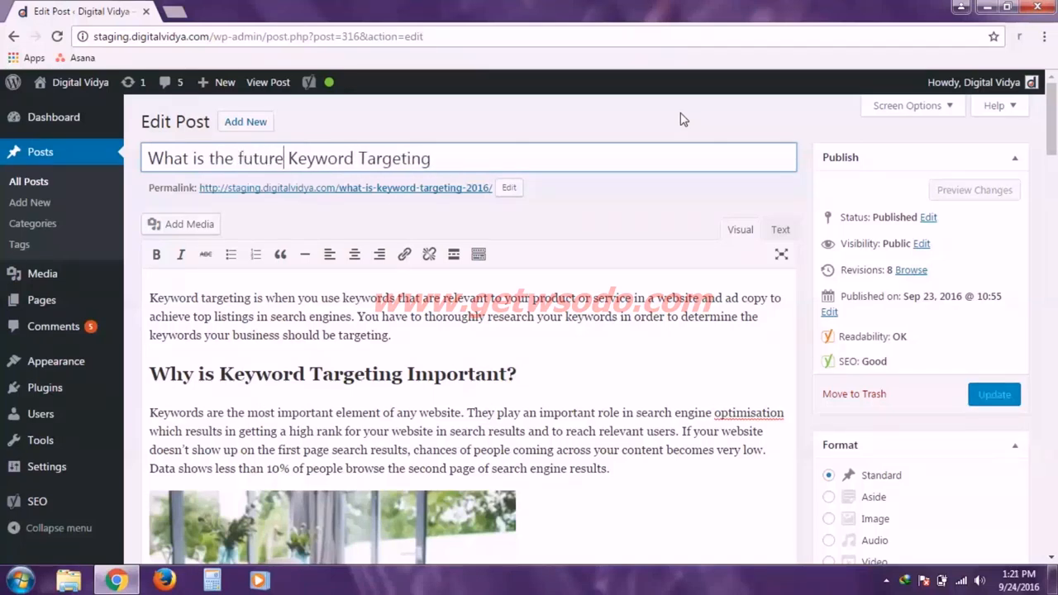
pyautogui.write('of')
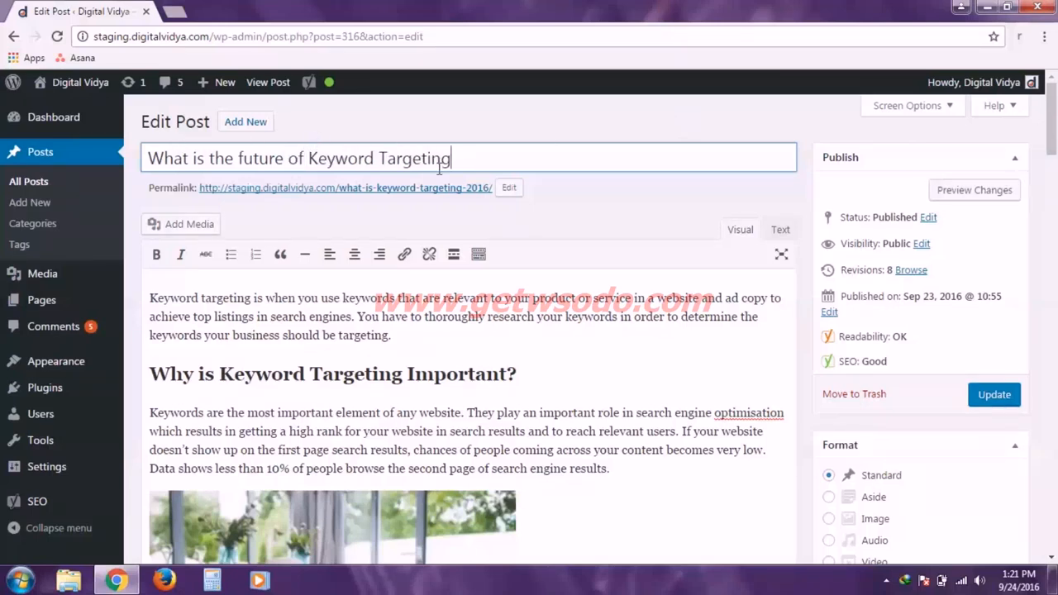
pyautogui.scroll(-3)
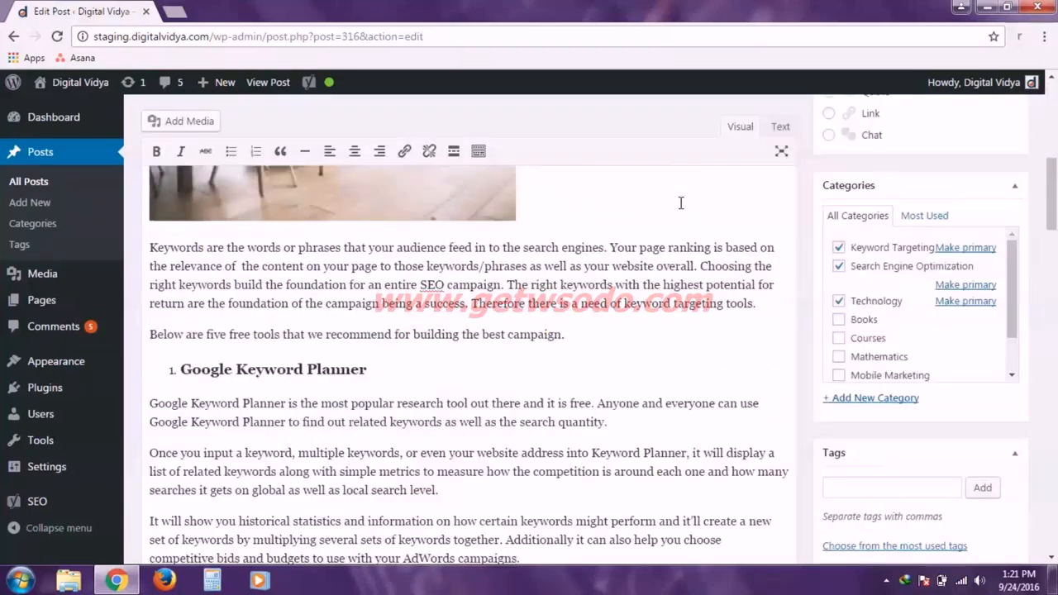
pyautogui.scroll(-3)
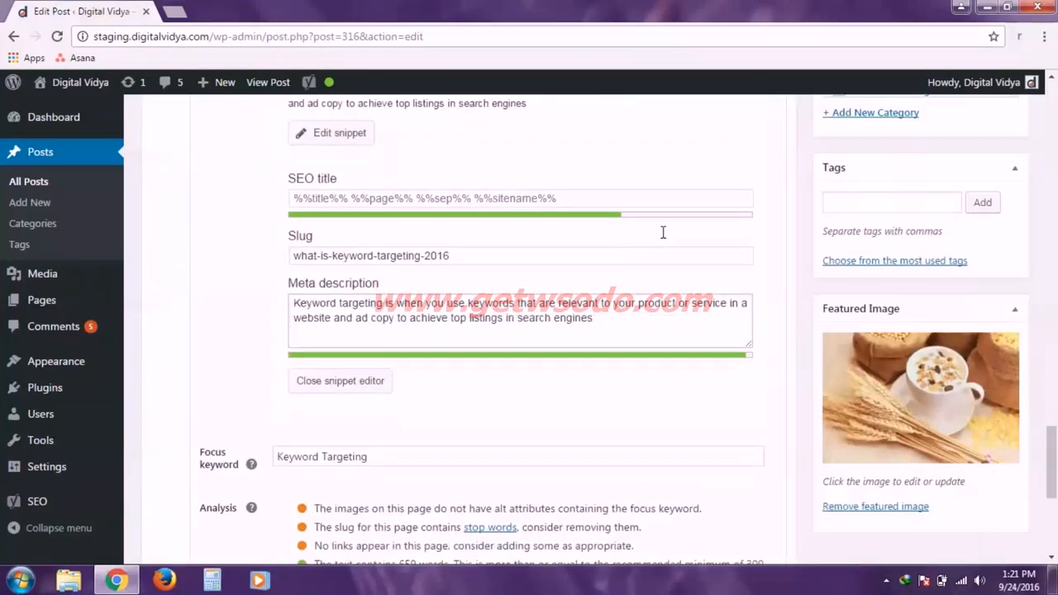
pyautogui.scroll(-3)
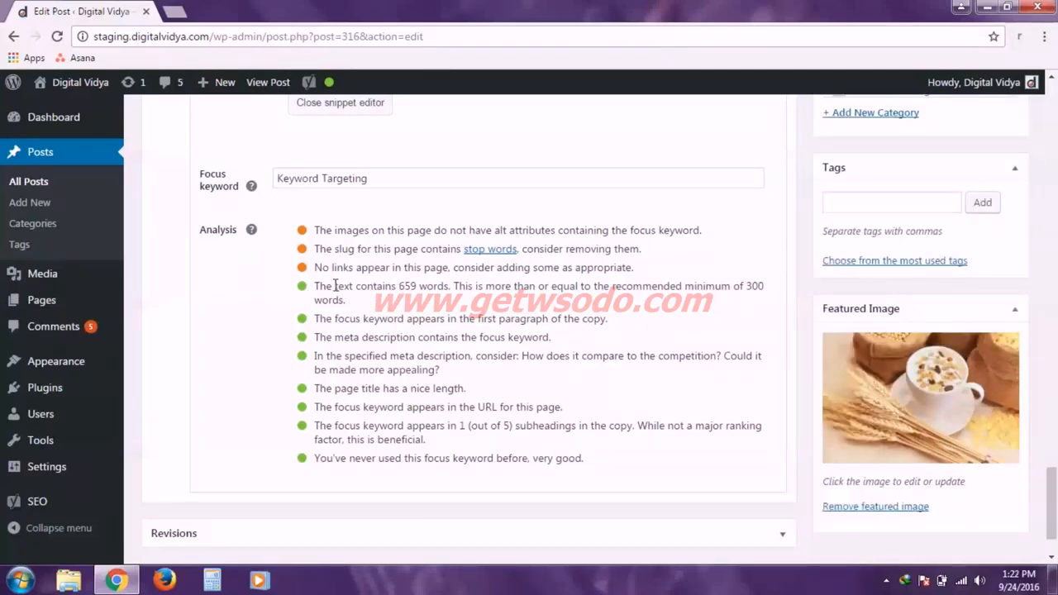
pyautogui.moveTo(287, 231)
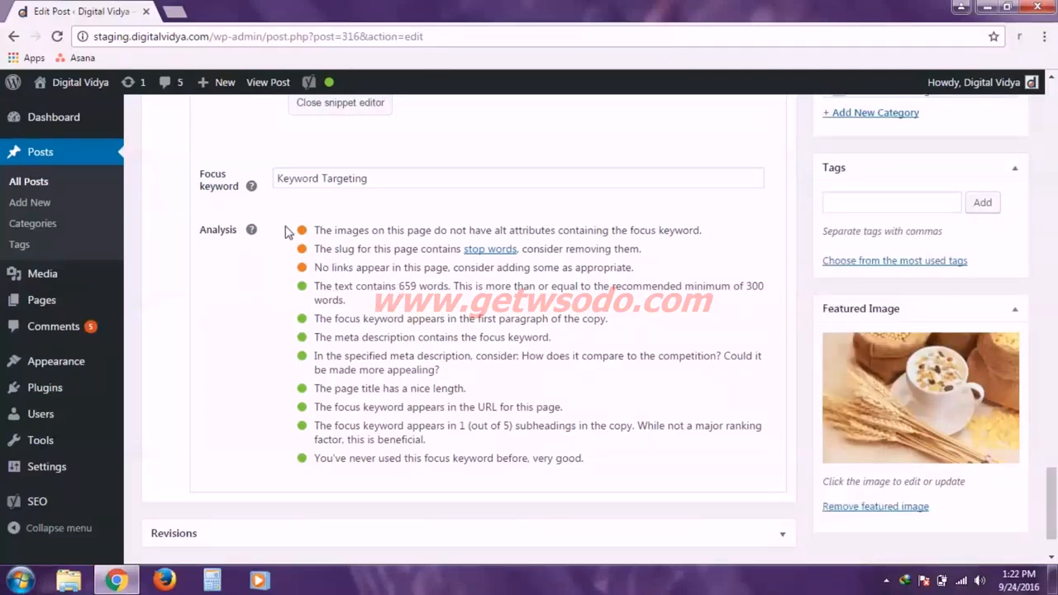
pyautogui.moveTo(731, 213)
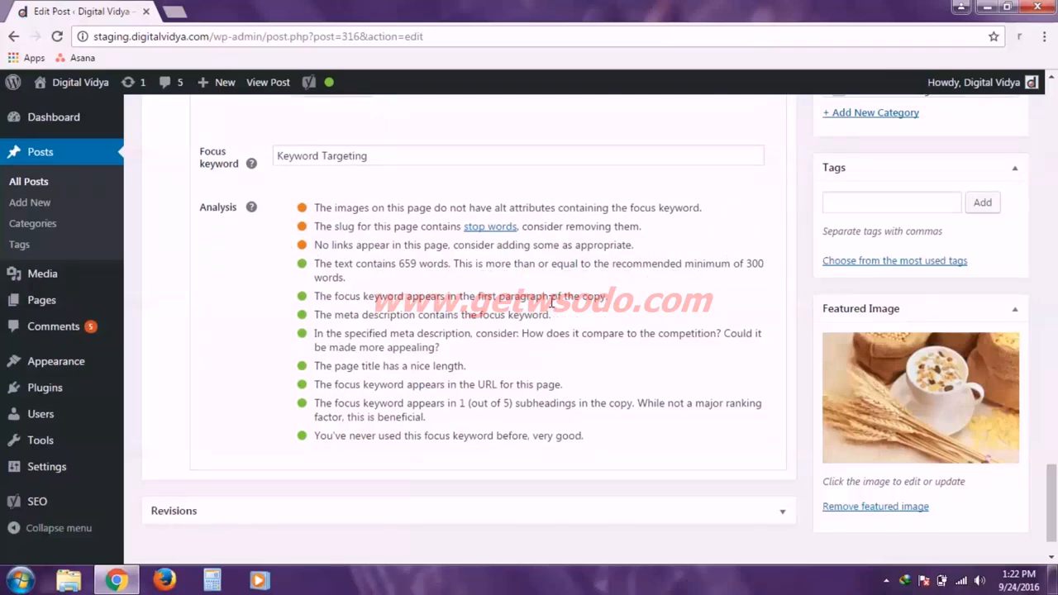
pyautogui.scroll(3)
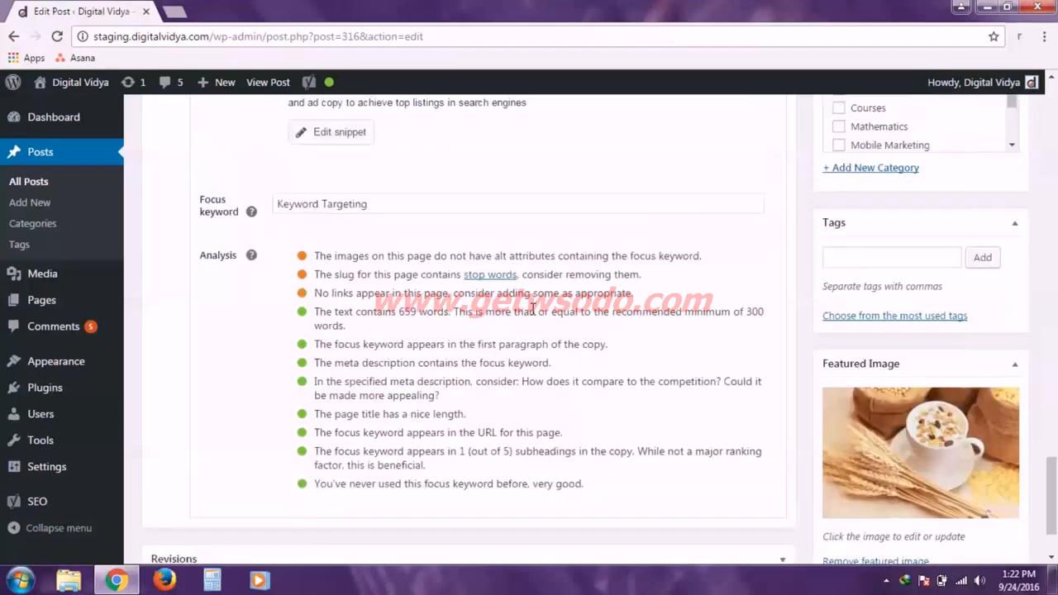
pyautogui.scroll(3)
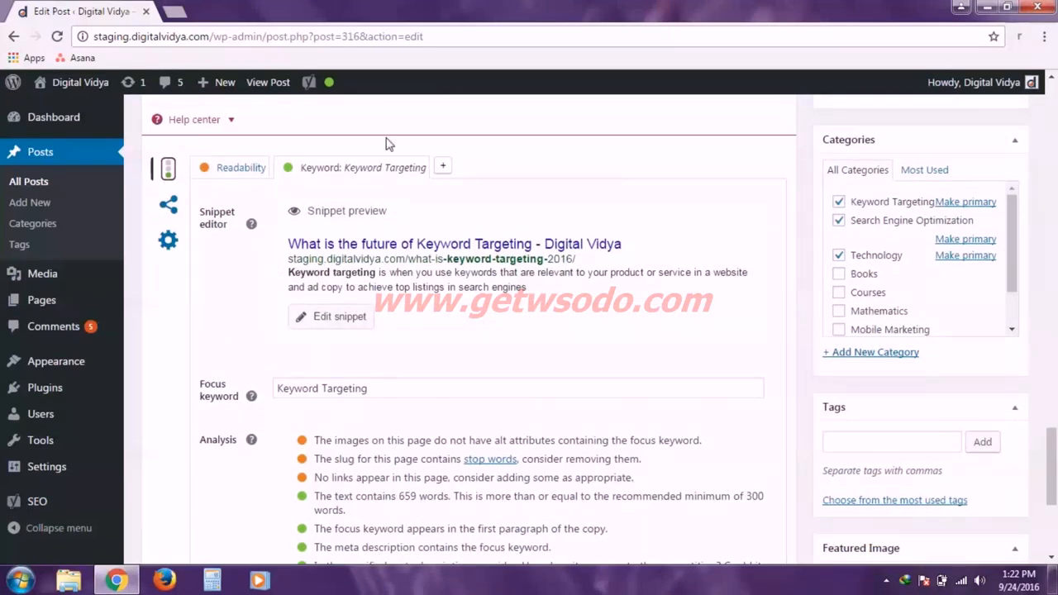
pyautogui.moveTo(289, 152)
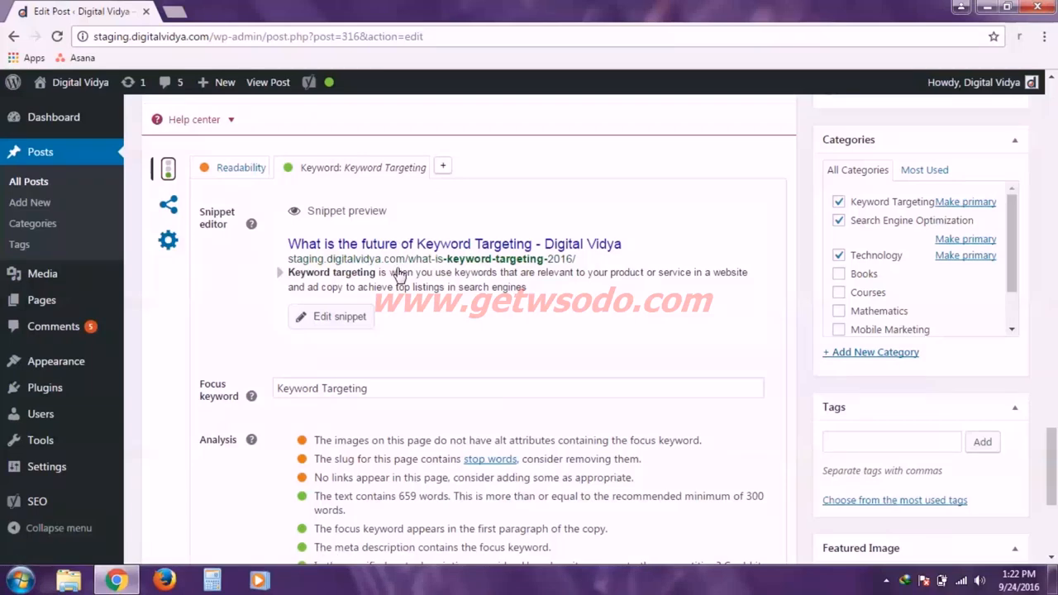
# Review the Yoast readability results flagging 30.8% long sentences and 14.6% passive voice.
pyautogui.click(241, 167)
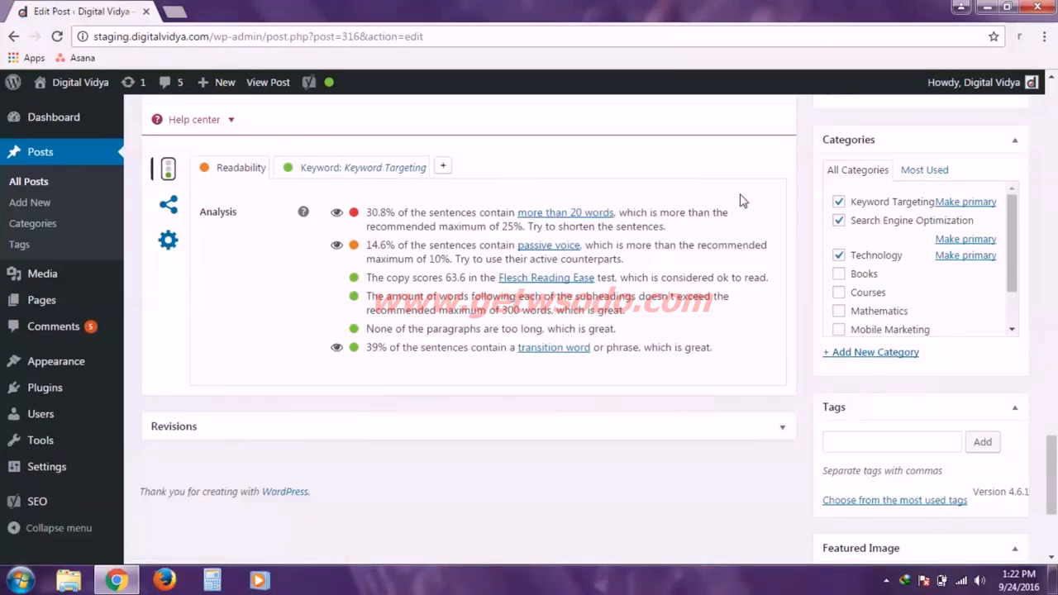
pyautogui.moveTo(320, 261)
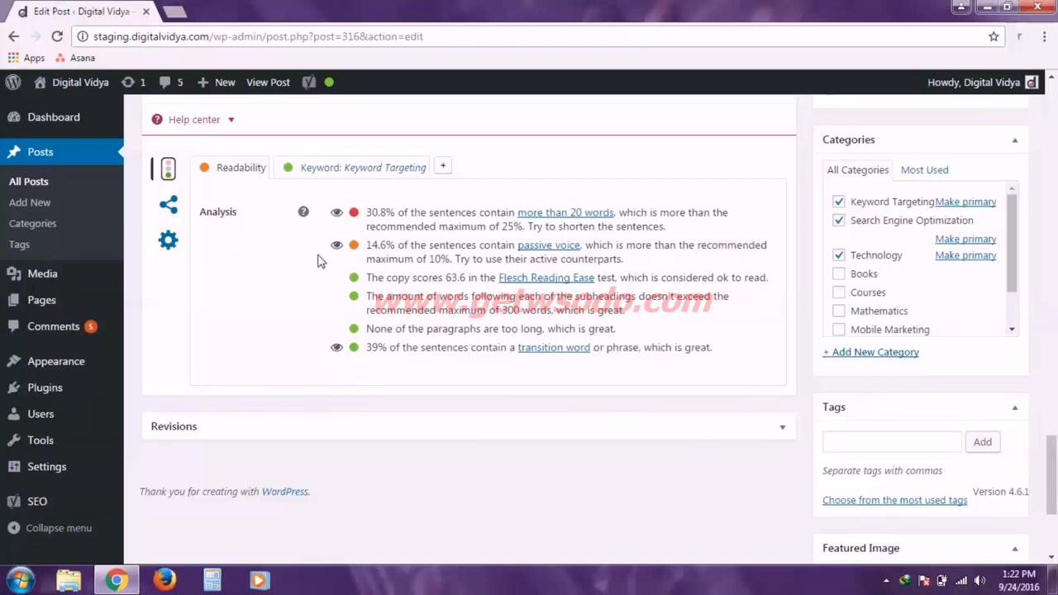
pyautogui.moveTo(785, 201)
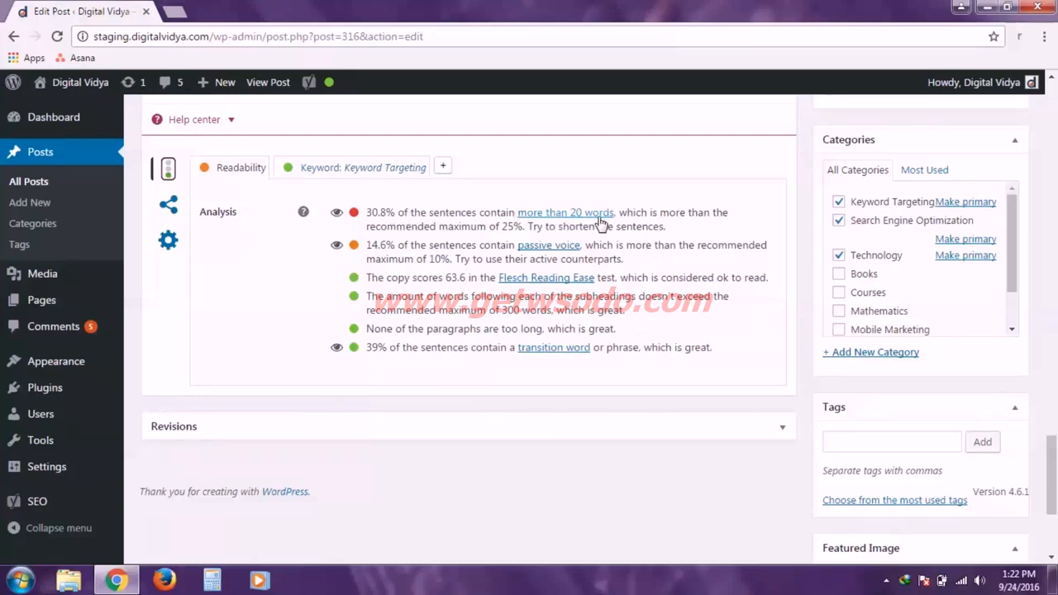
pyautogui.moveTo(709, 317)
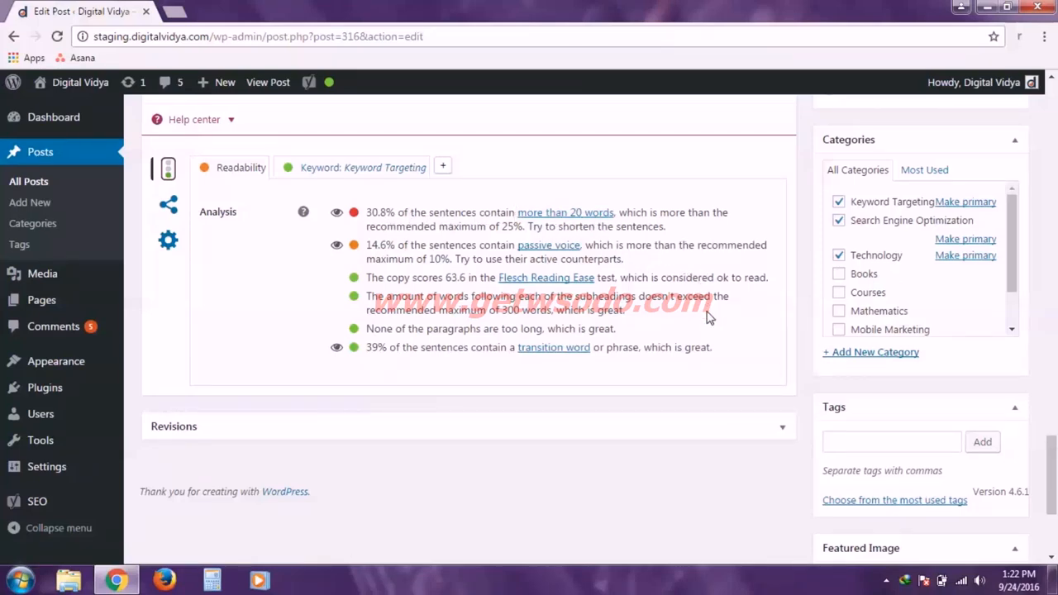
pyautogui.moveTo(702, 328)
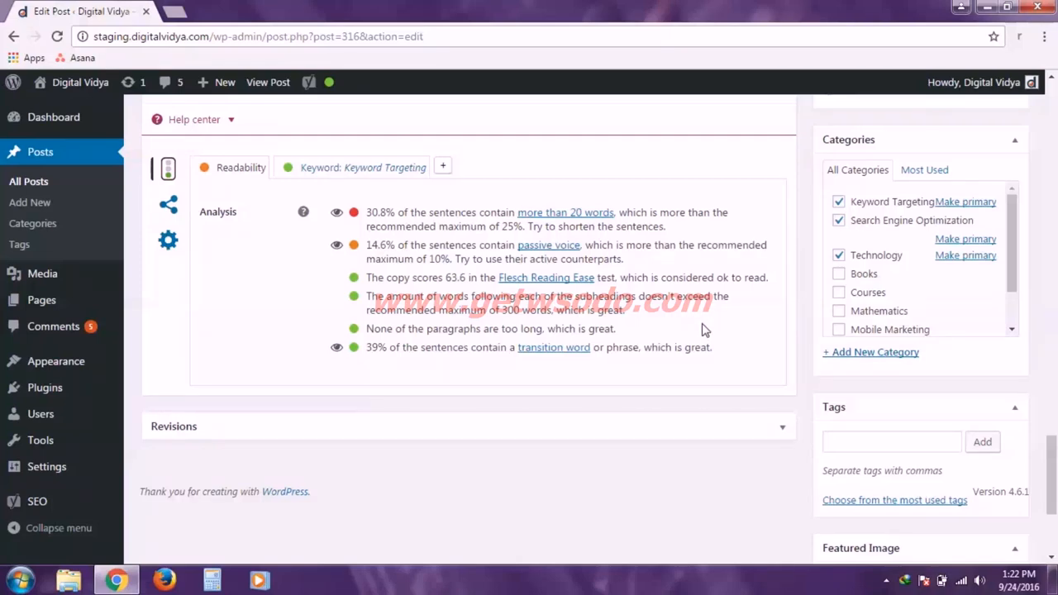
pyautogui.scroll(3)
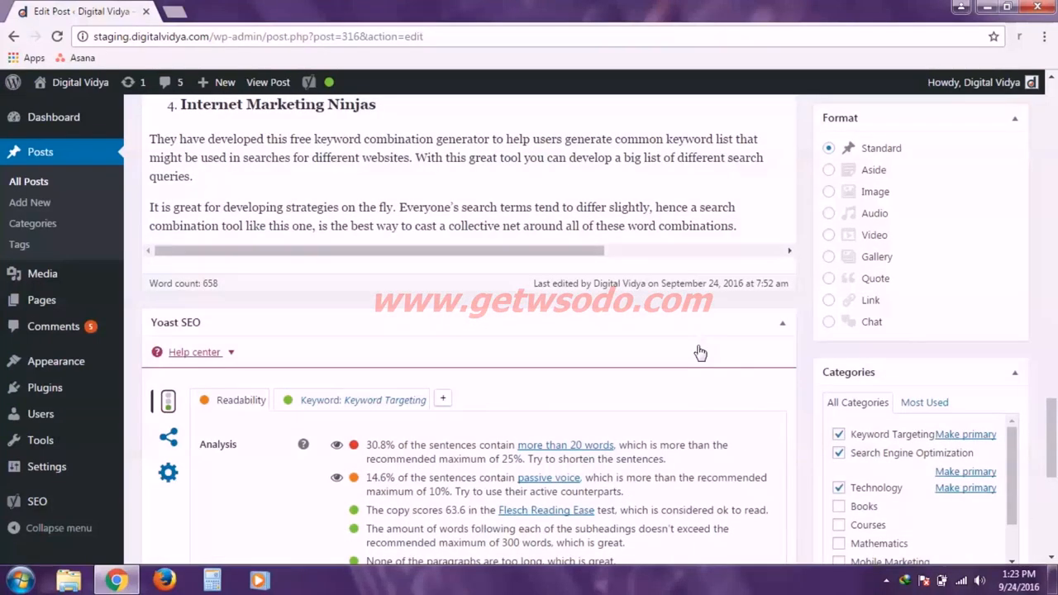
pyautogui.moveTo(426, 438)
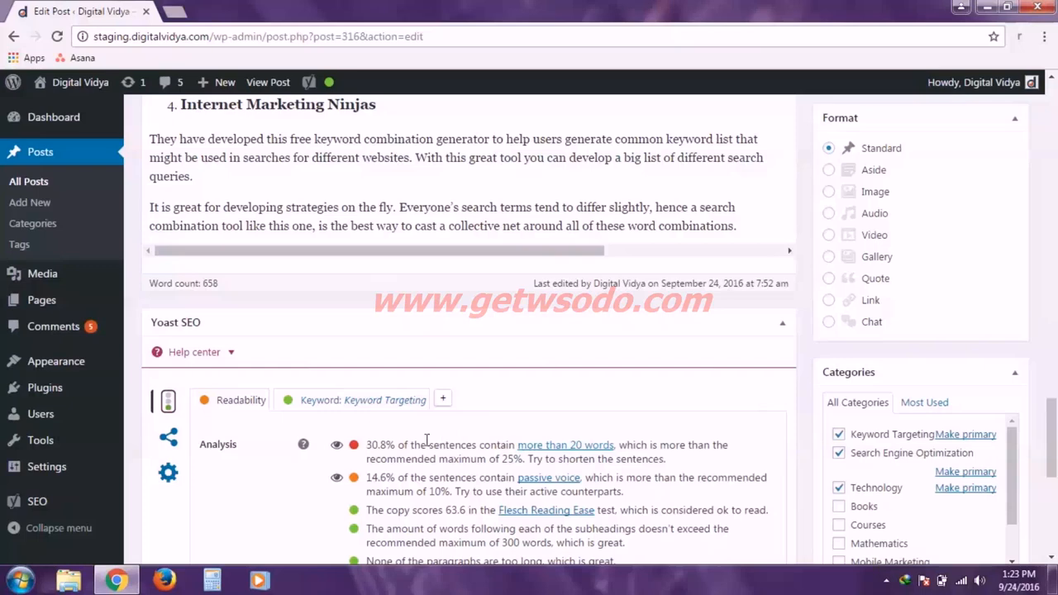
pyautogui.moveTo(661, 406)
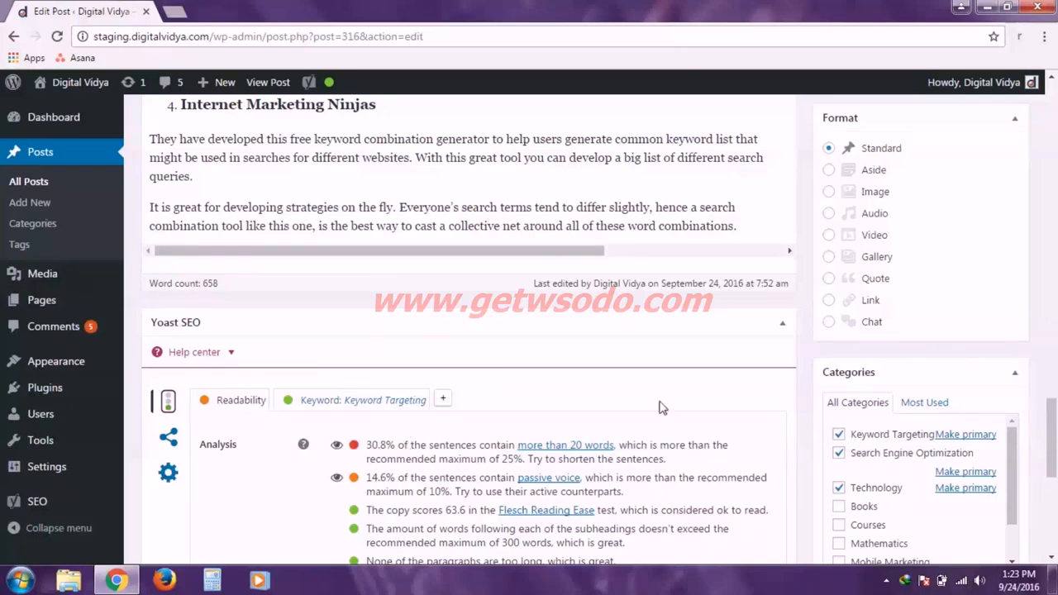
pyautogui.moveTo(336, 445)
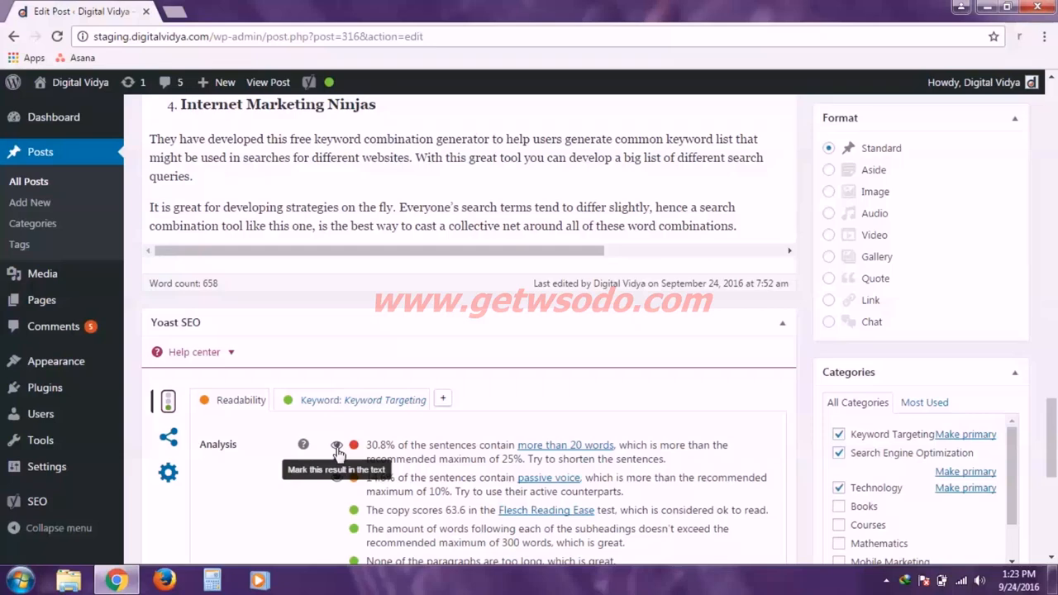
# Mark the sentences over 20 words in the post body via the eye icon.
pyautogui.click(337, 445)
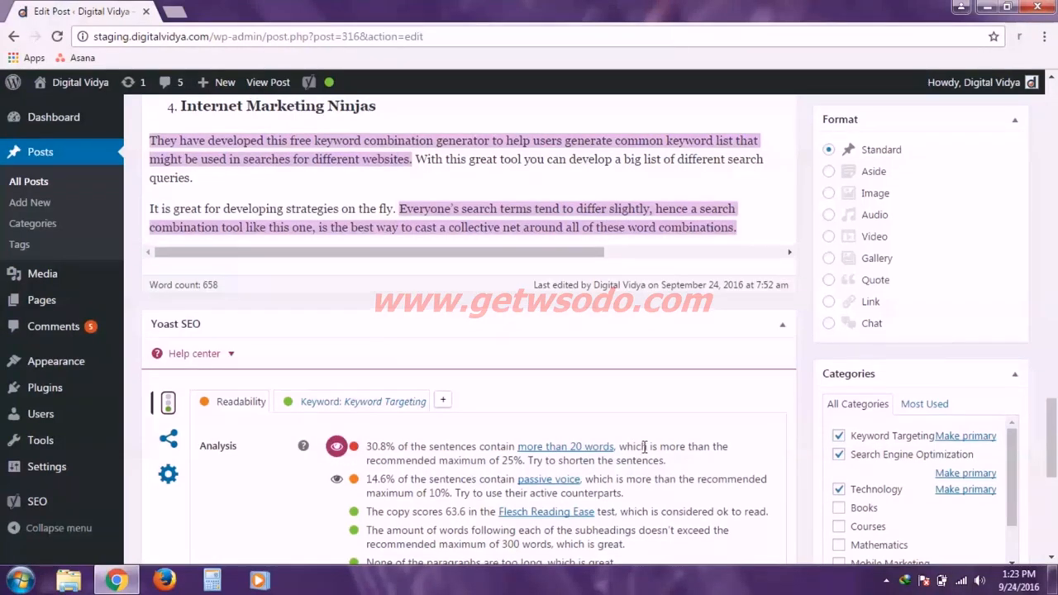
pyautogui.scroll(3)
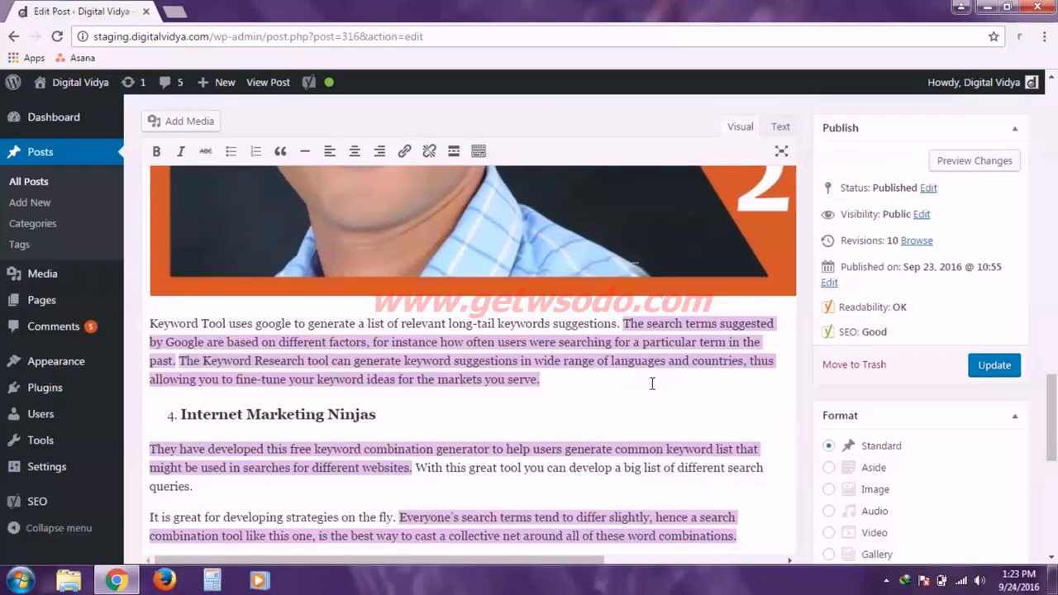
pyautogui.scroll(-3)
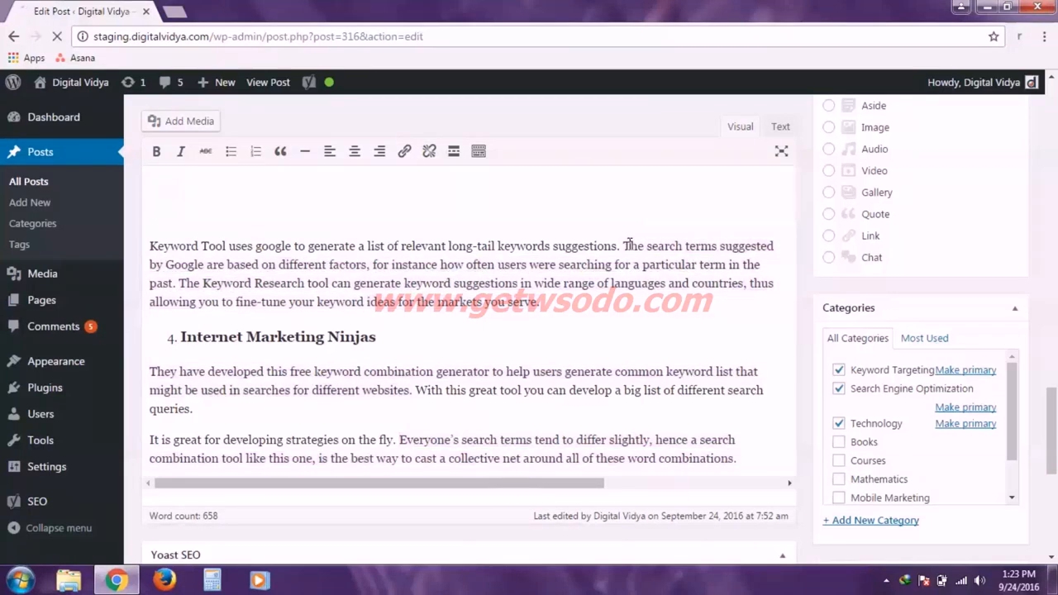
# Select the highlighted long sentence about Google-suggested search terms through the paragraph's end.
pyautogui.moveTo(623, 245); pyautogui.dragTo(636, 264)
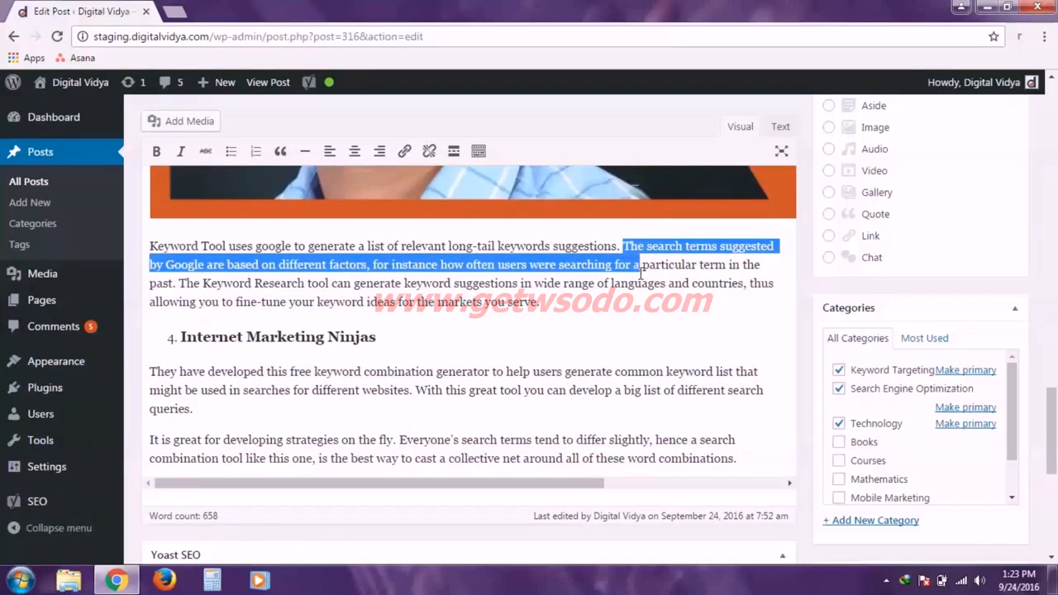
pyautogui.moveTo(636, 265); pyautogui.dragTo(637, 300)
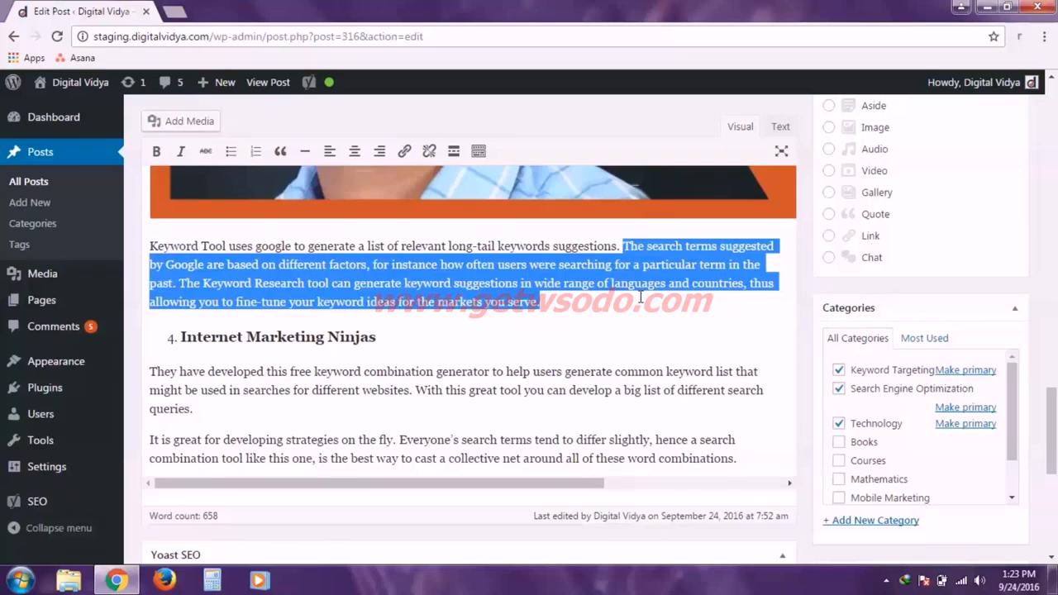
pyautogui.scroll(-3)
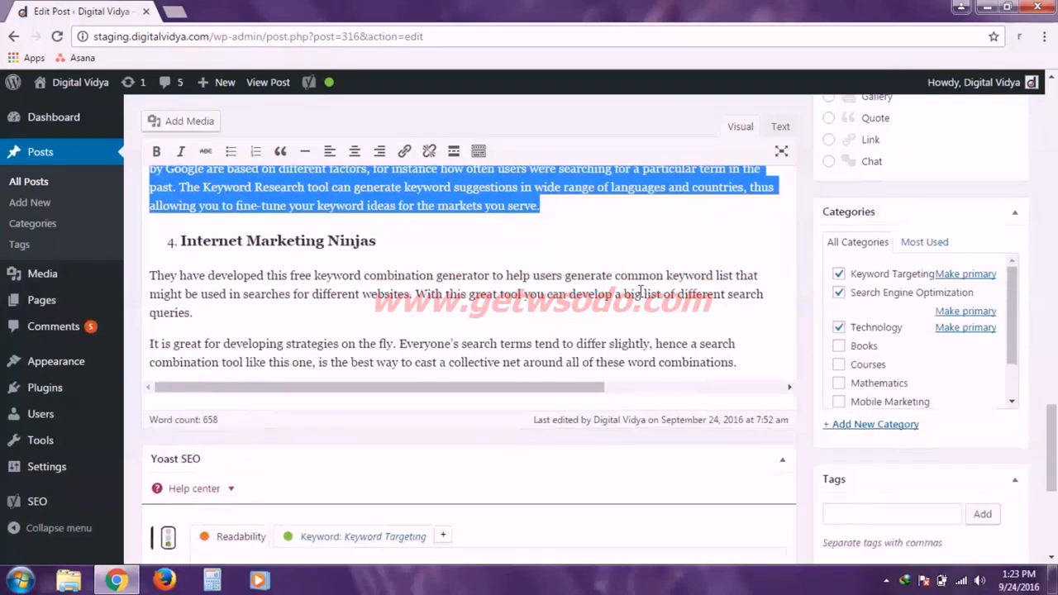
pyautogui.scroll(-3)
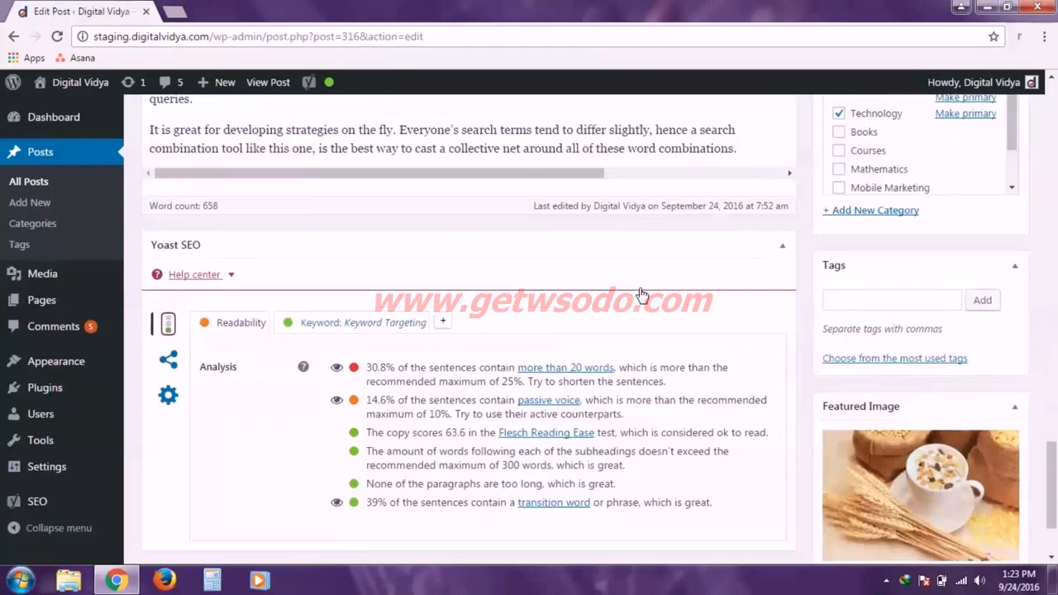
pyautogui.scroll(-3)
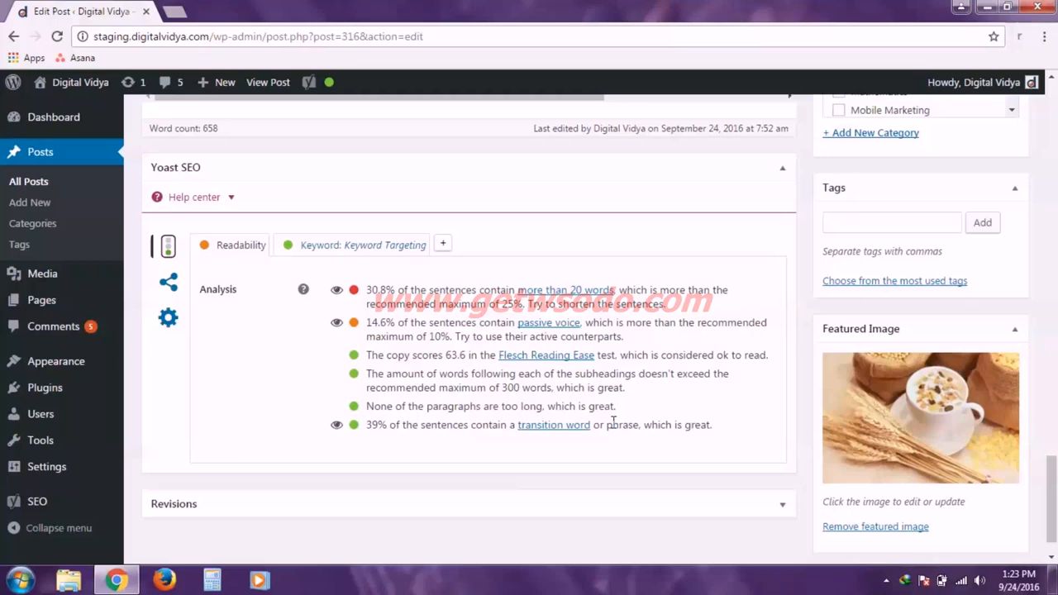
pyautogui.moveTo(744, 317)
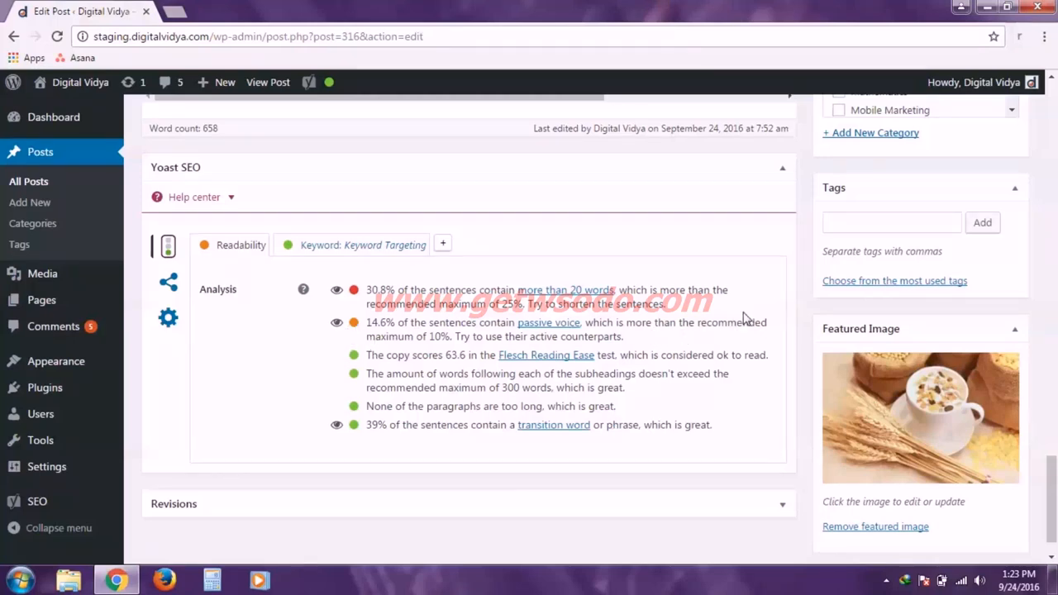
pyautogui.moveTo(714, 317)
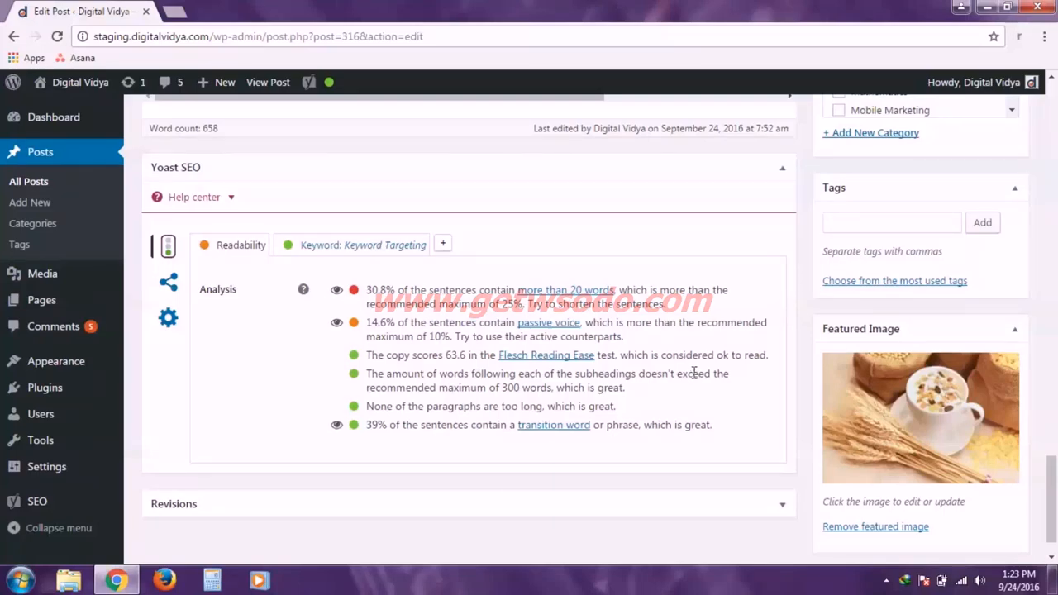
pyautogui.scroll(3)
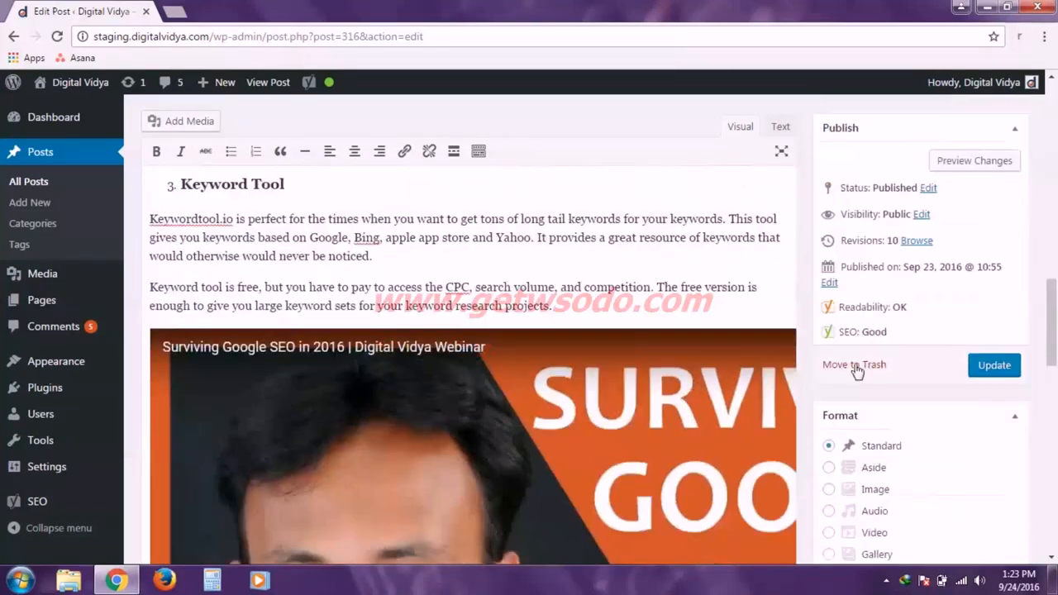